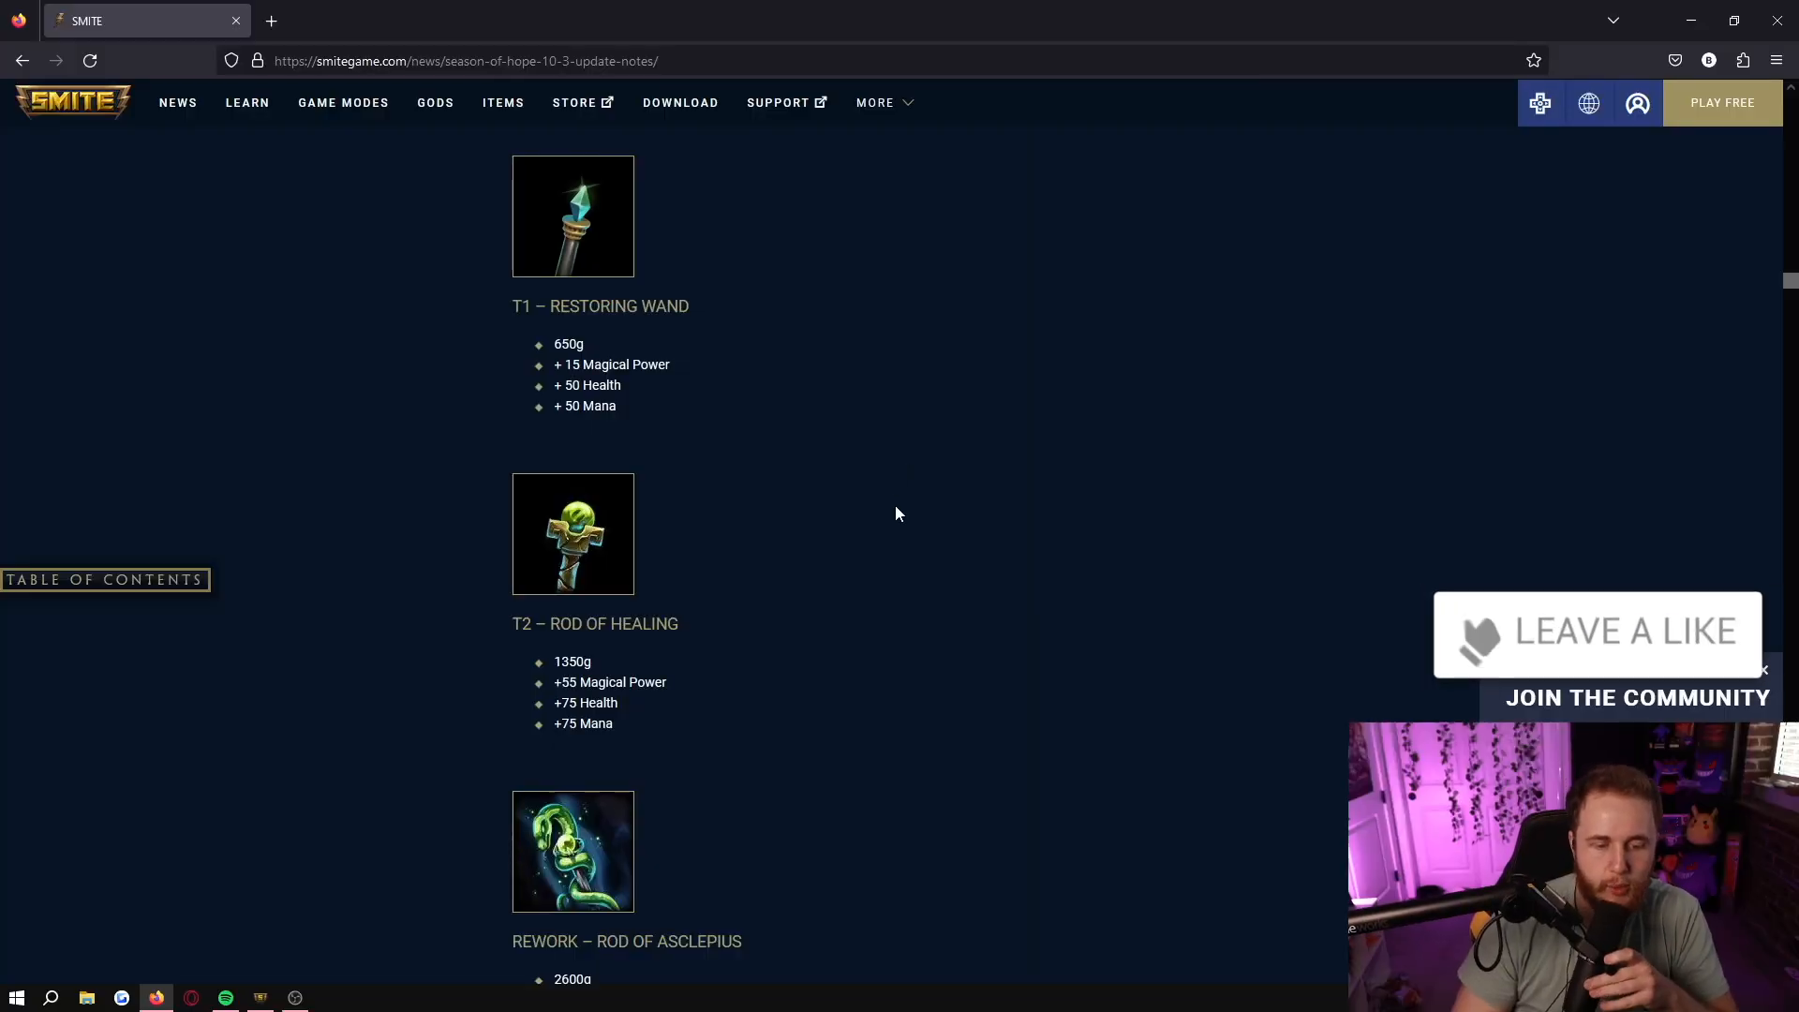
- Read down through the reworked Rod of Asclepius and new Rejuvenating Heart stats, highlighting lines along the way
scroll("down", 3)
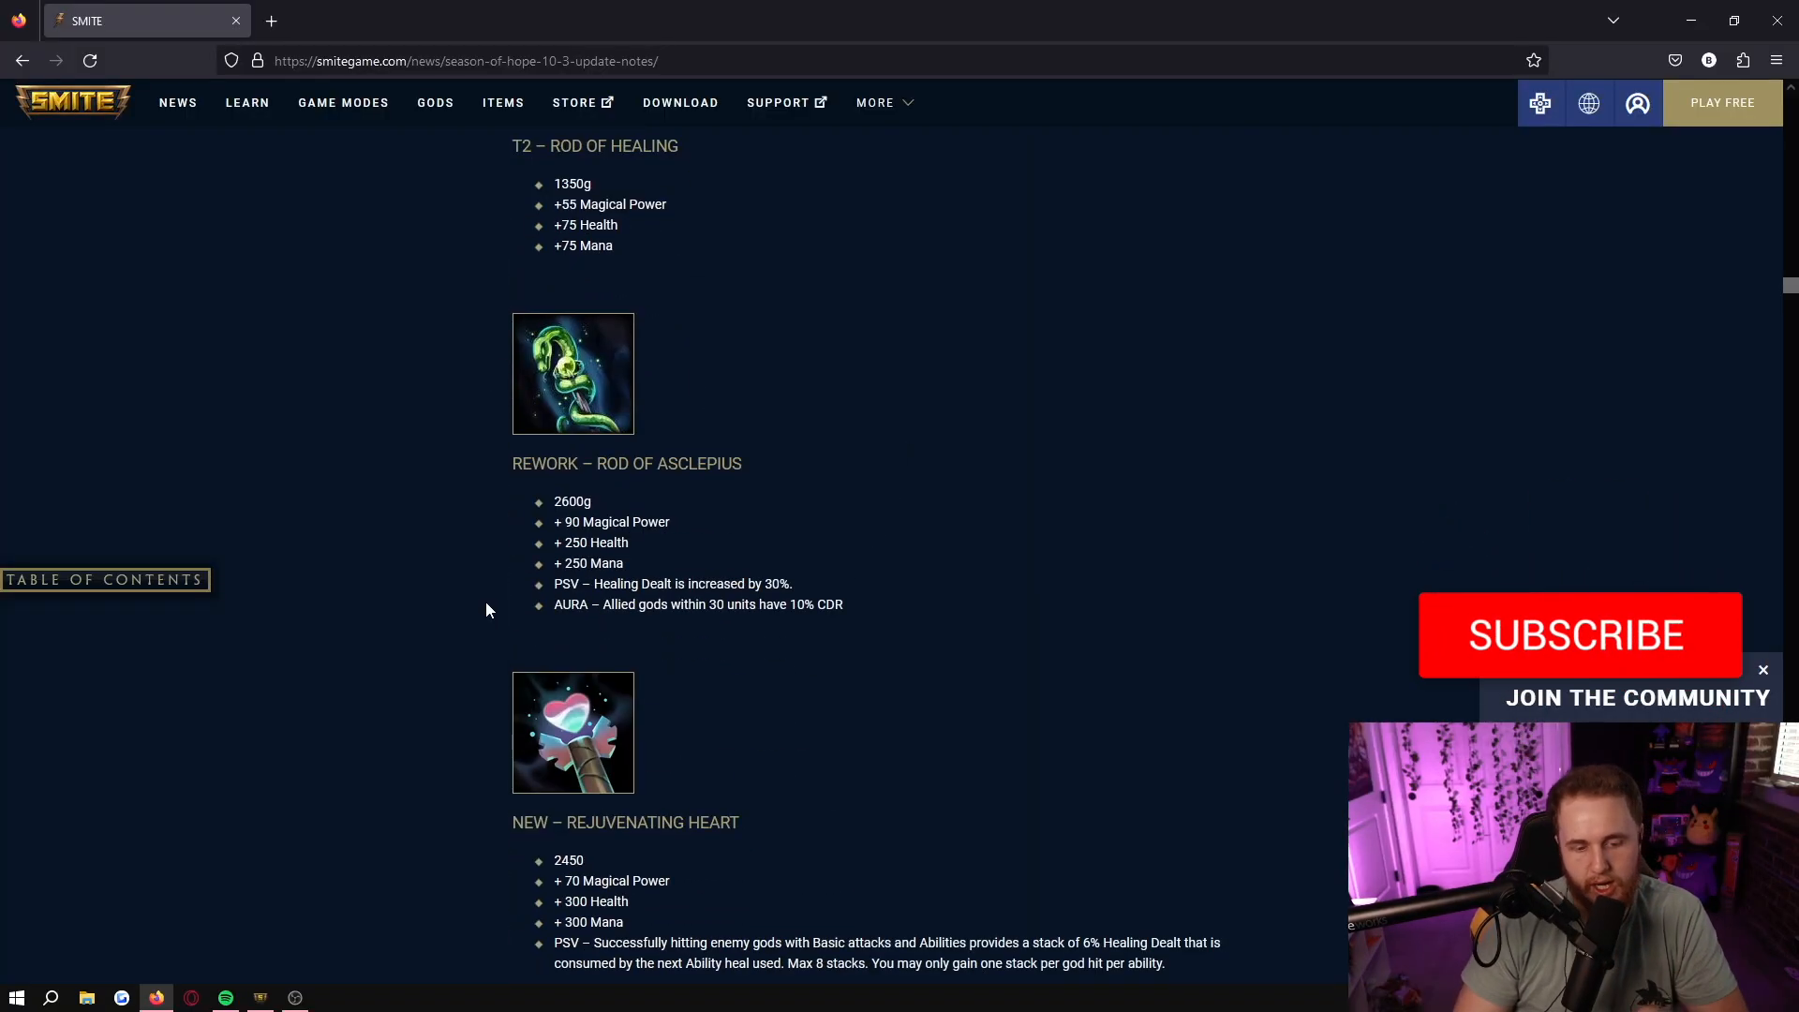
scroll("down", 3)
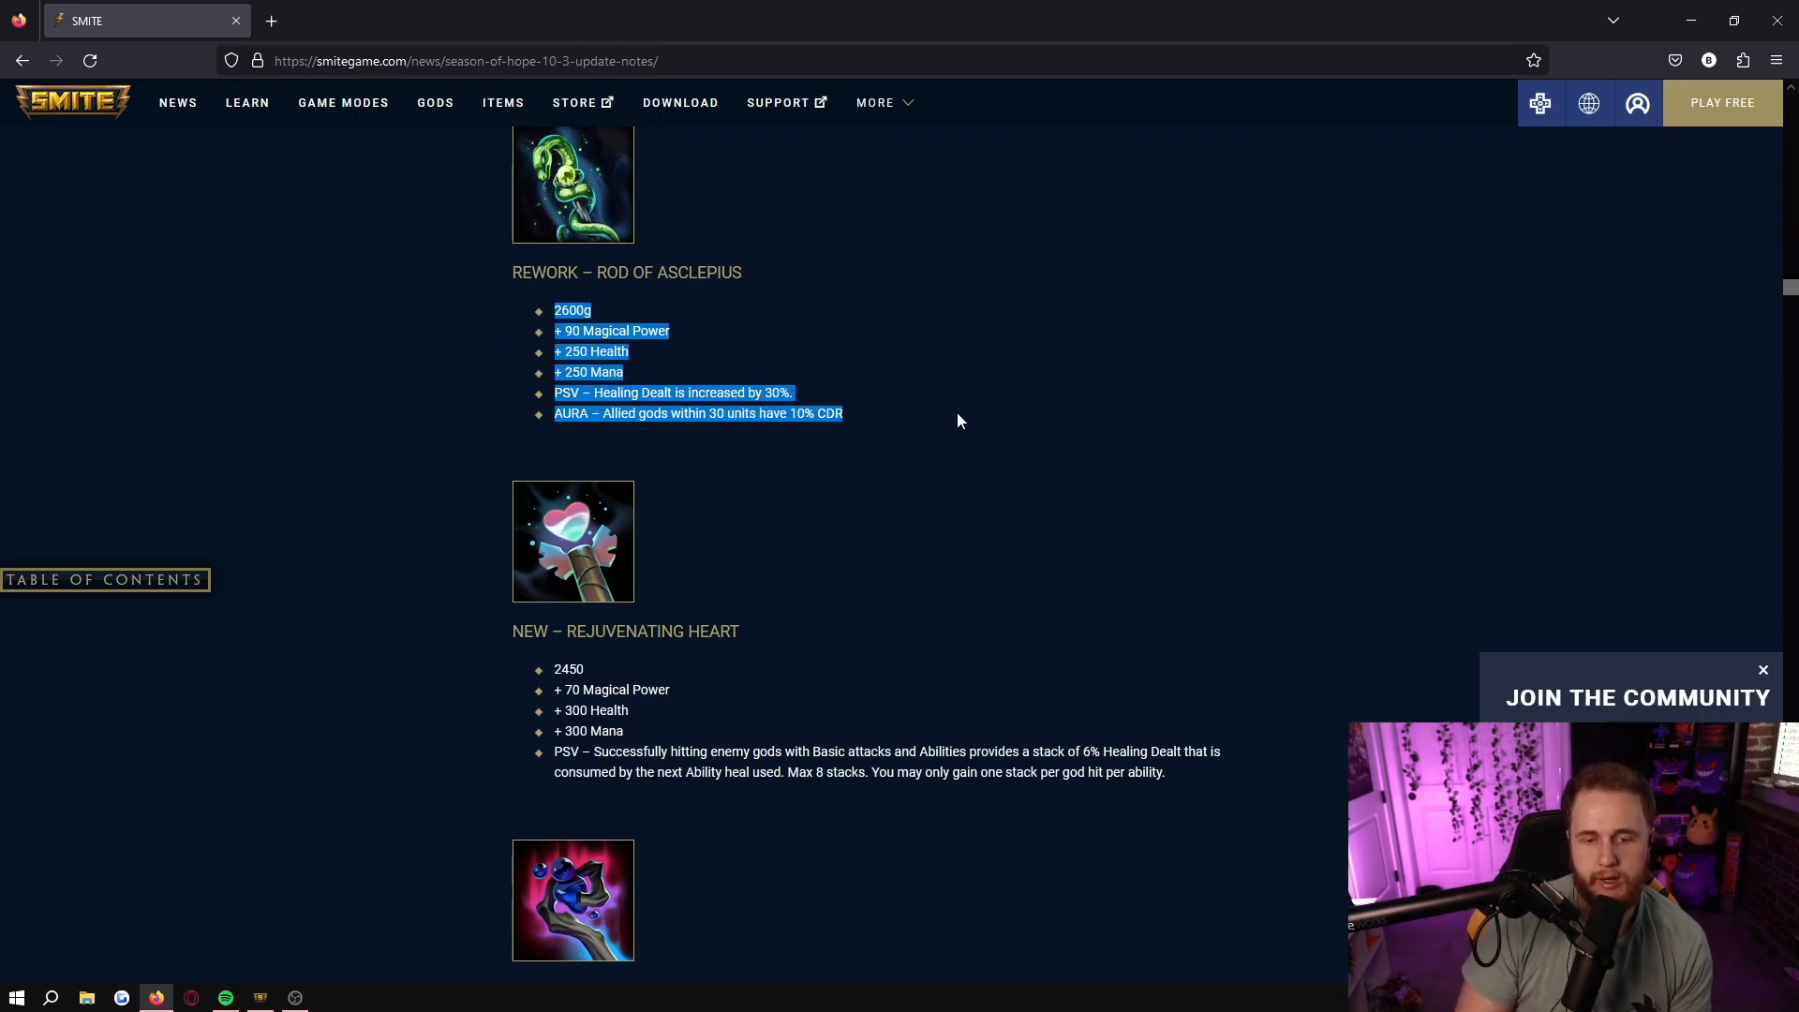
left_click(470, 330)
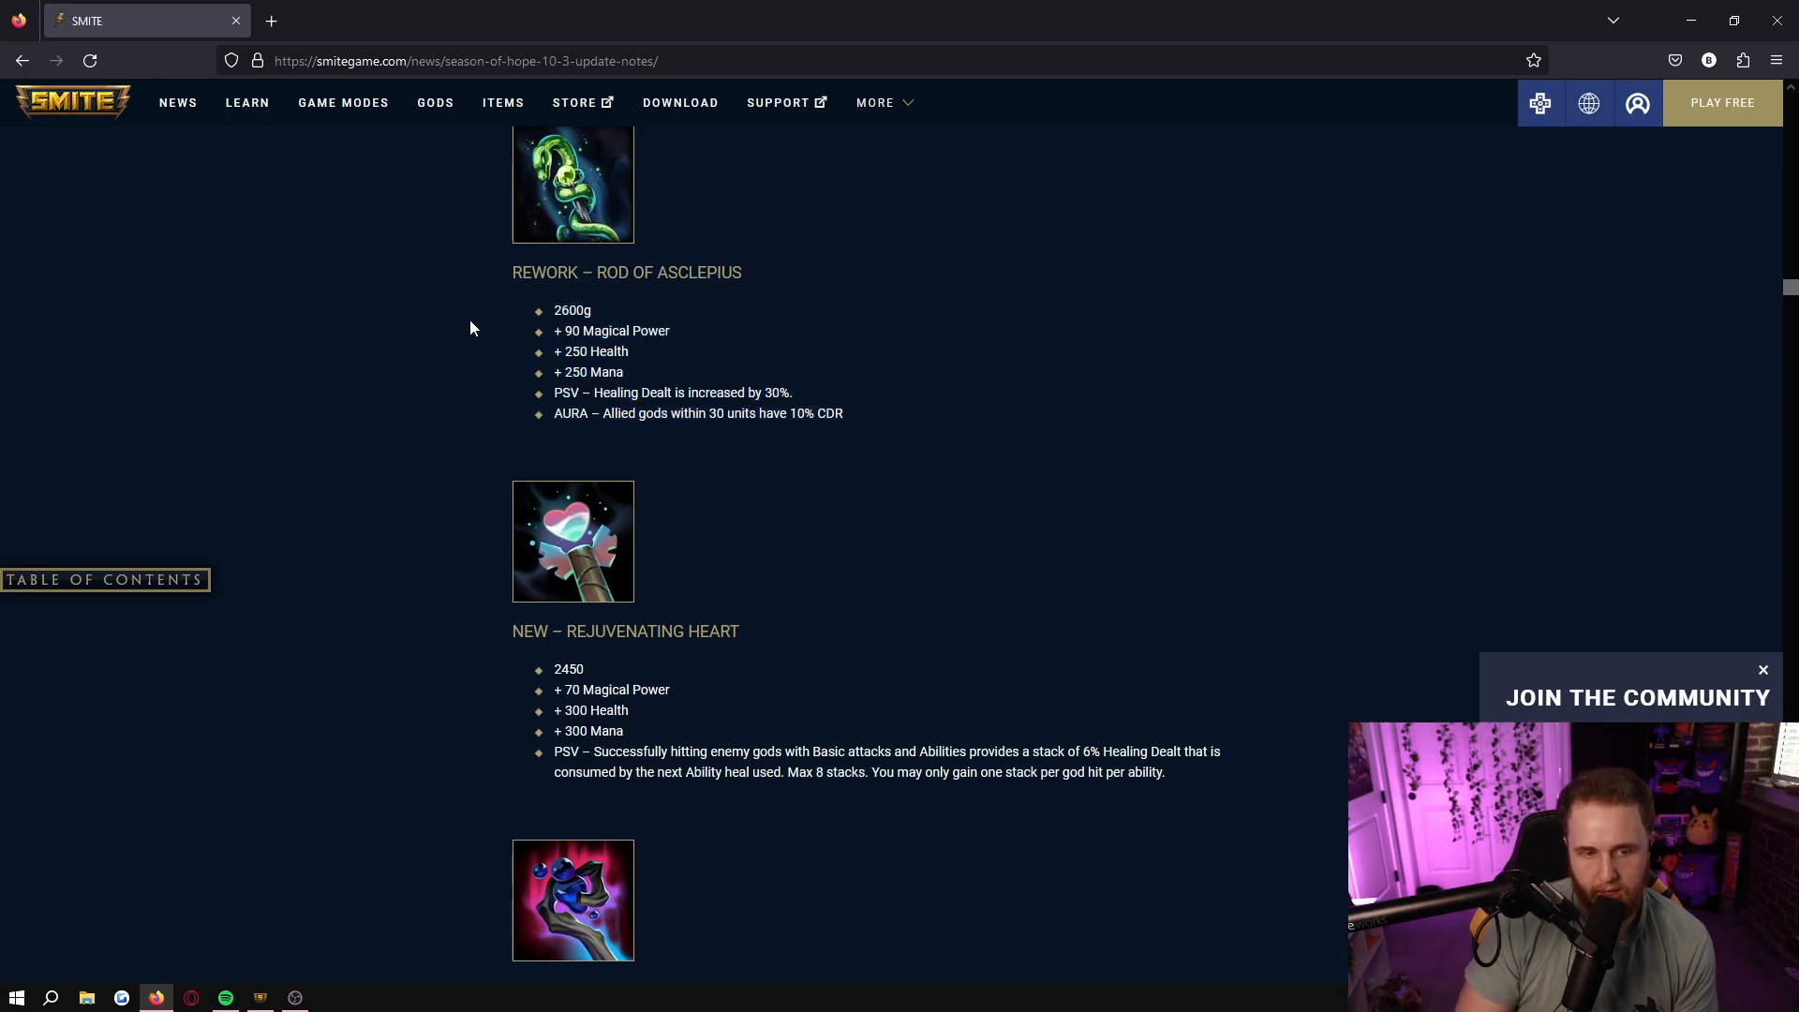
mouse_move(543, 309)
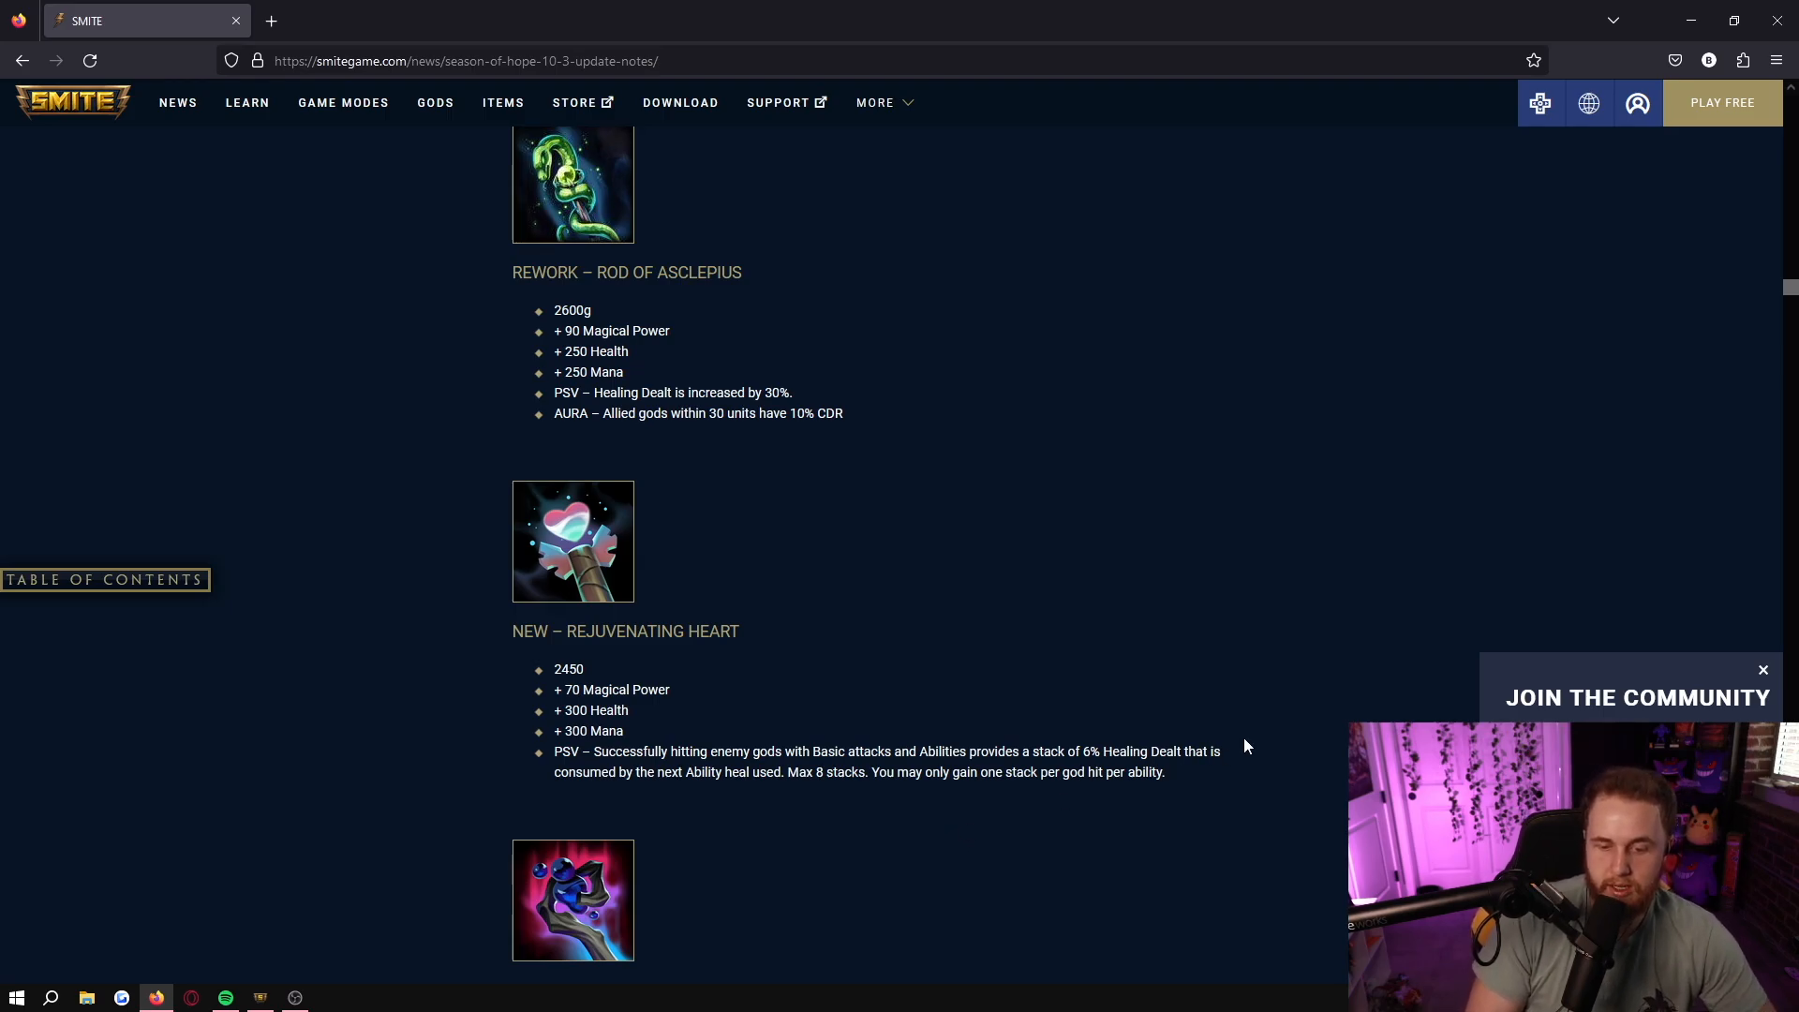
mouse_move(1194, 800)
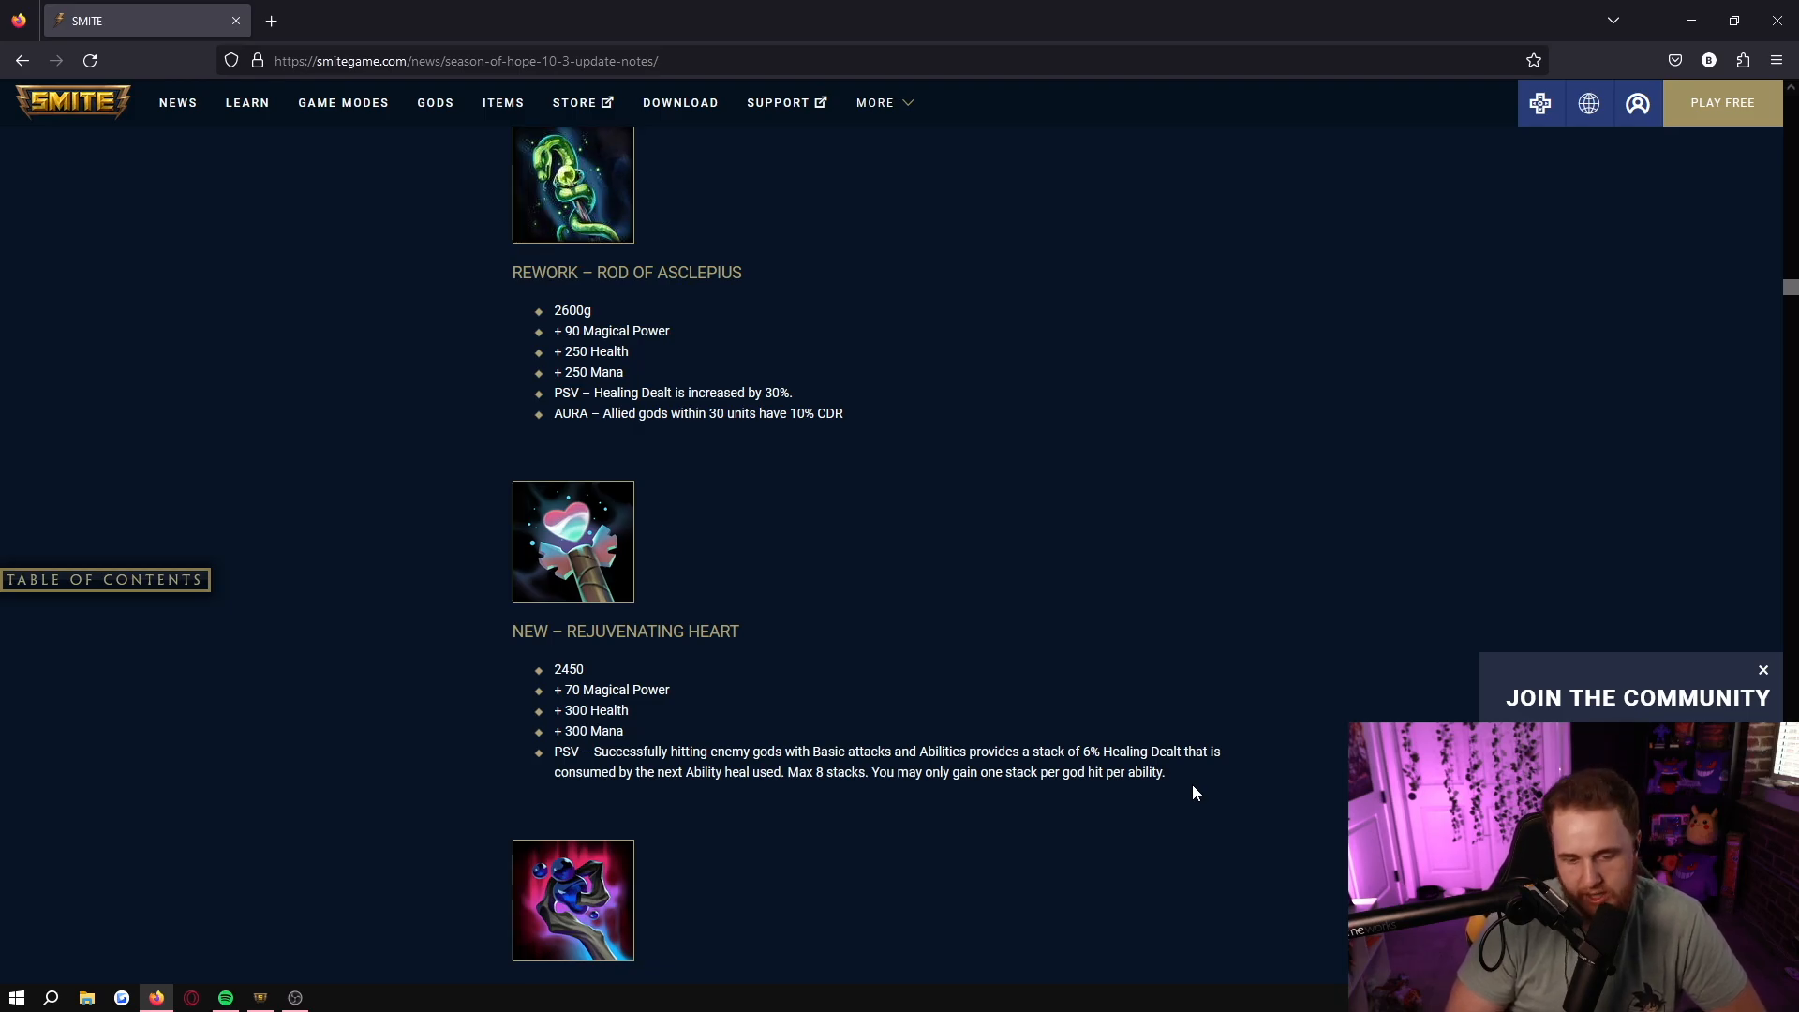
mouse_move(854, 412)
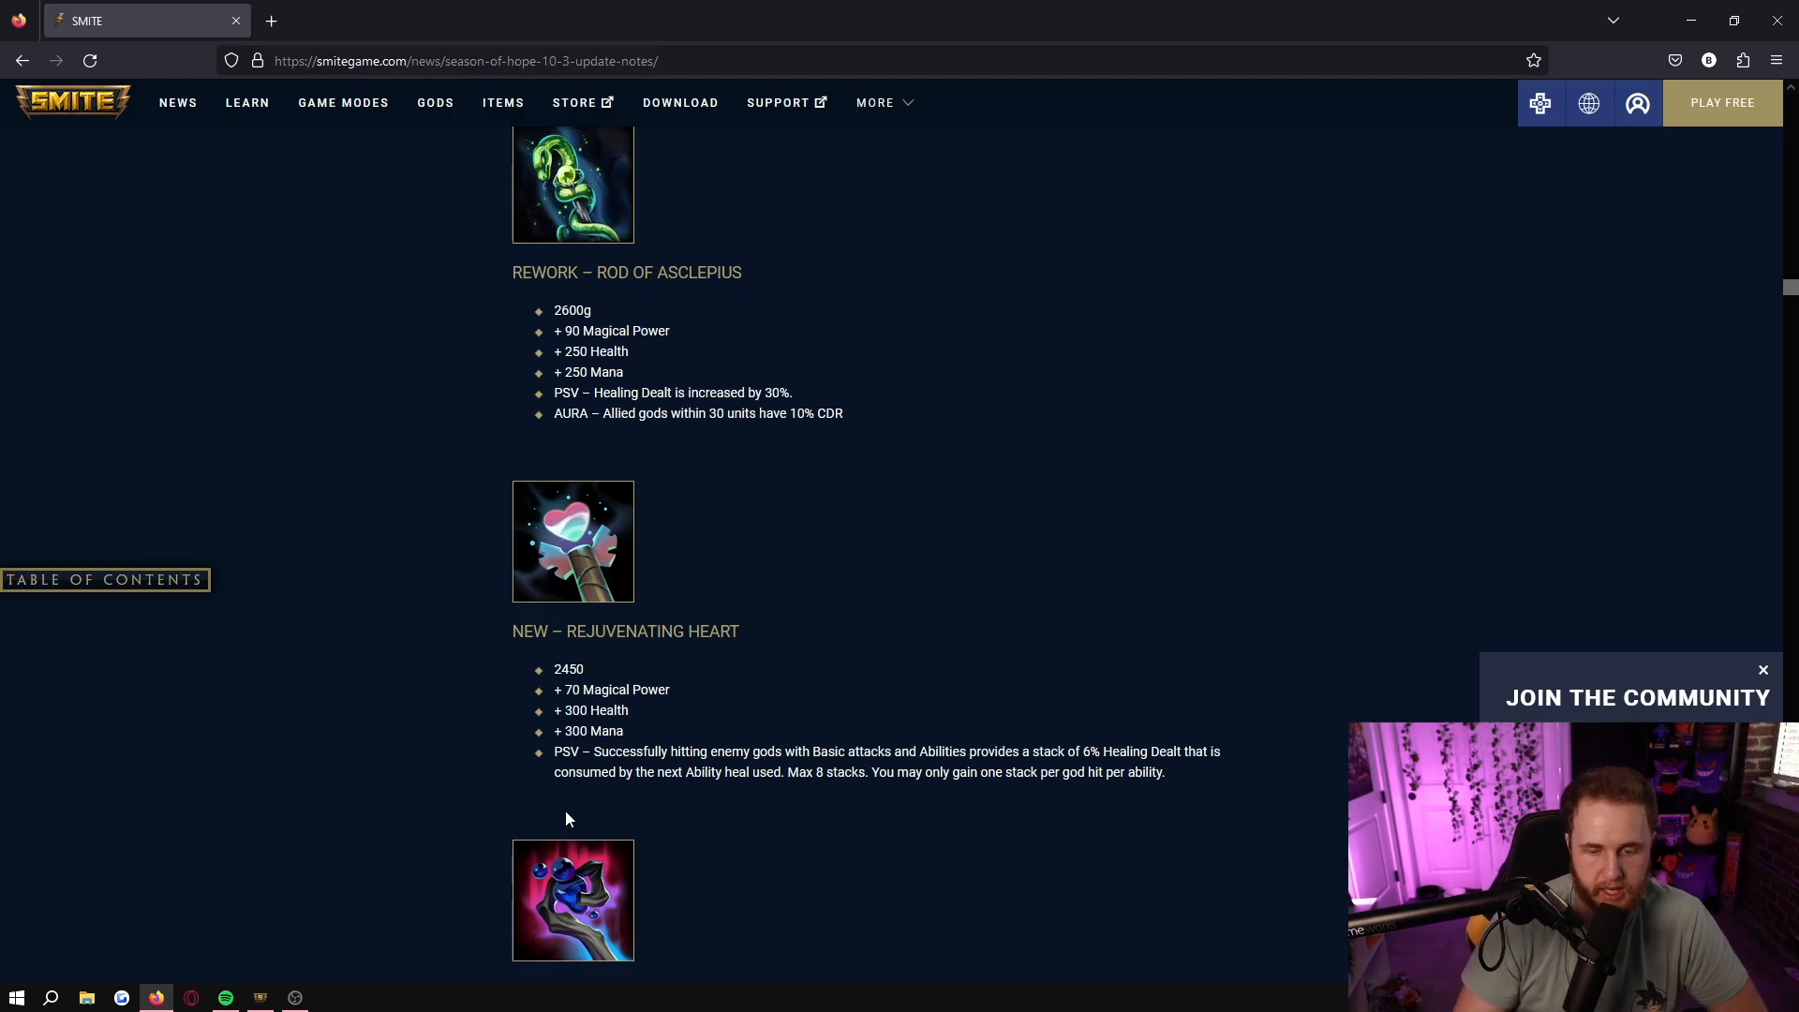
left_click_drag(684, 772, 779, 772)
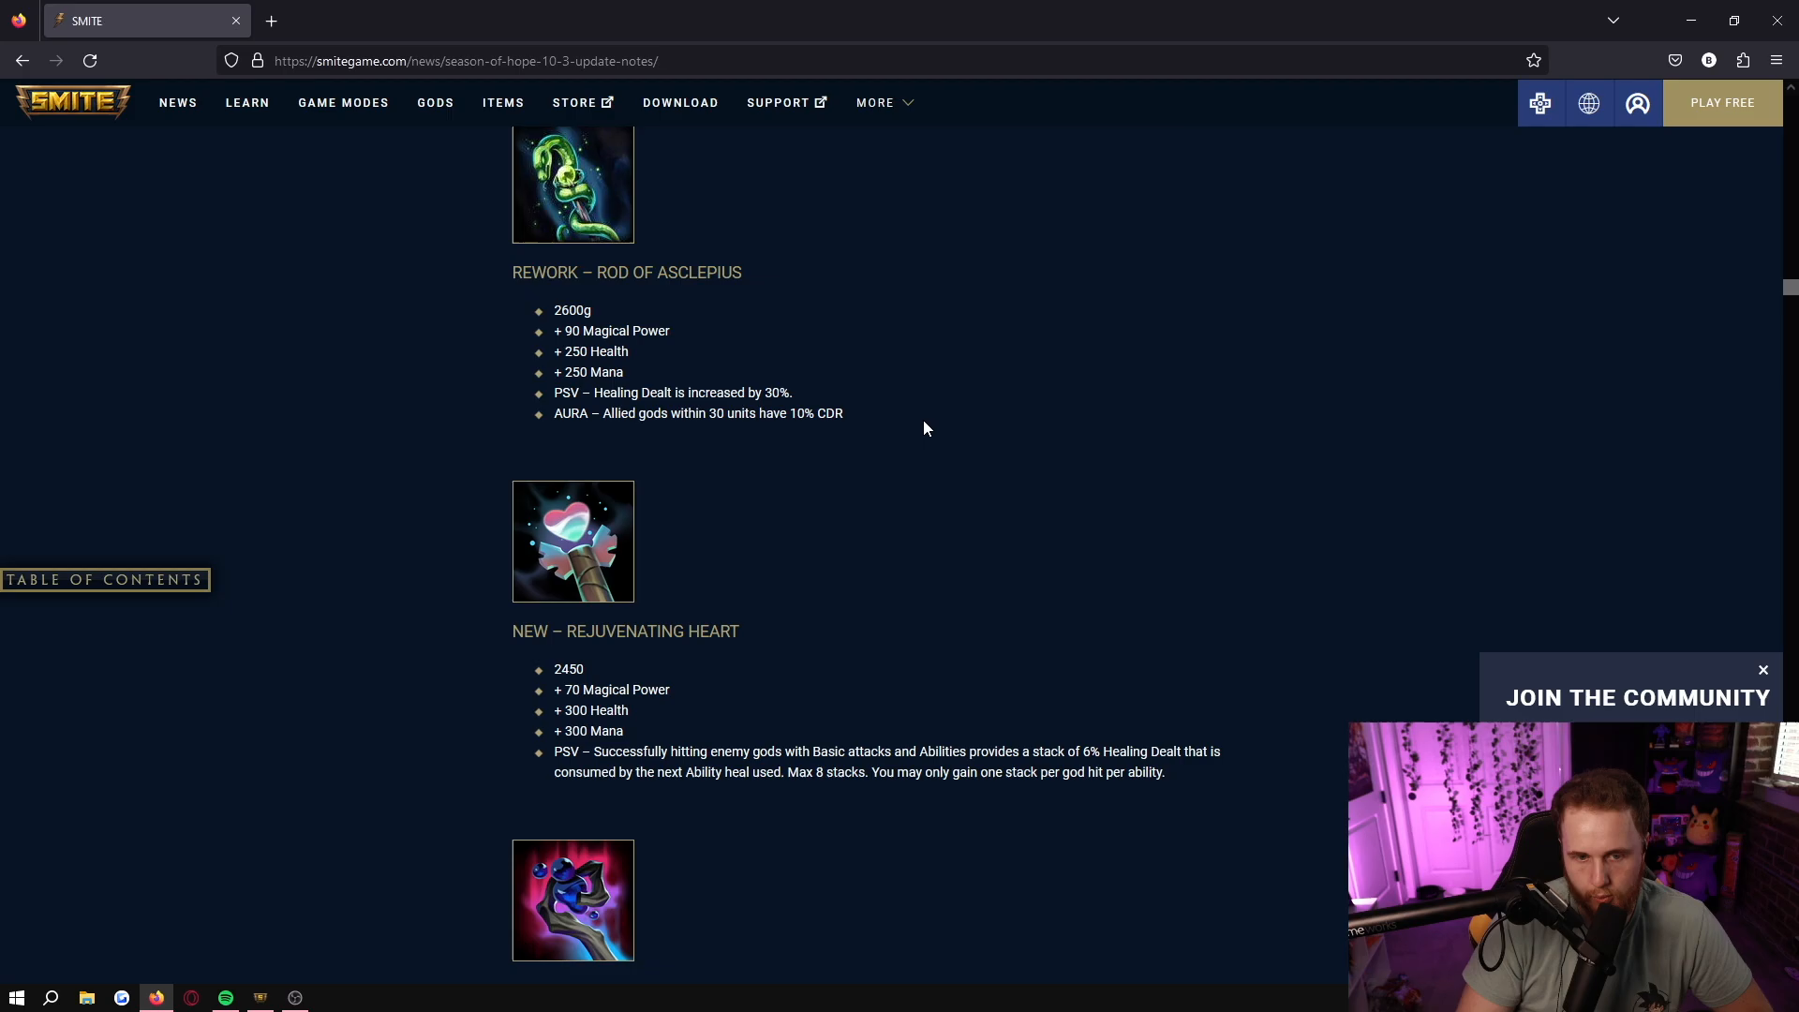
left_click_drag(513, 272, 842, 413)
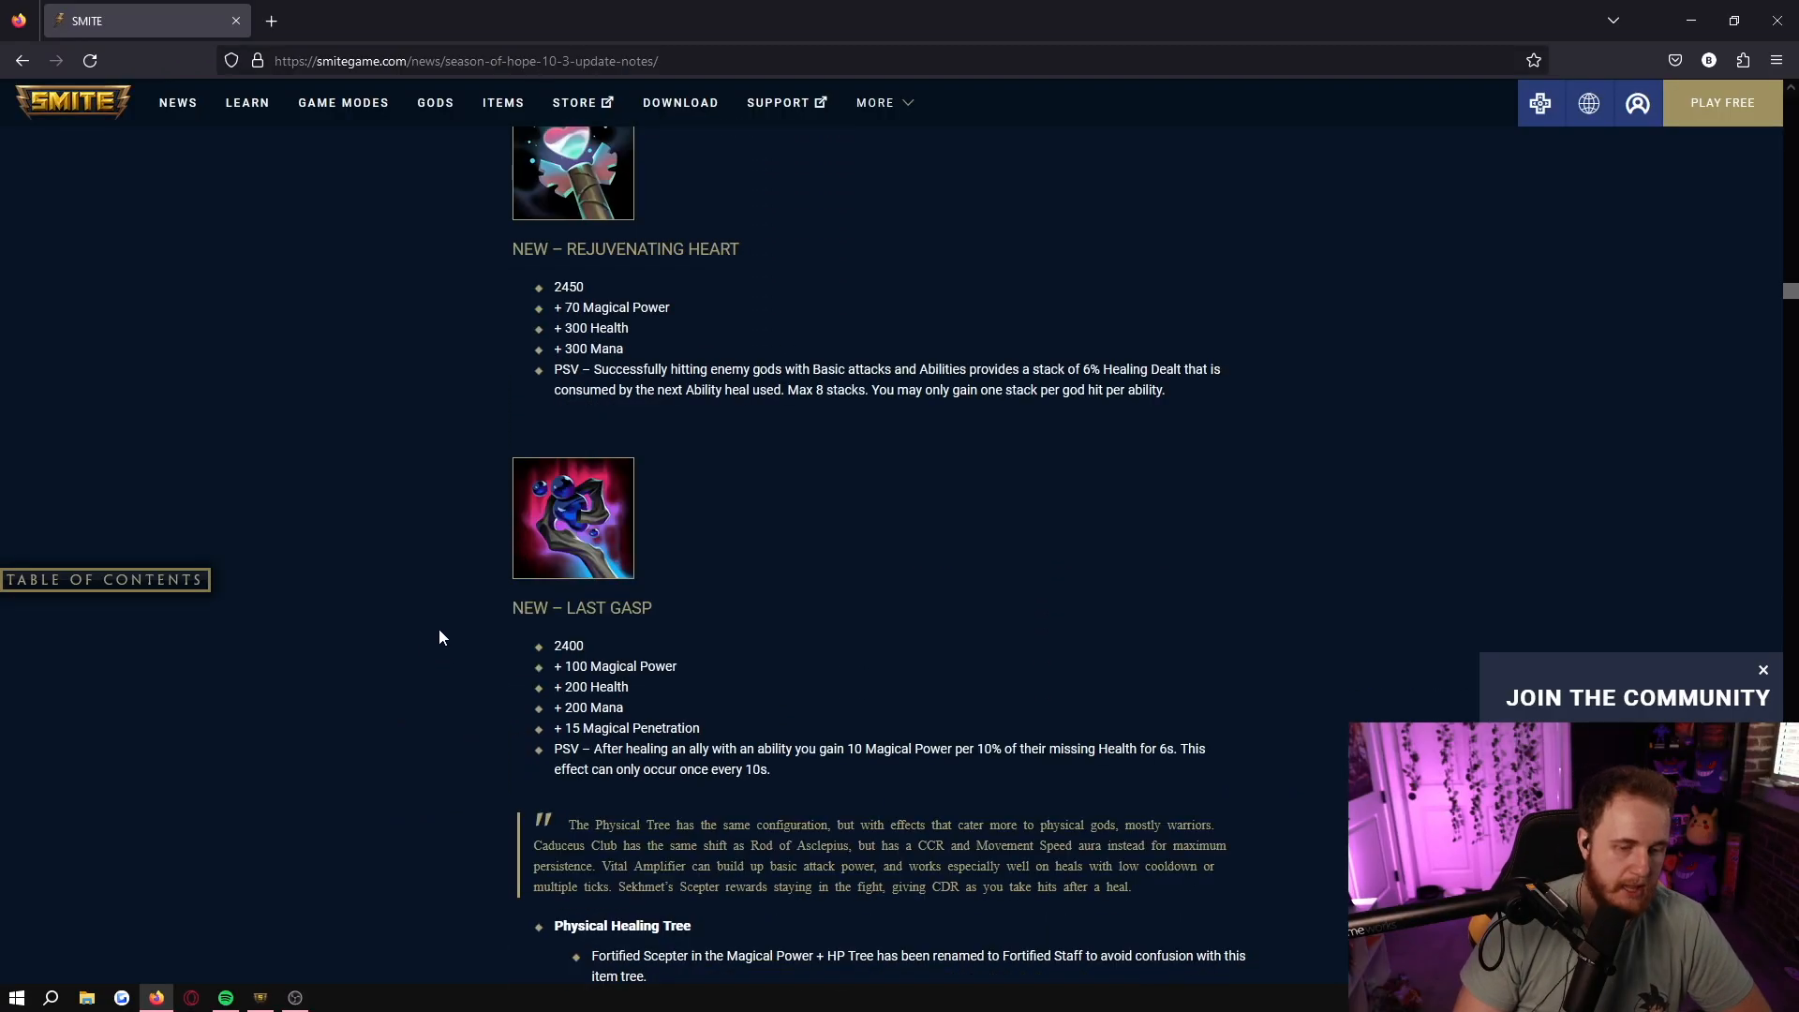
mouse_move(809, 781)
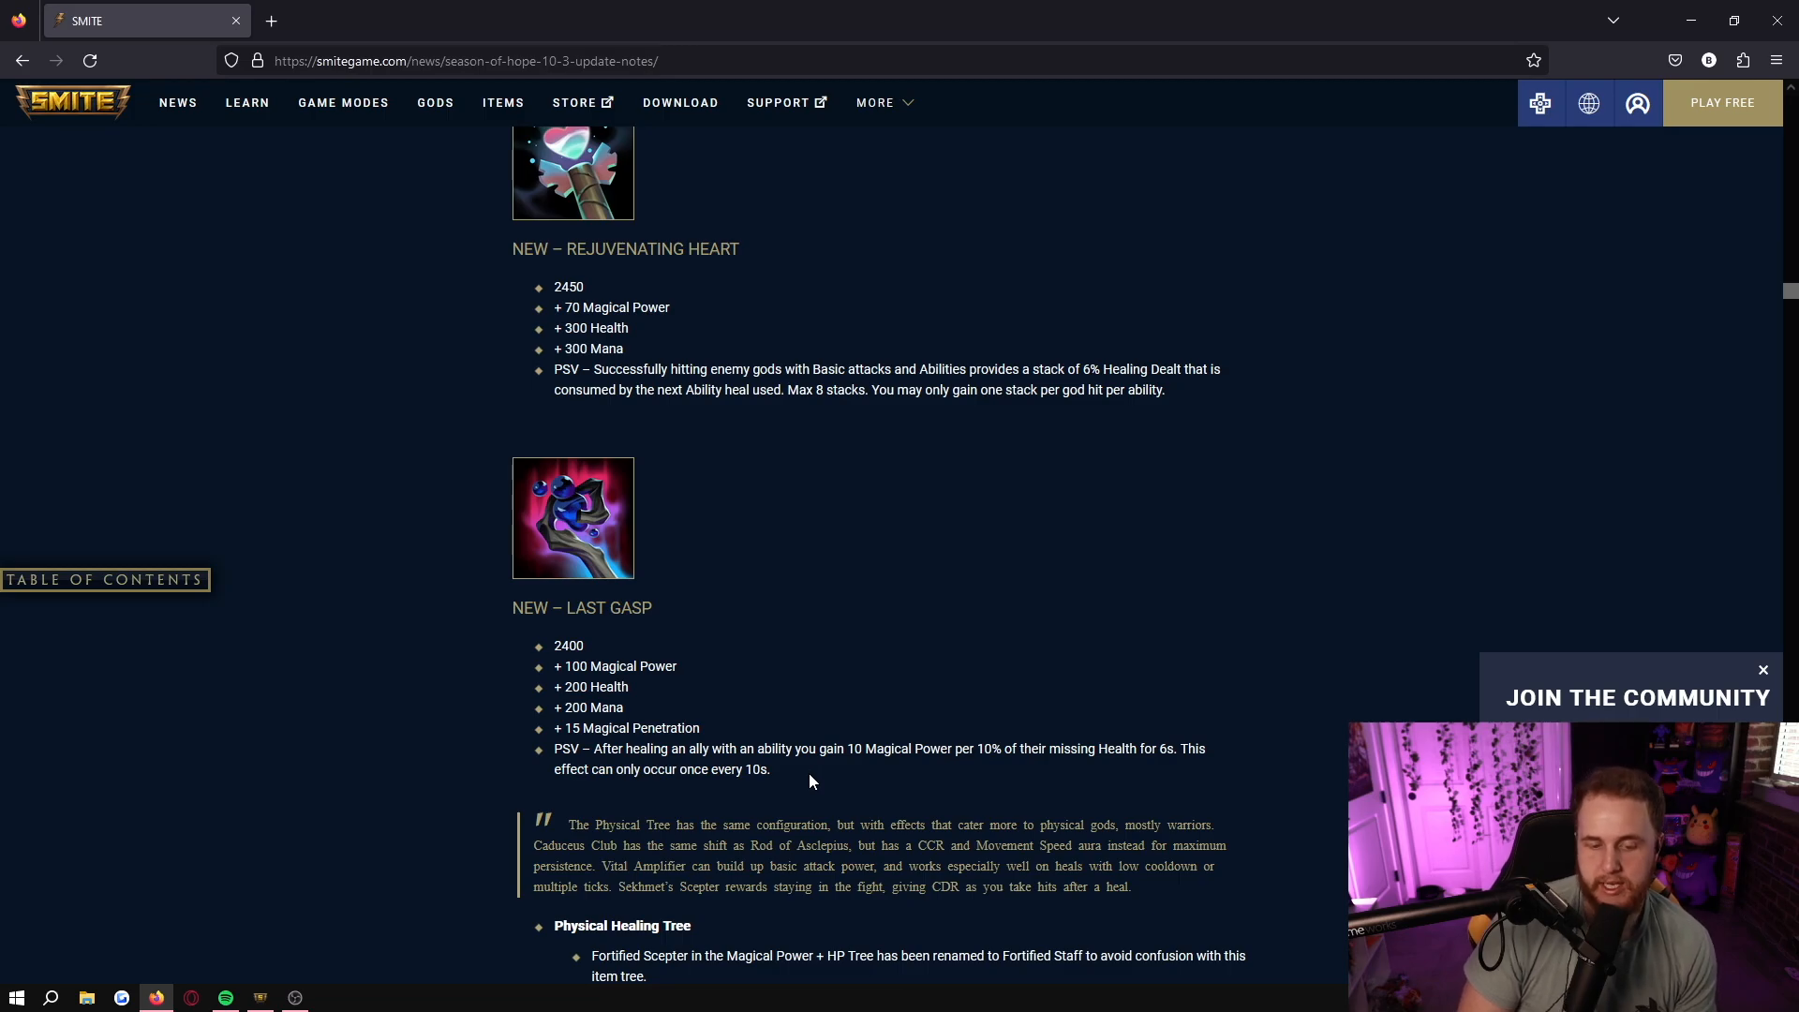
mouse_move(866, 793)
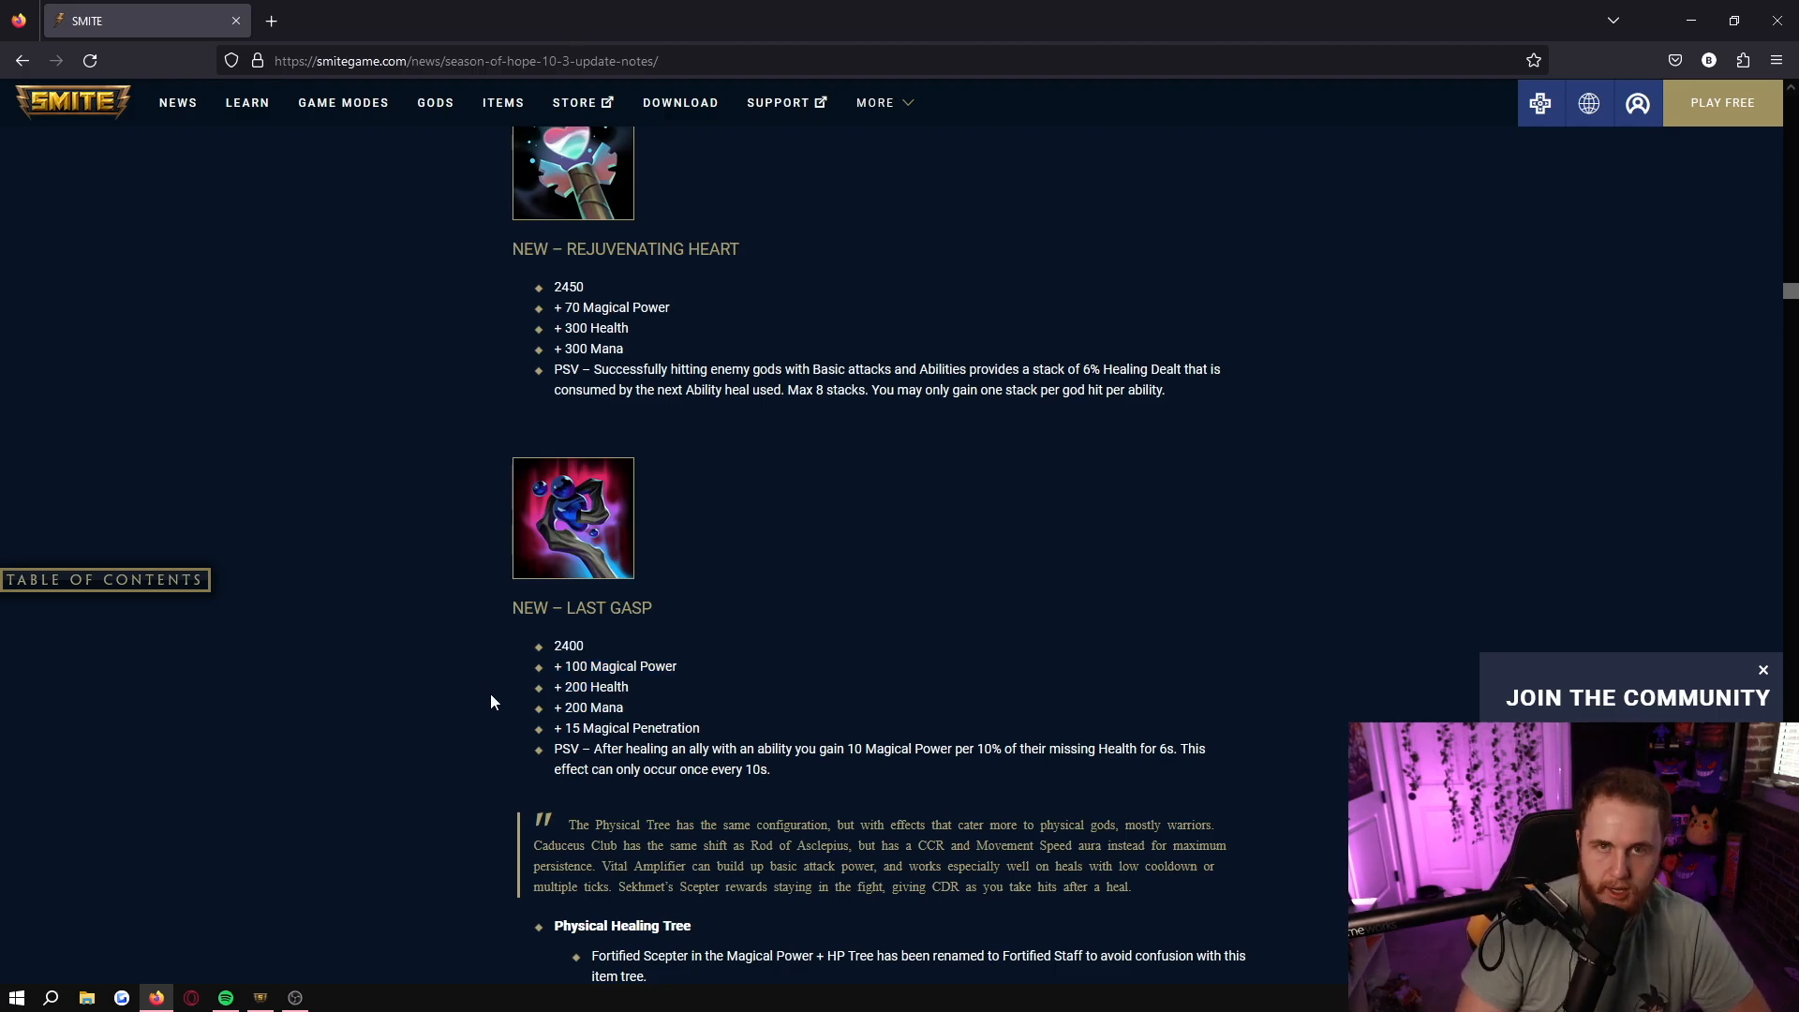
mouse_move(358, 733)
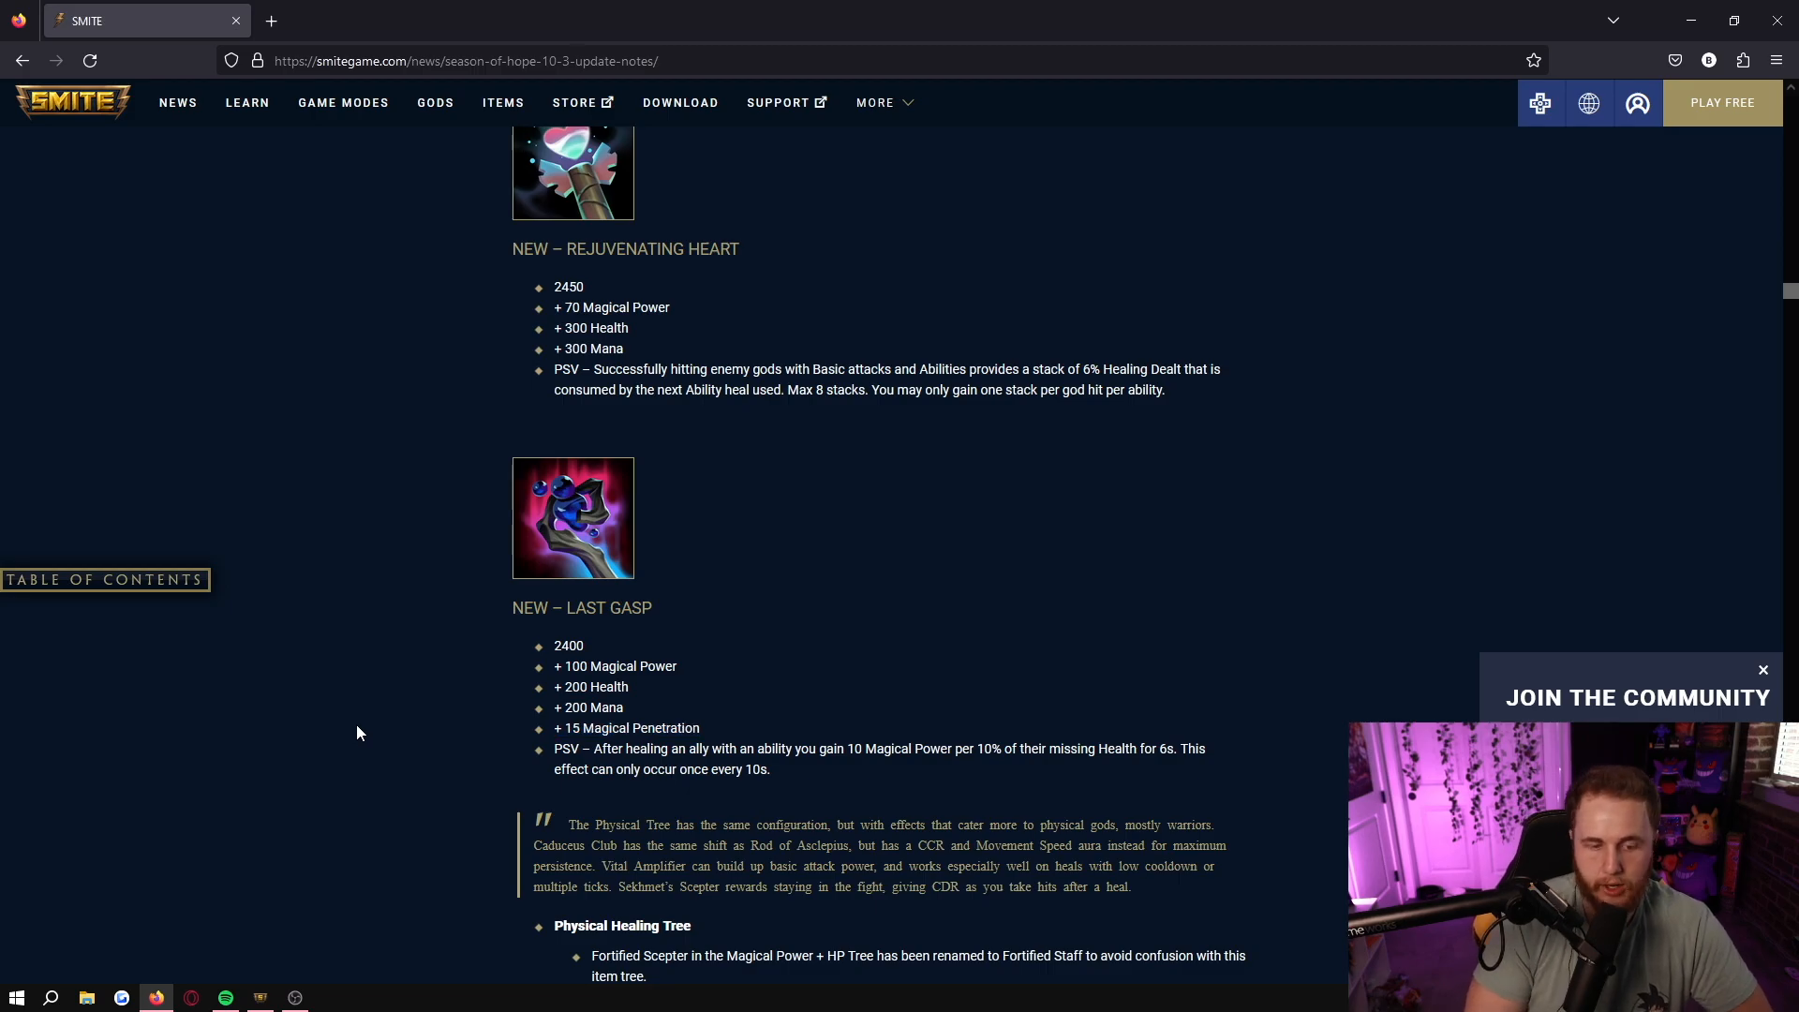
- Highlight the Last Gasp cost, stat and passive lines while reading
left_click_drag(511, 607, 699, 727)
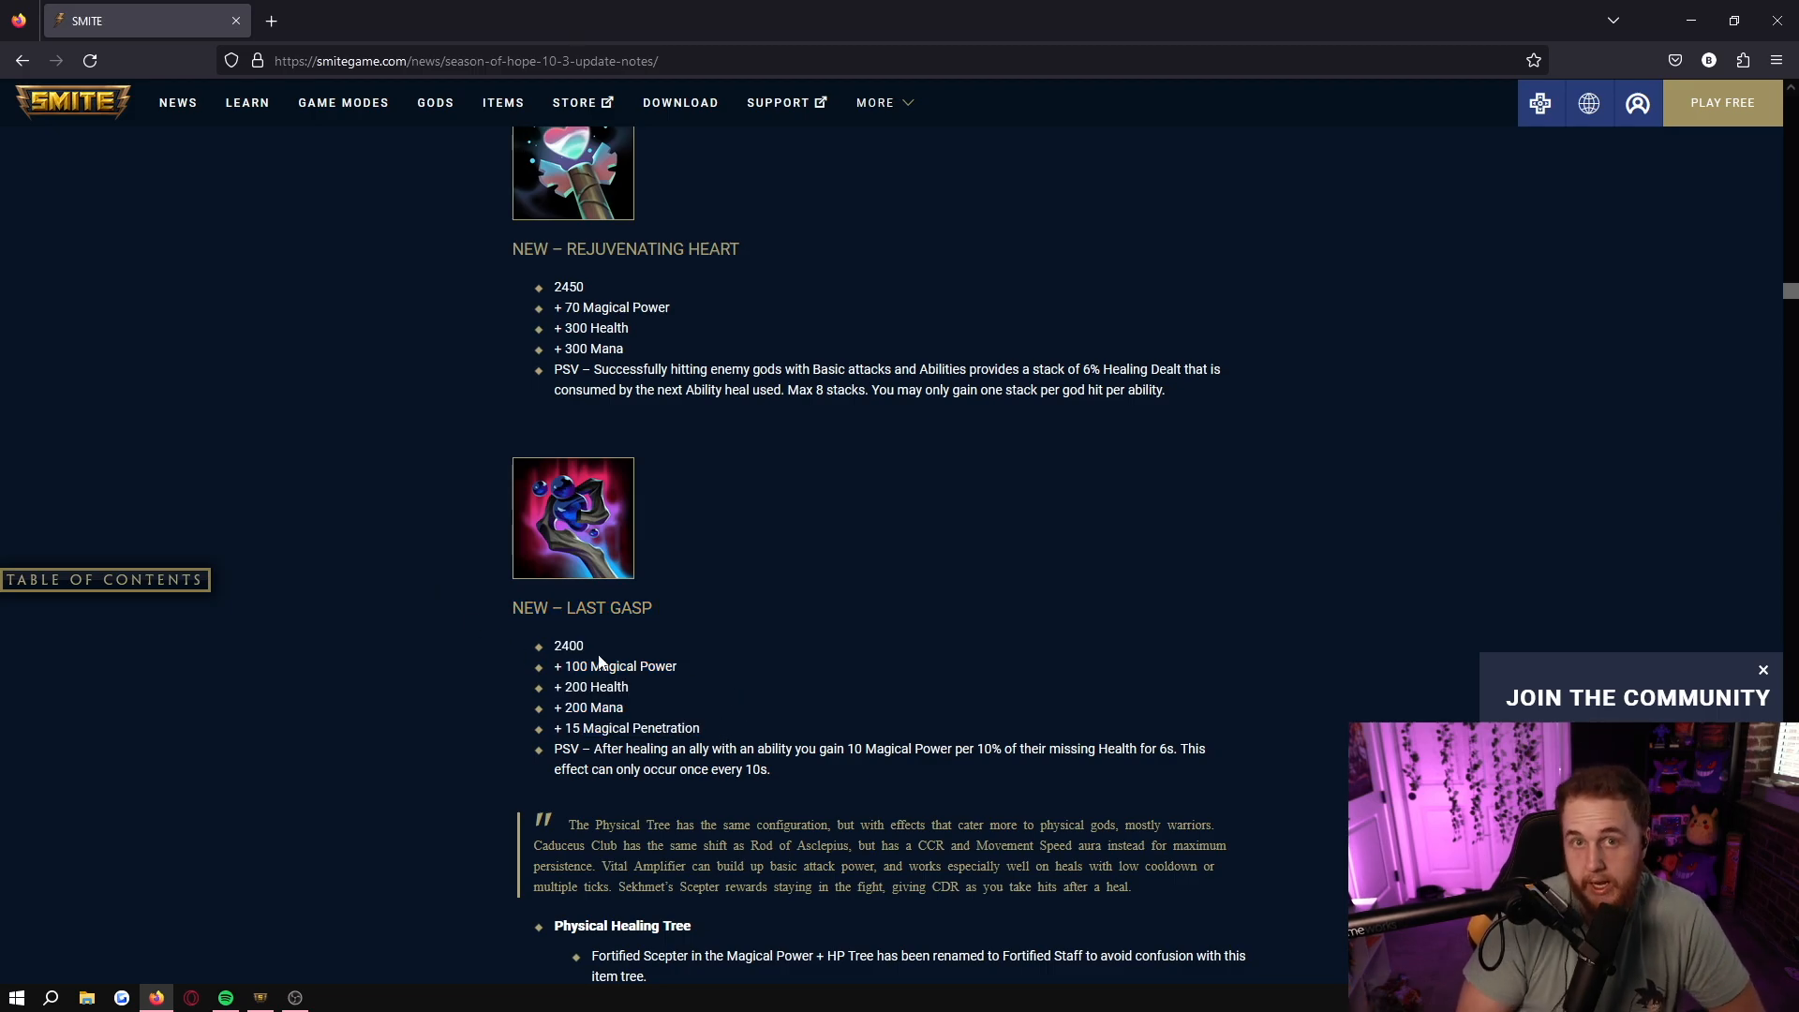
mouse_move(471, 767)
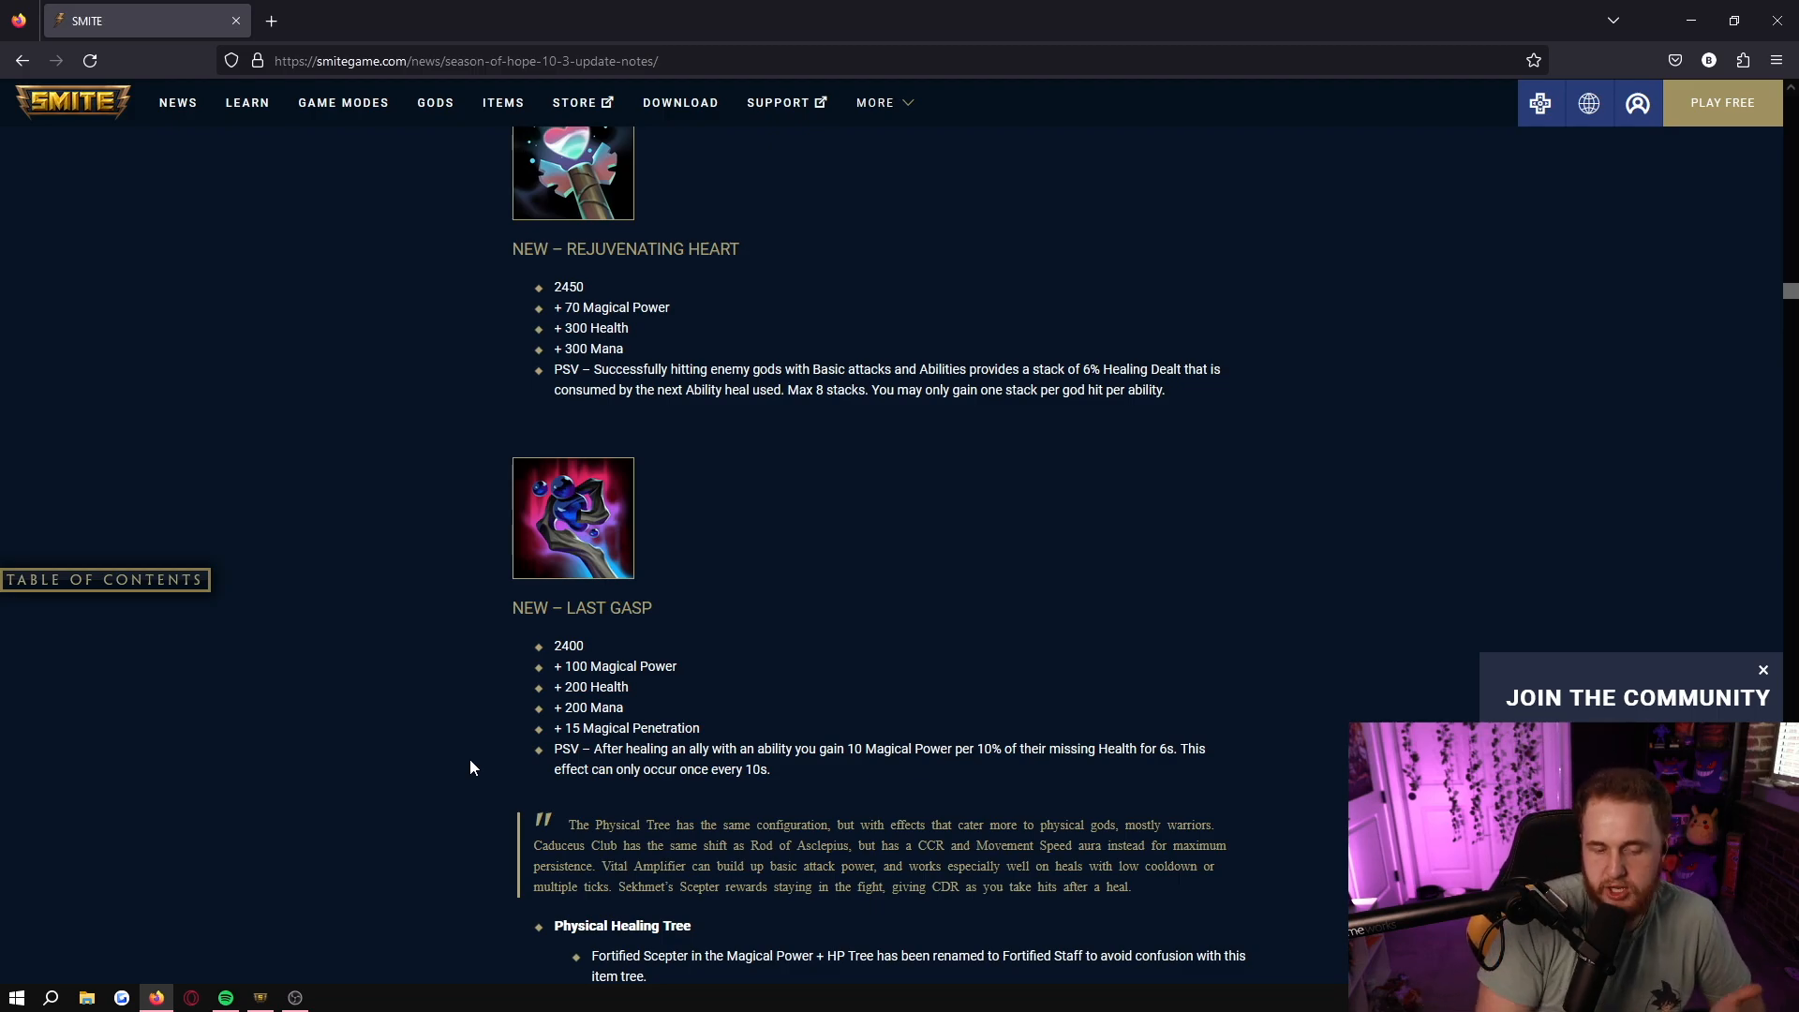
left_click_drag(512, 607, 770, 768)
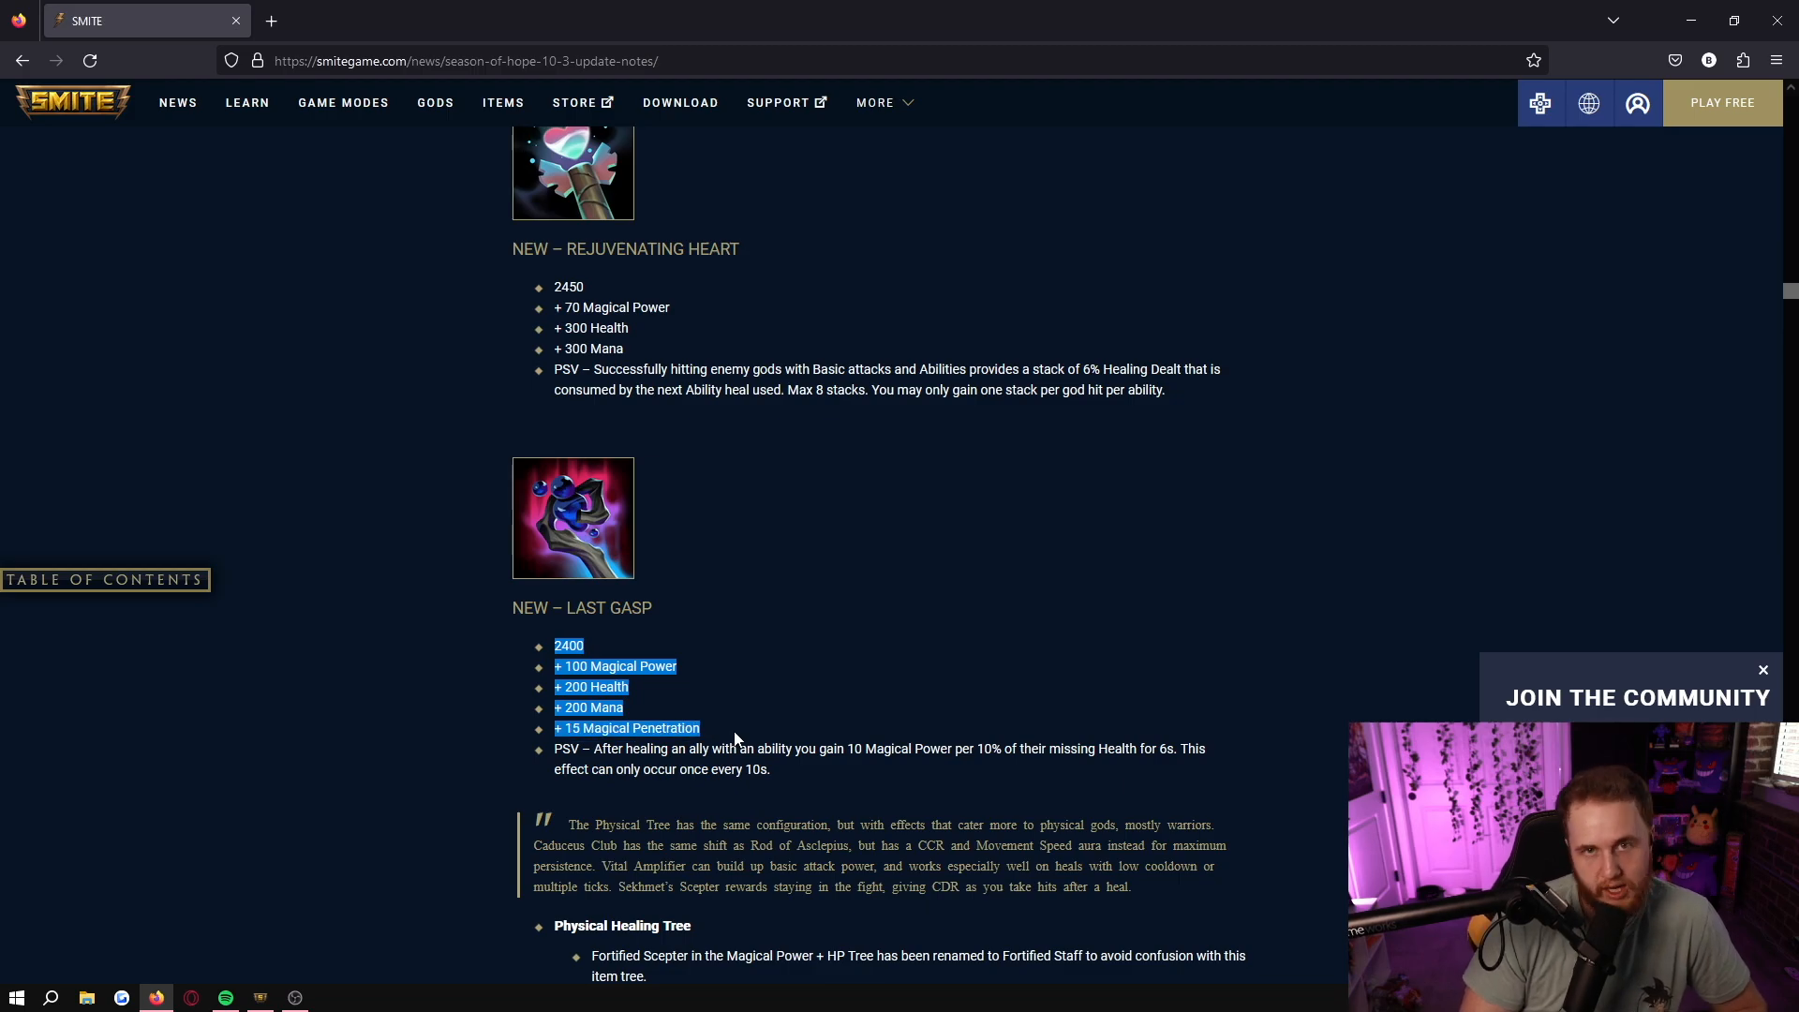
mouse_move(834, 654)
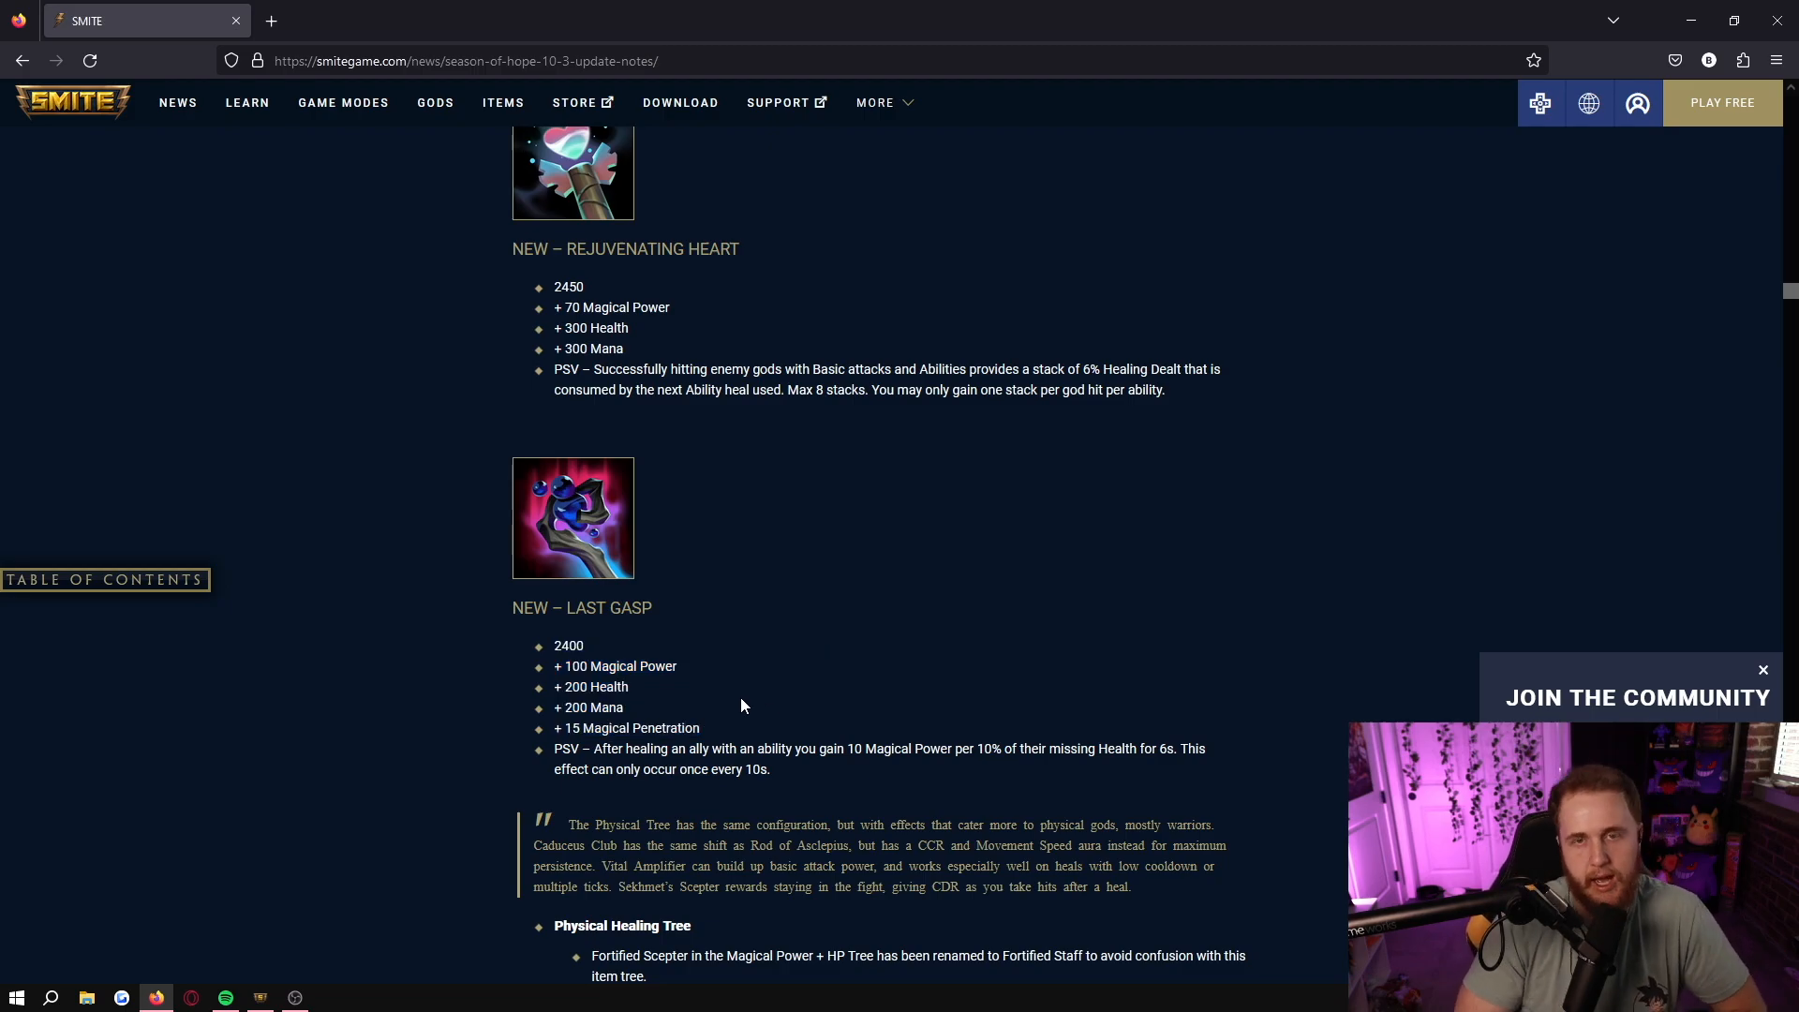
mouse_move(847, 631)
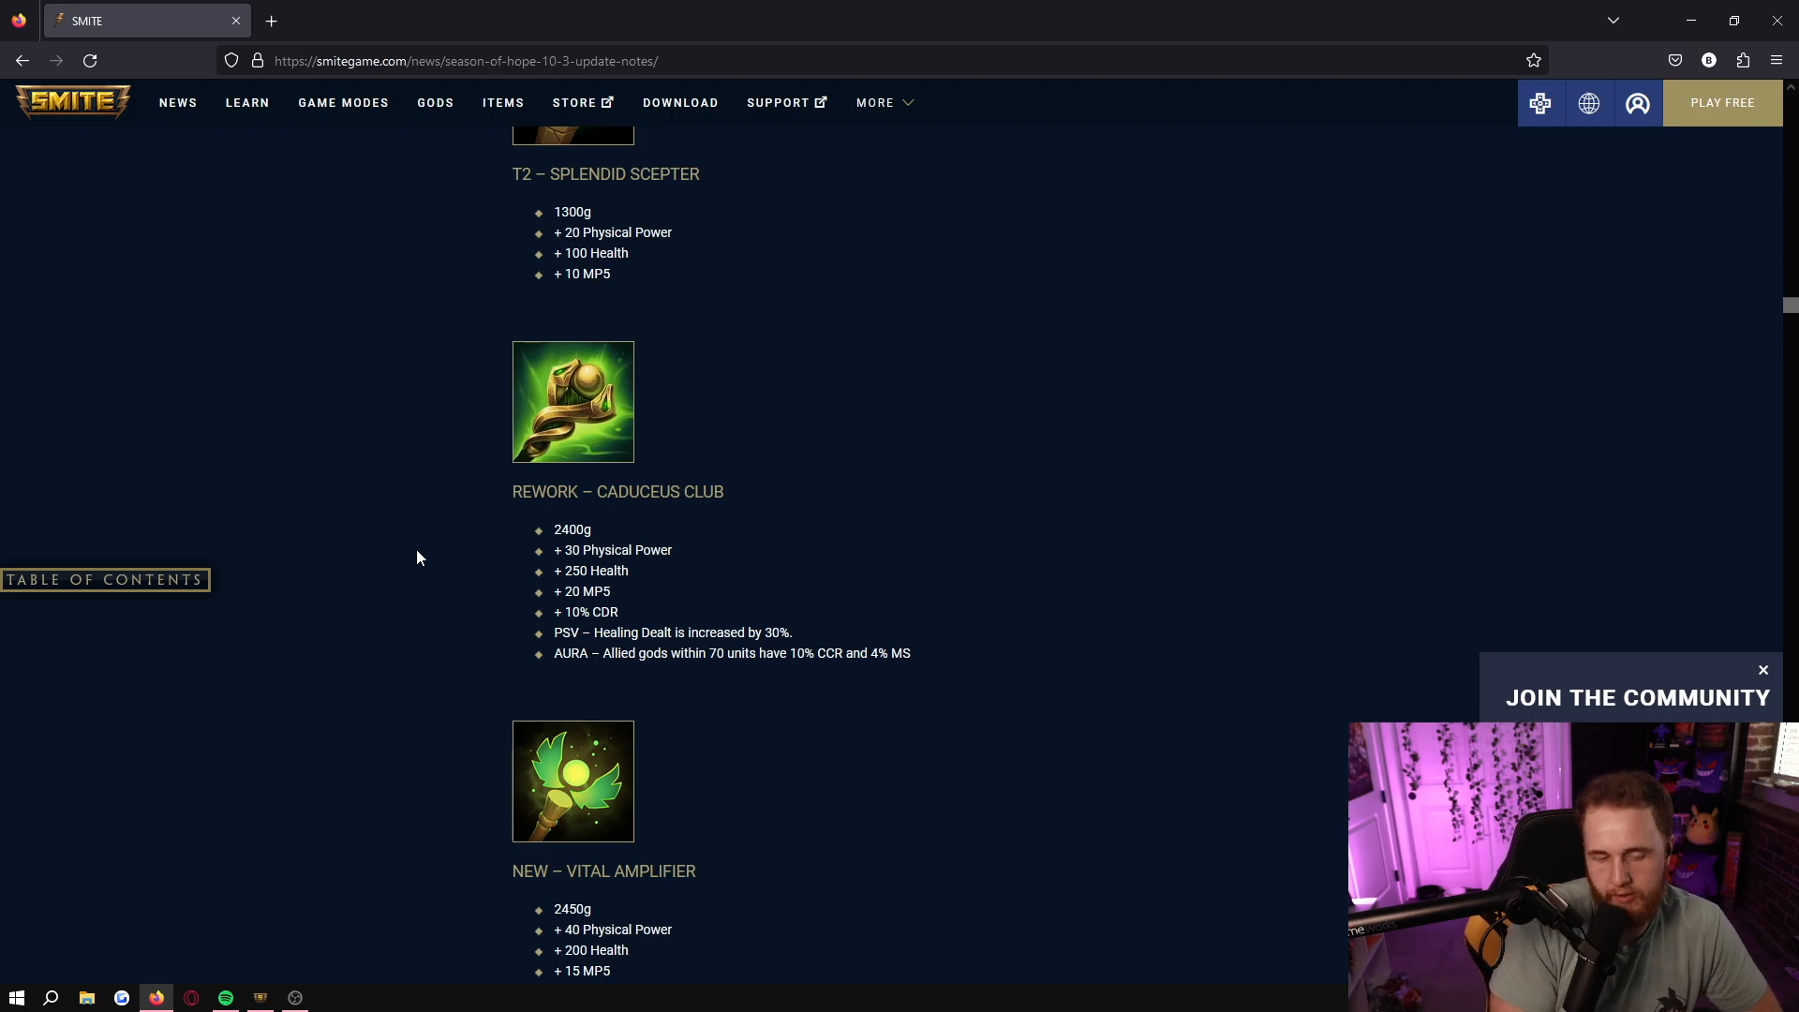
- Highlight the Caduceus Club stats, then its heading, then the whole entry through the aura line
left_click_drag(553, 549, 910, 652)
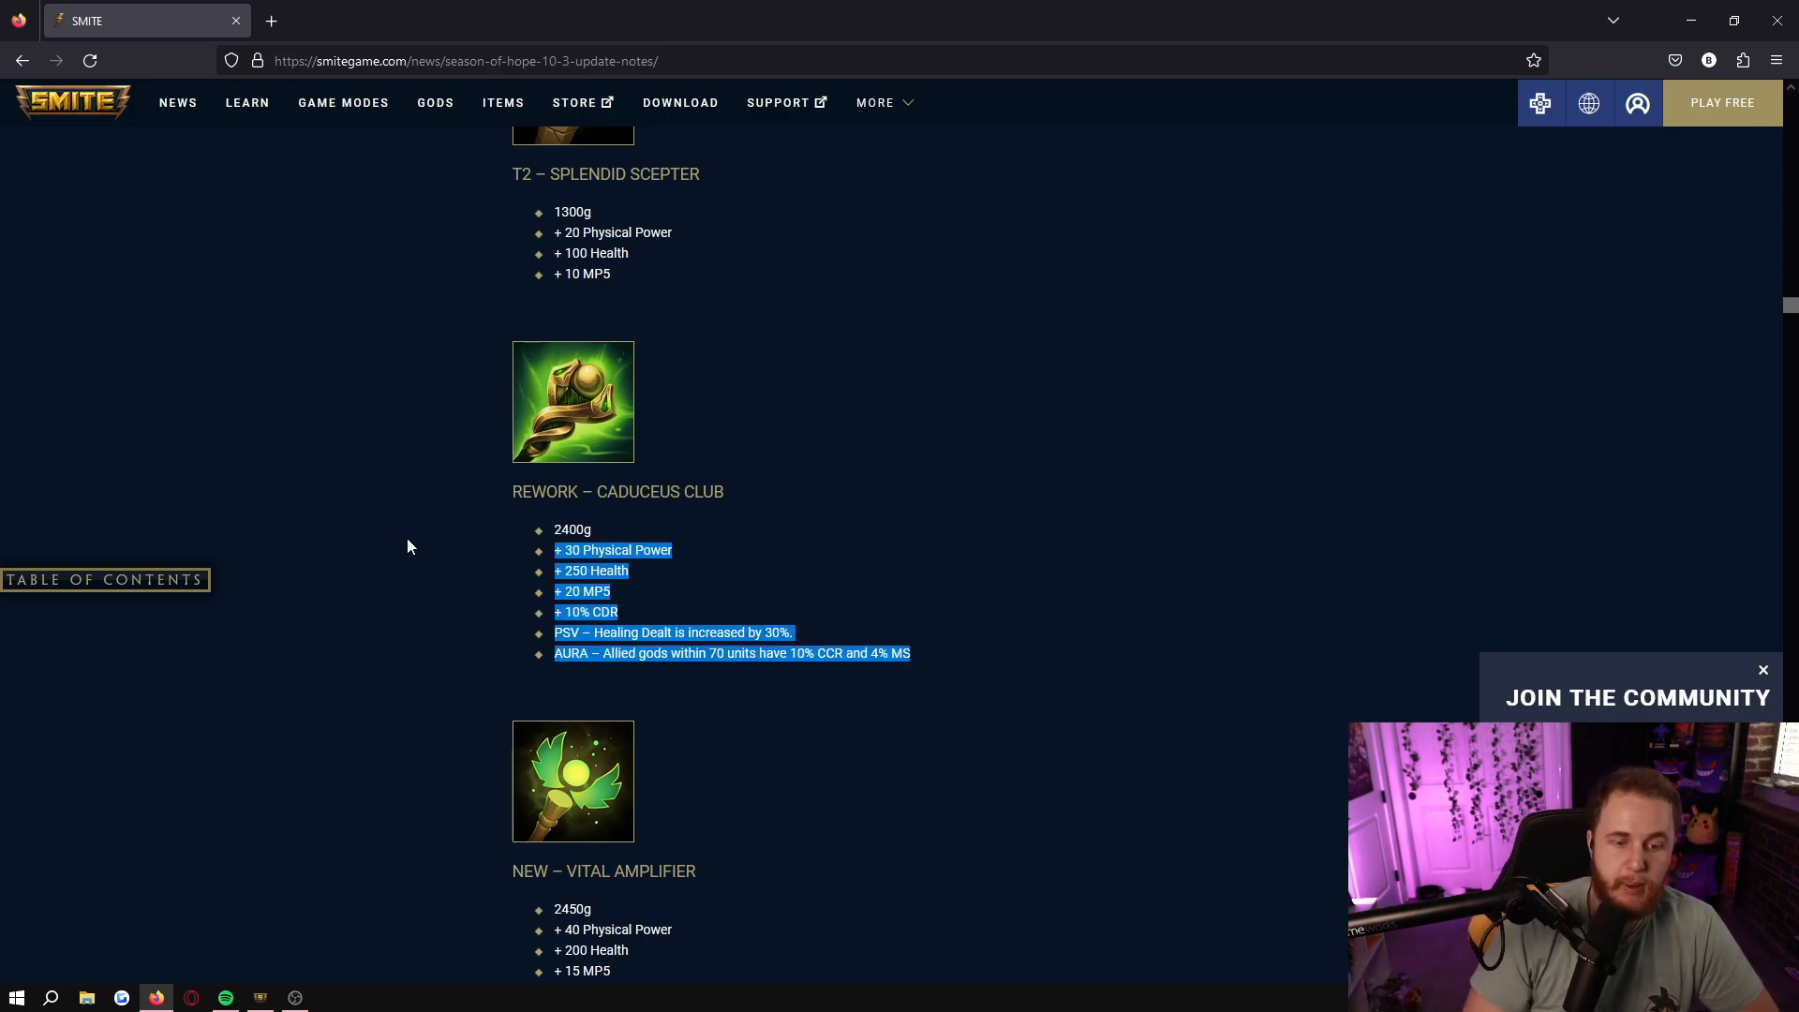
left_click(384, 528)
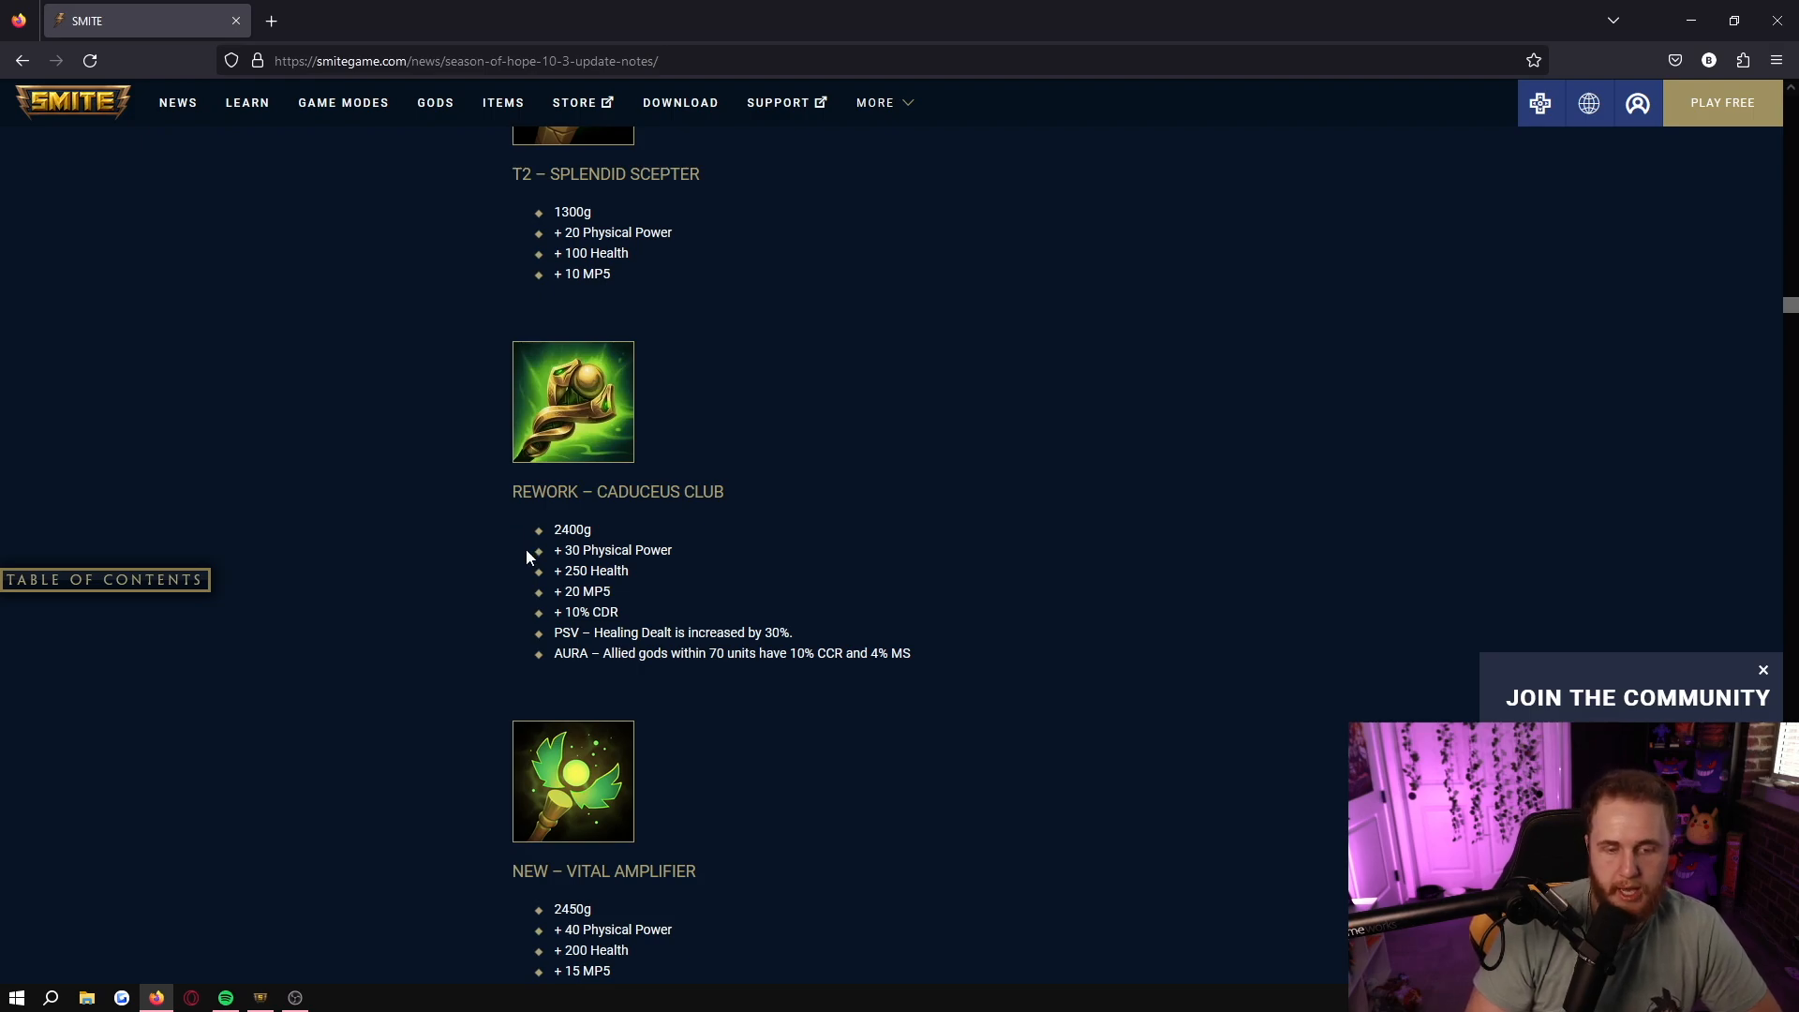
left_click_drag(555, 549, 611, 590)
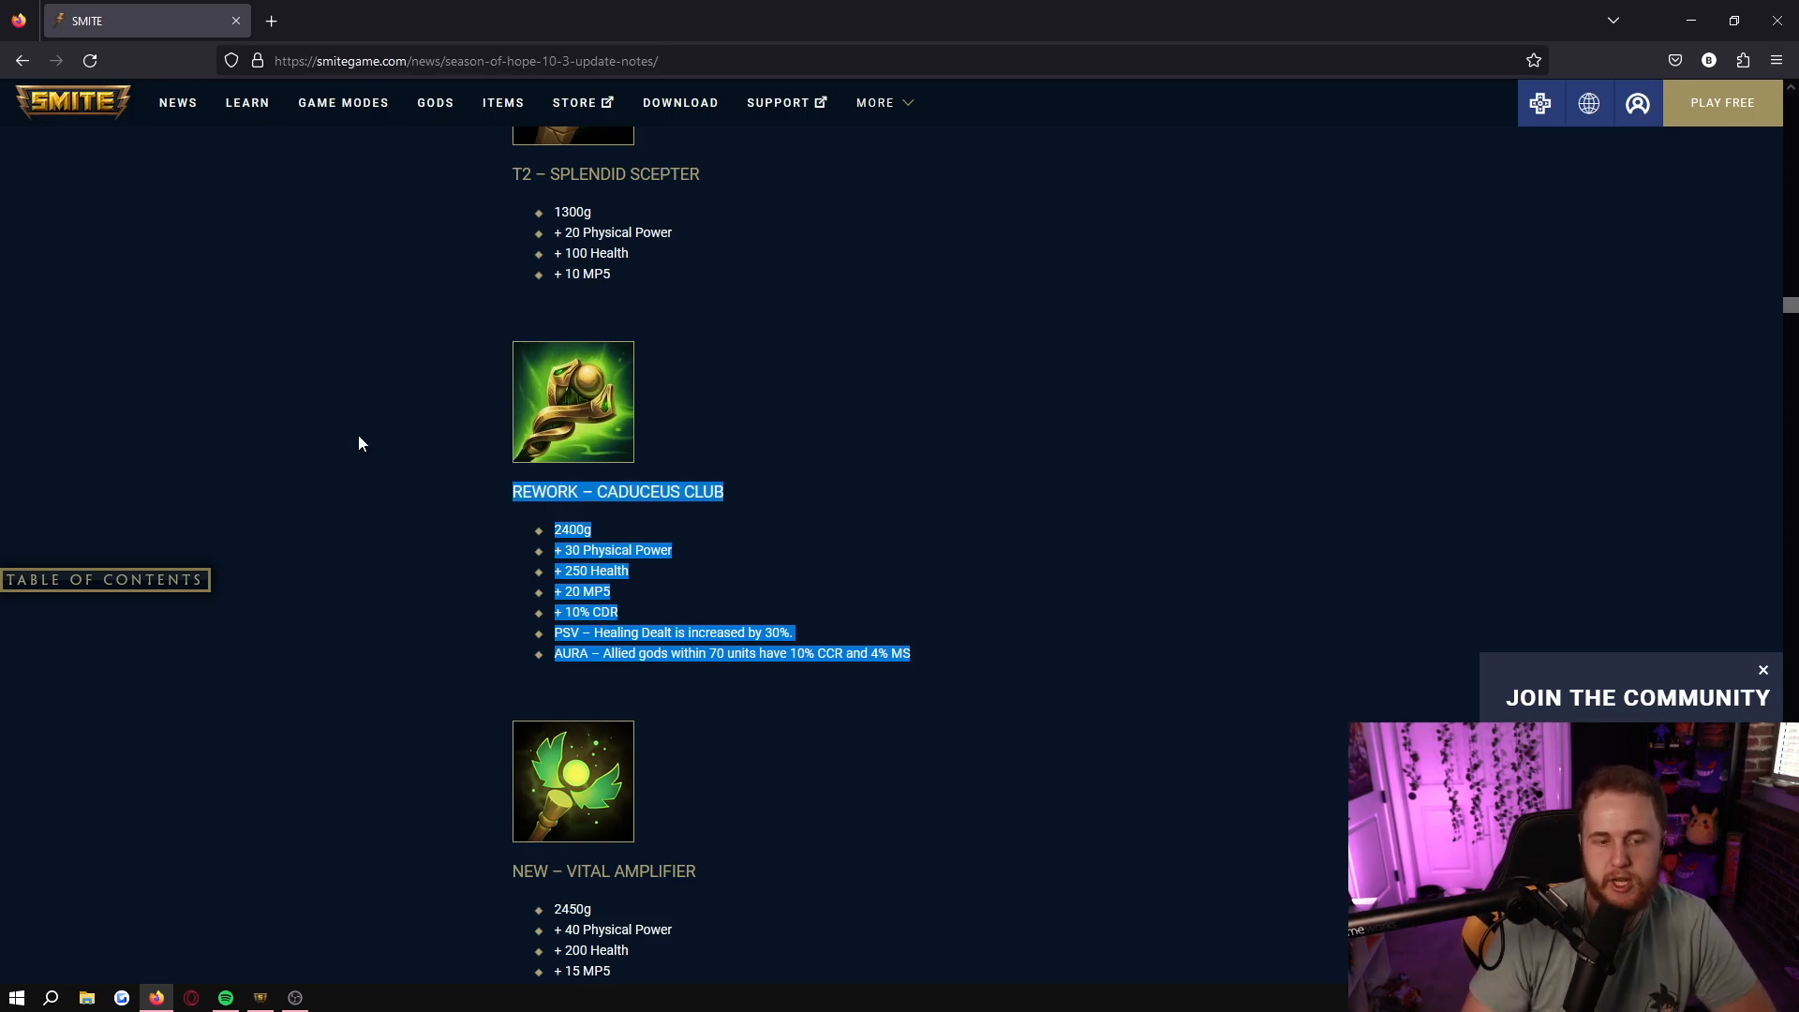
left_click(369, 620)
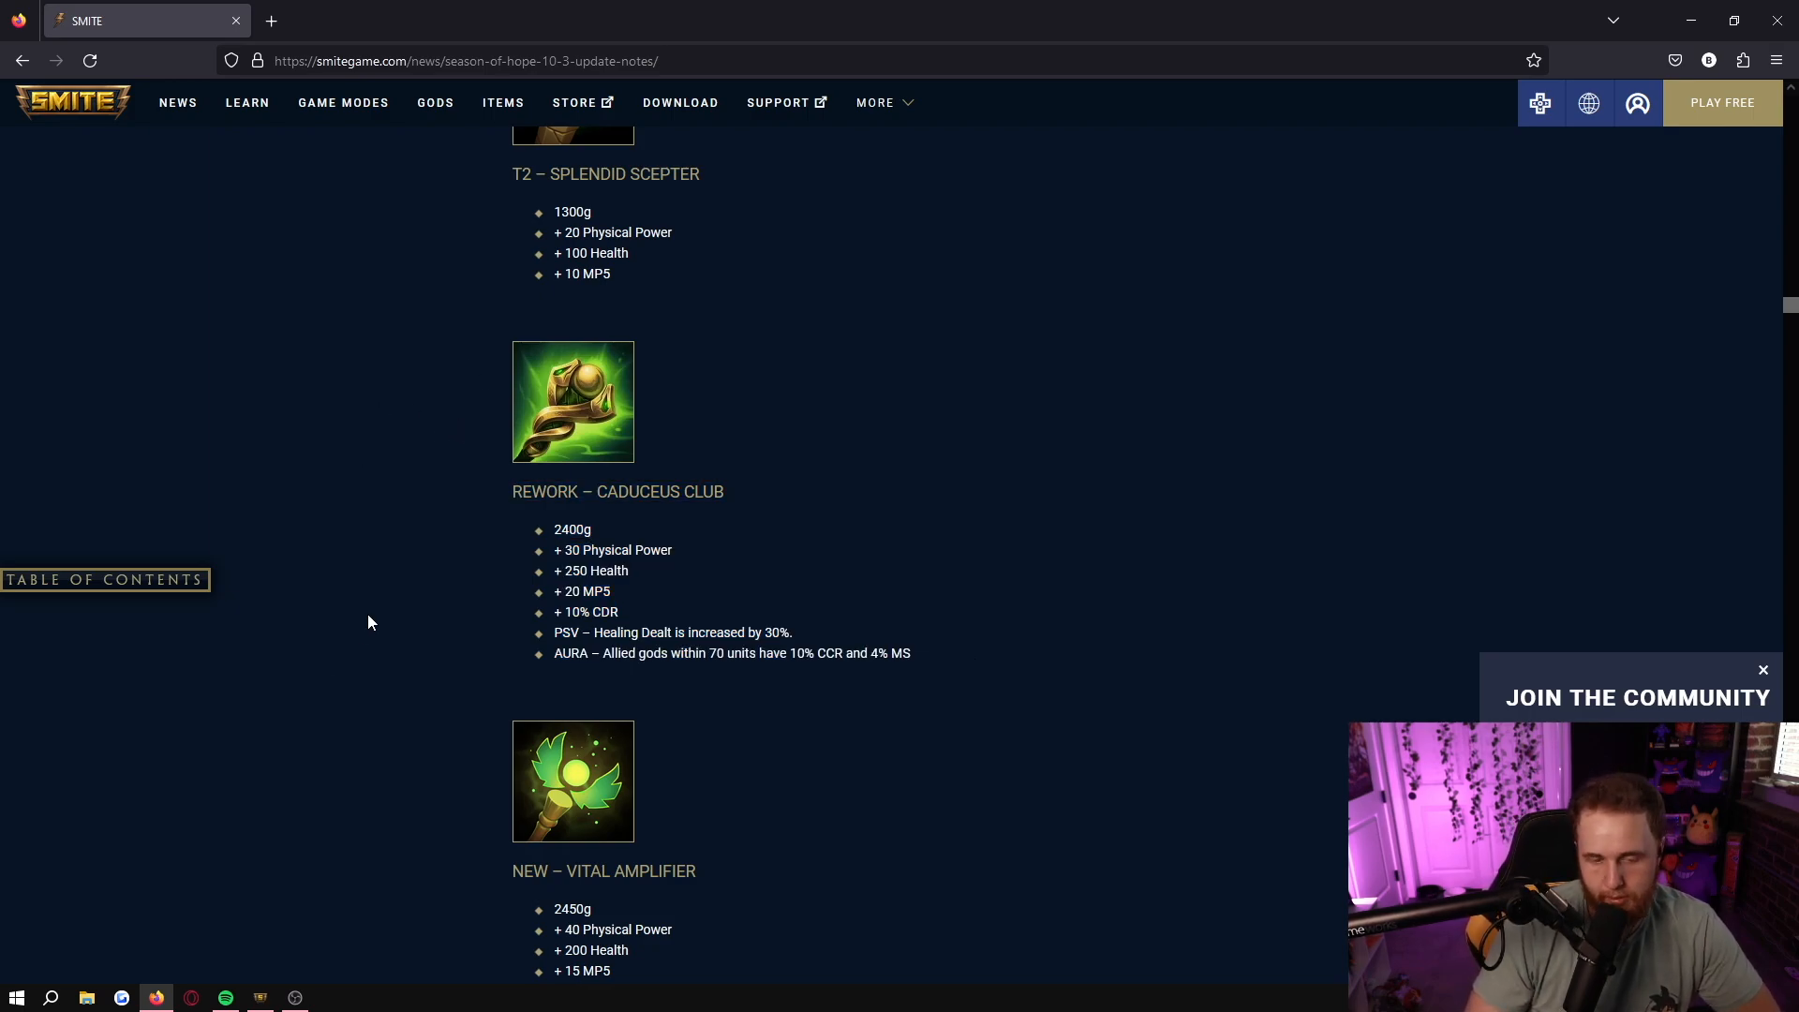
left_click_drag(511, 491, 911, 652)
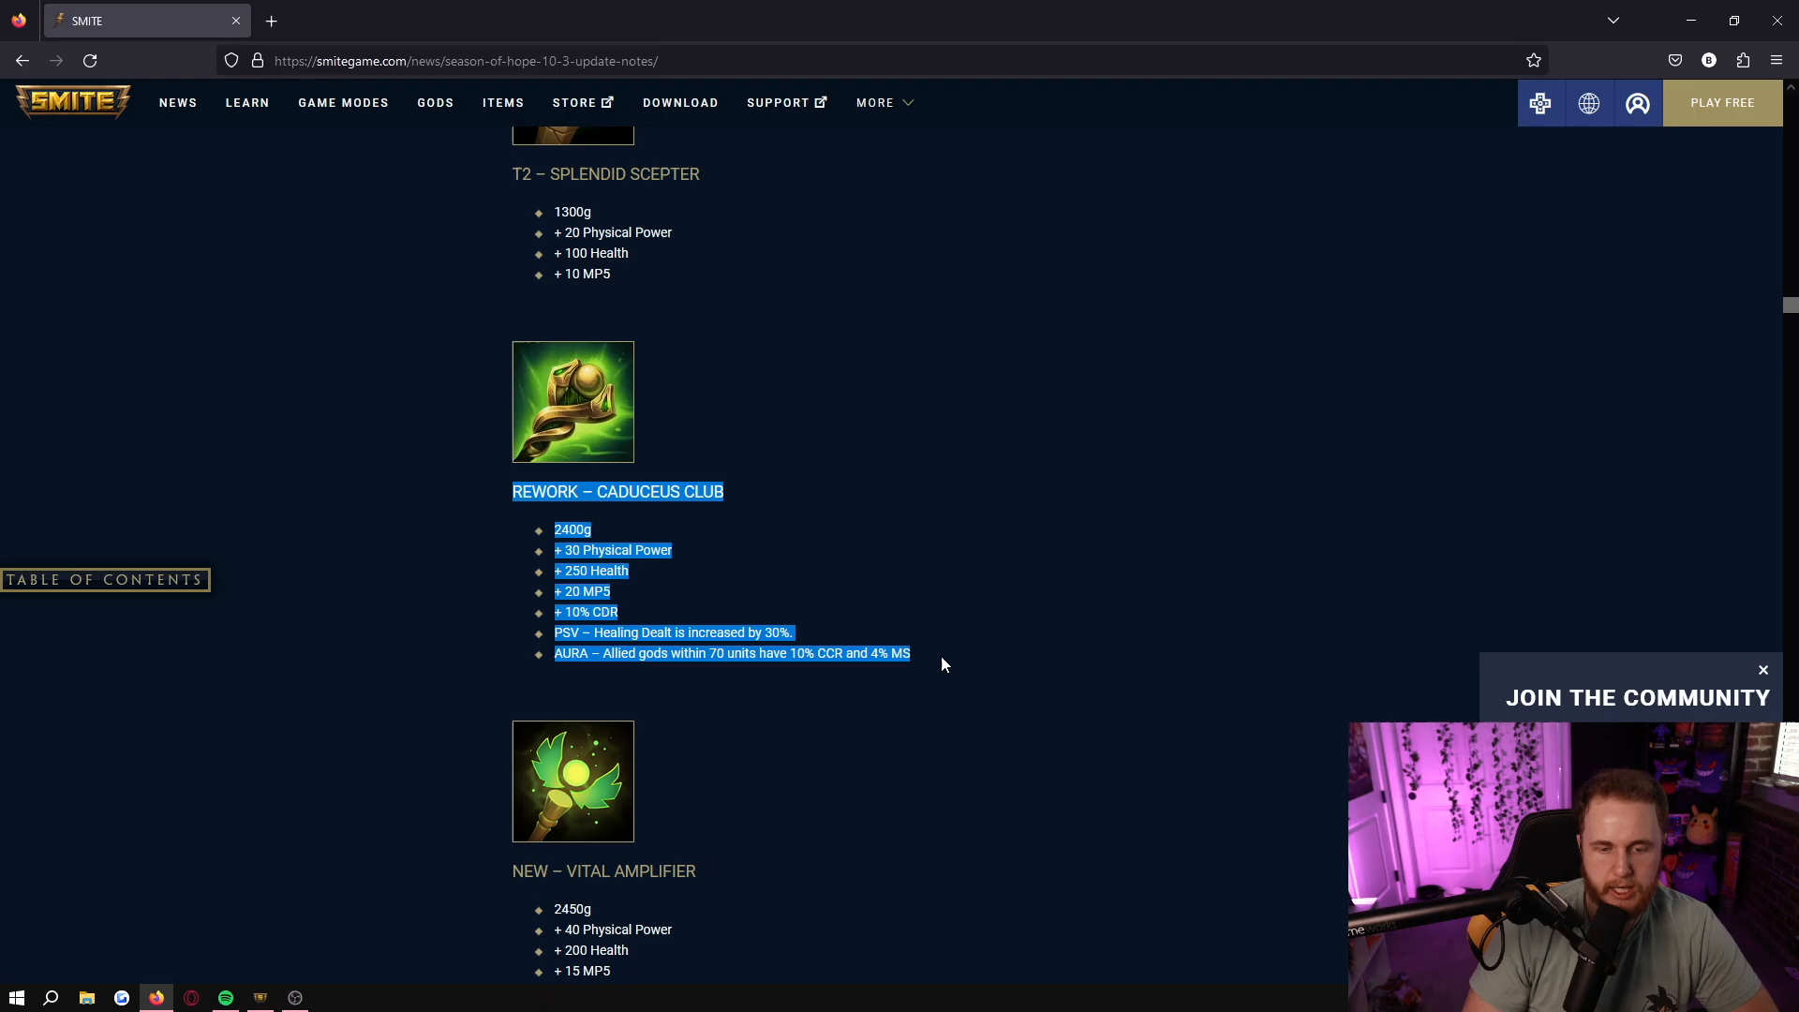
- Highlight Vital Amplifier's power and health lines, its passive, then the entire entry
scroll("down", 3)
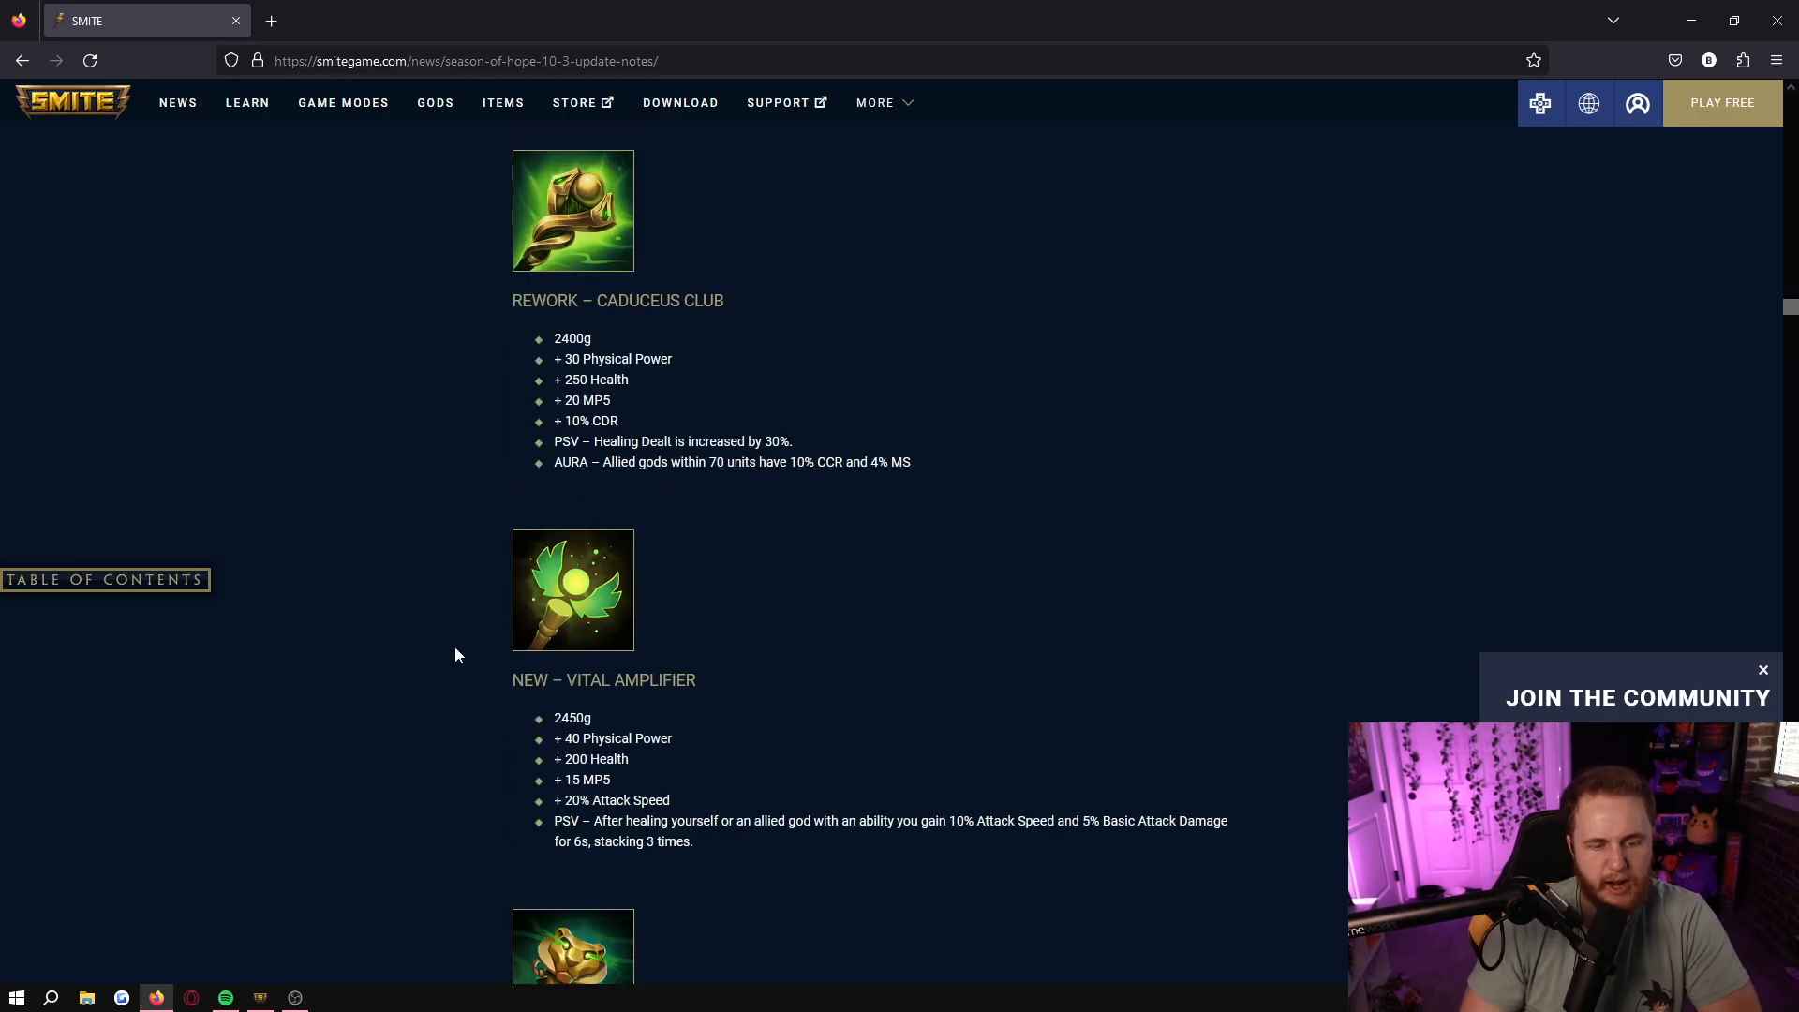
left_click_drag(555, 718, 648, 738)
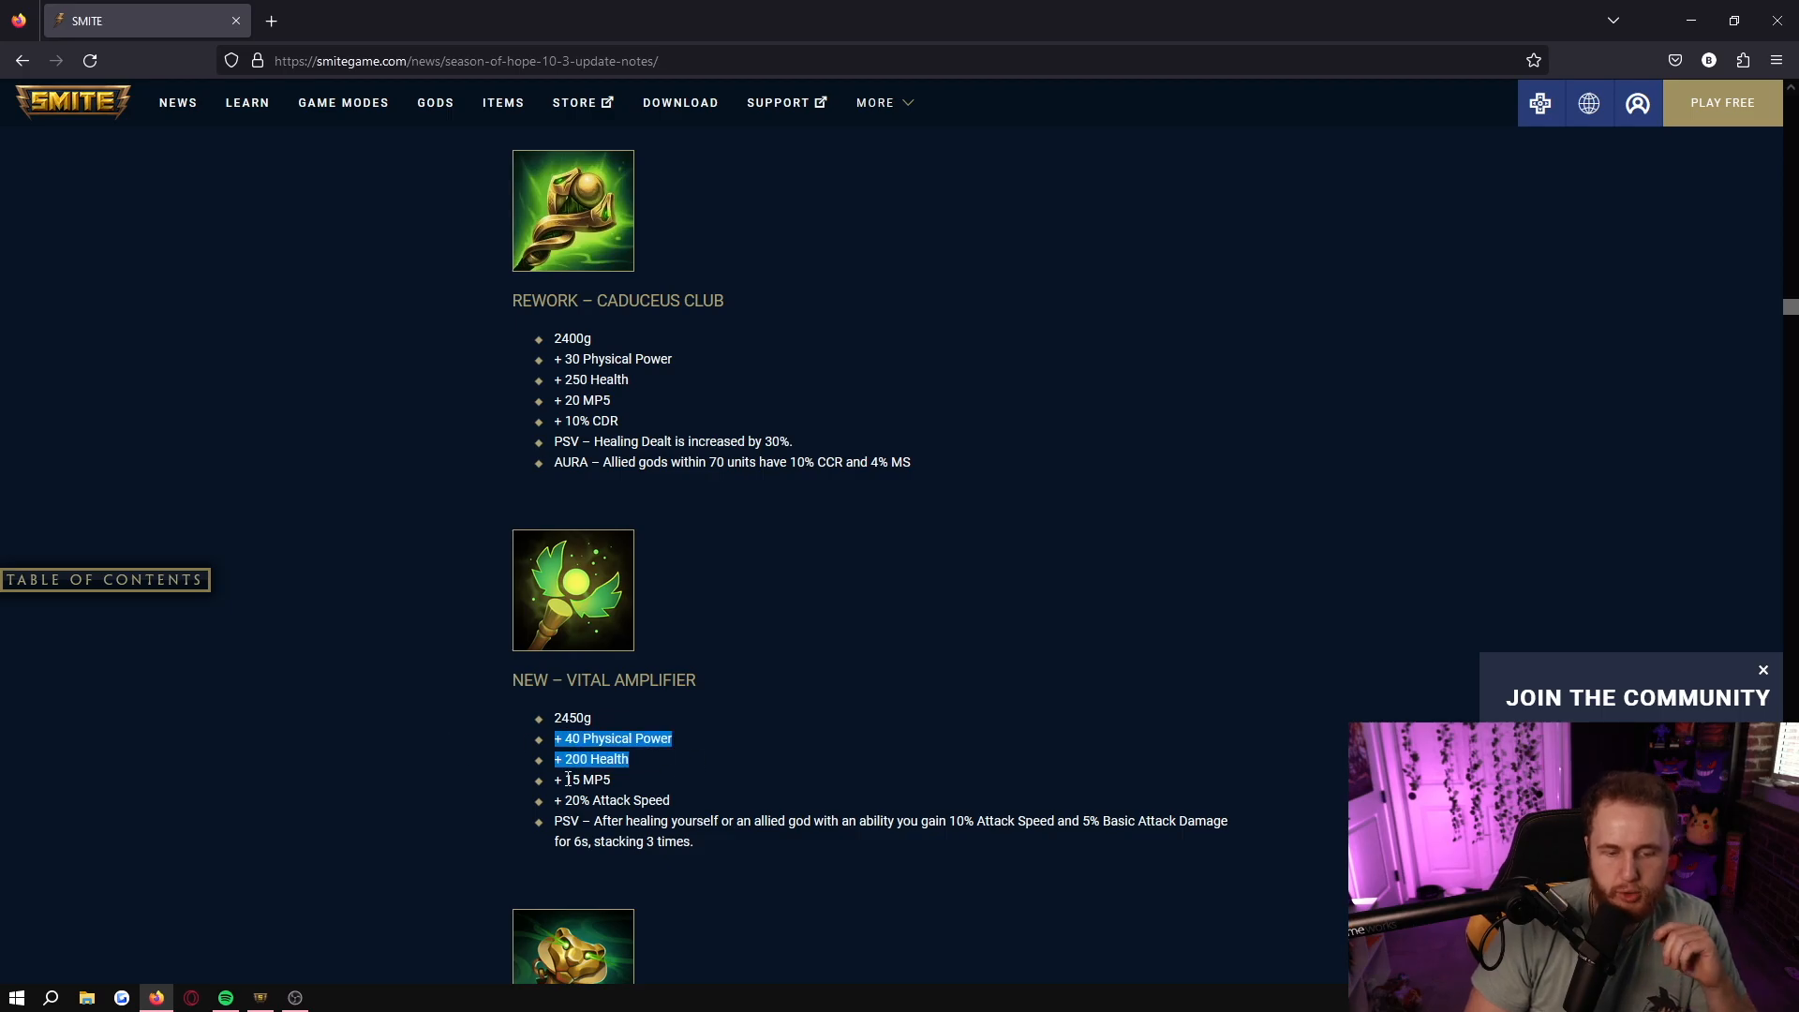
left_click(521, 845)
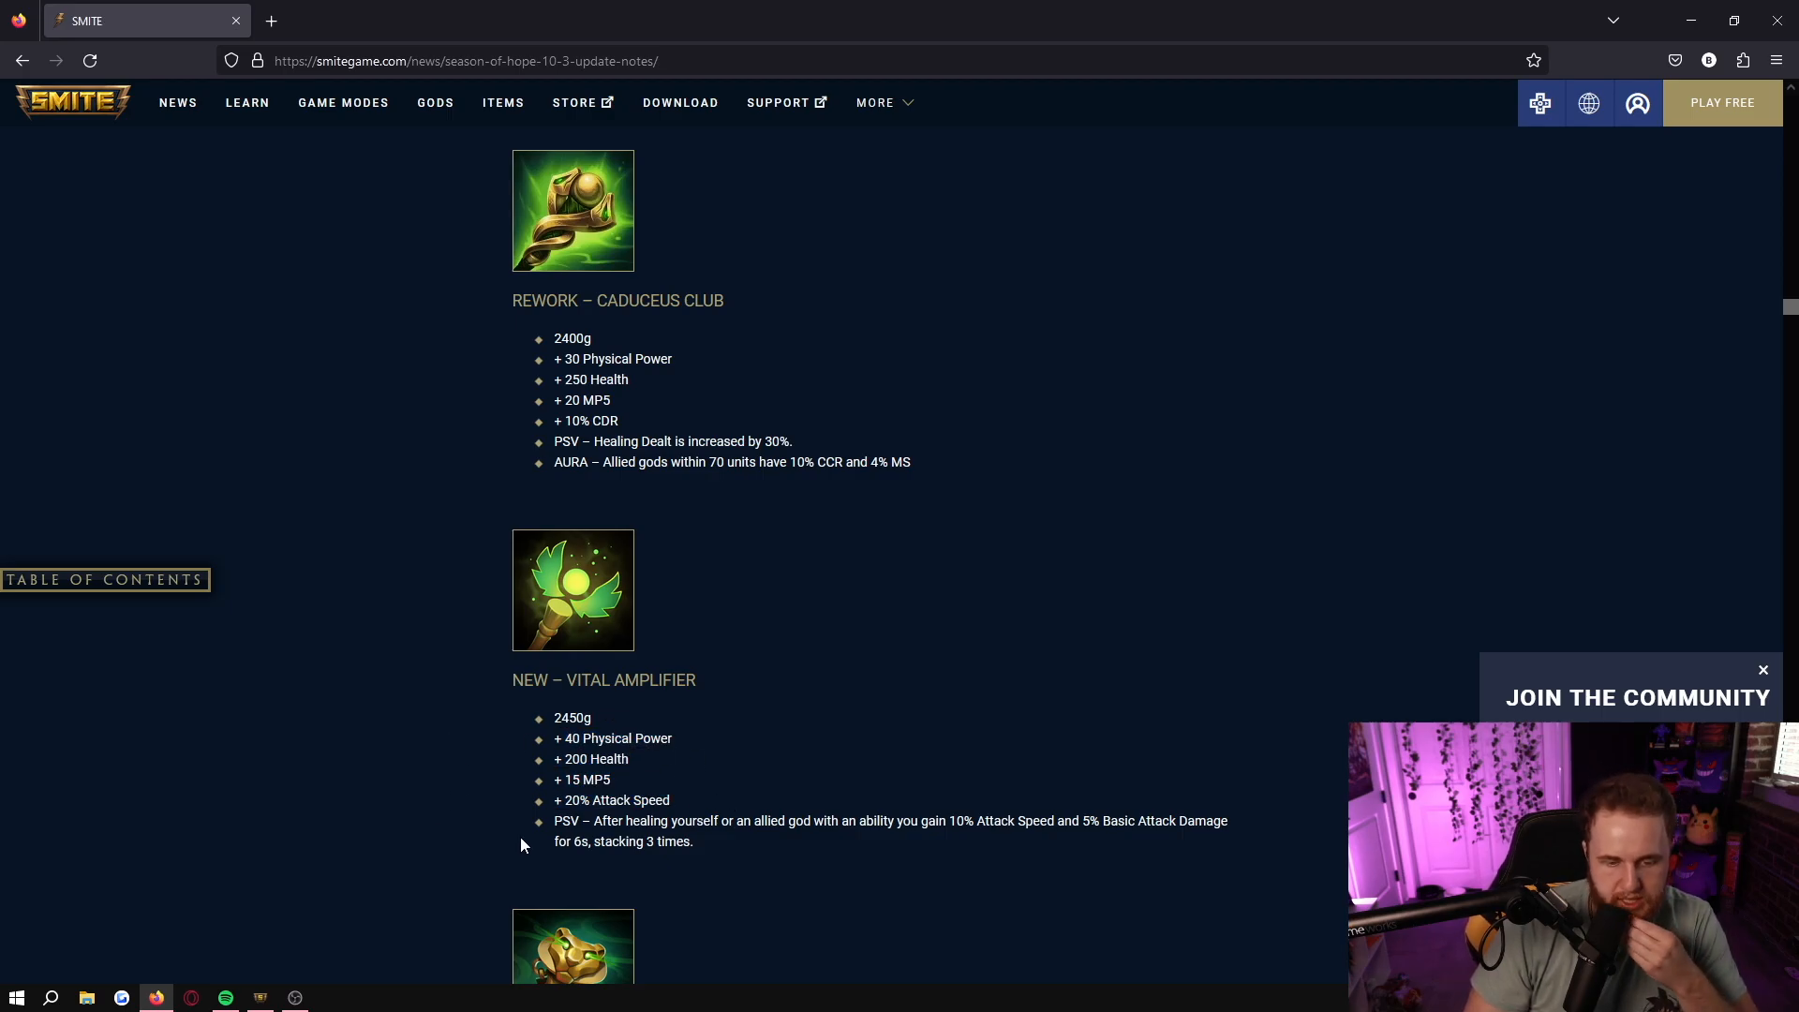
left_click_drag(554, 821, 691, 841)
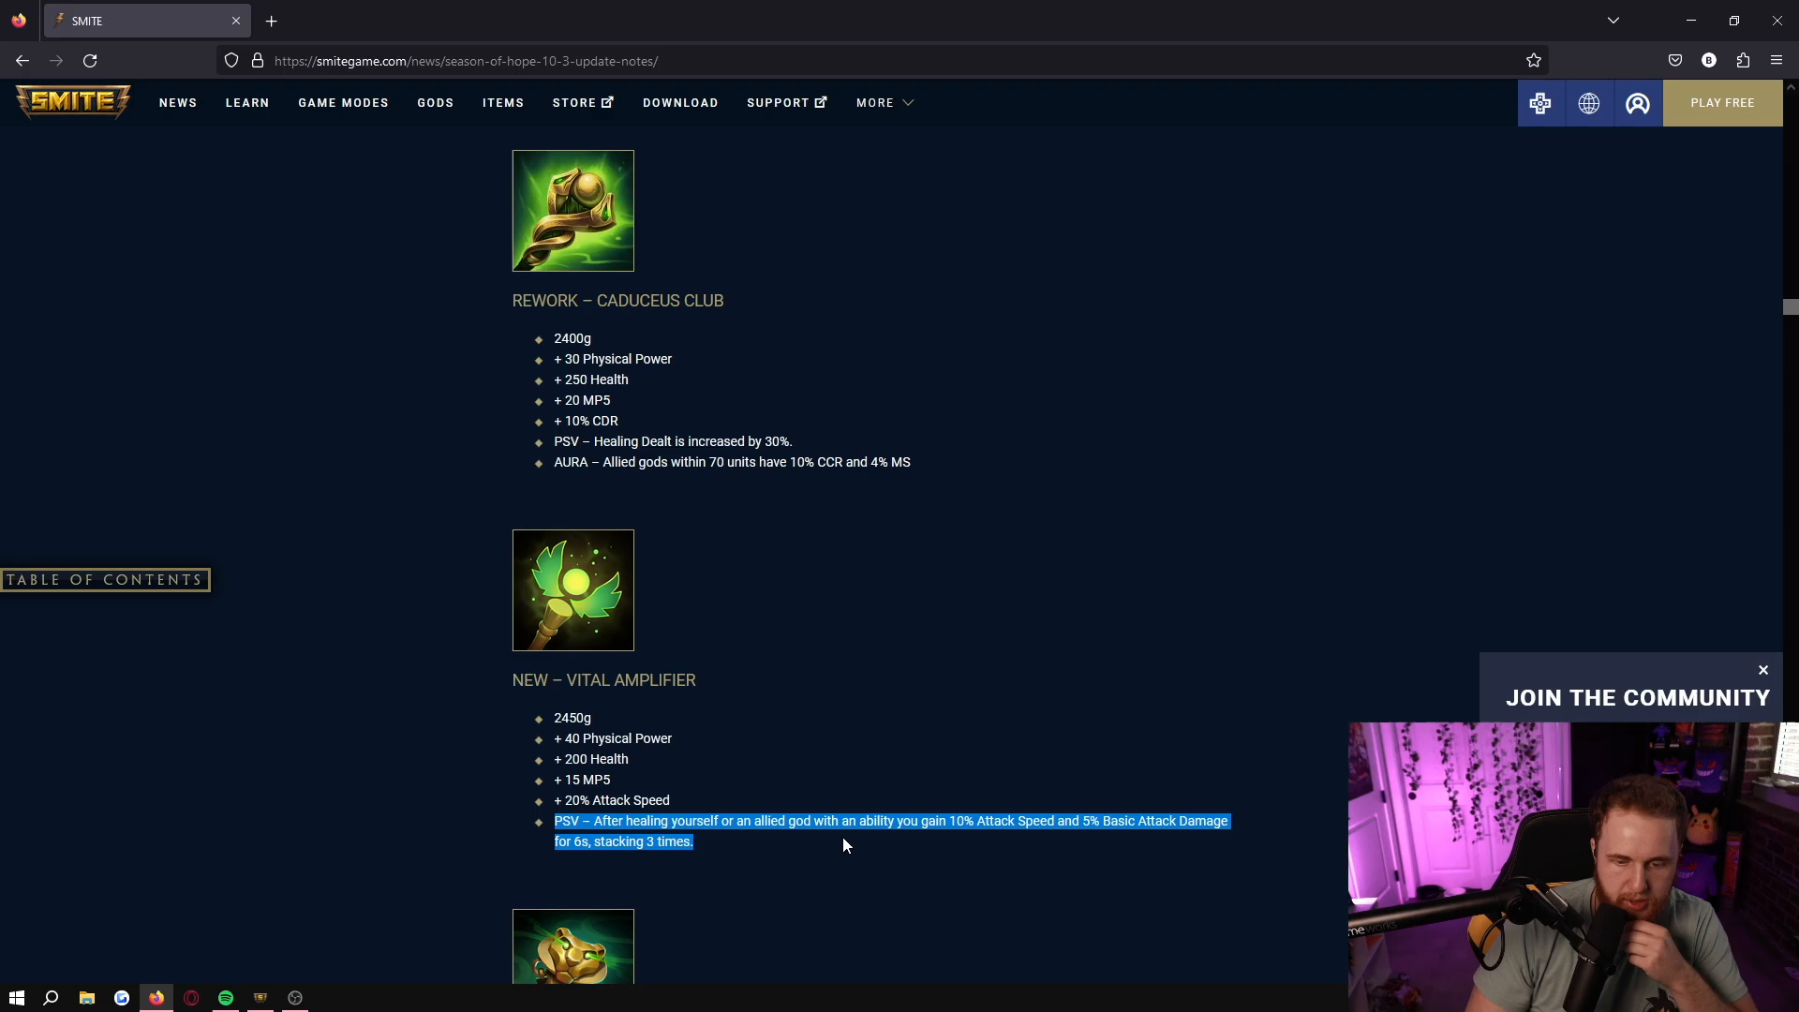
mouse_move(806, 860)
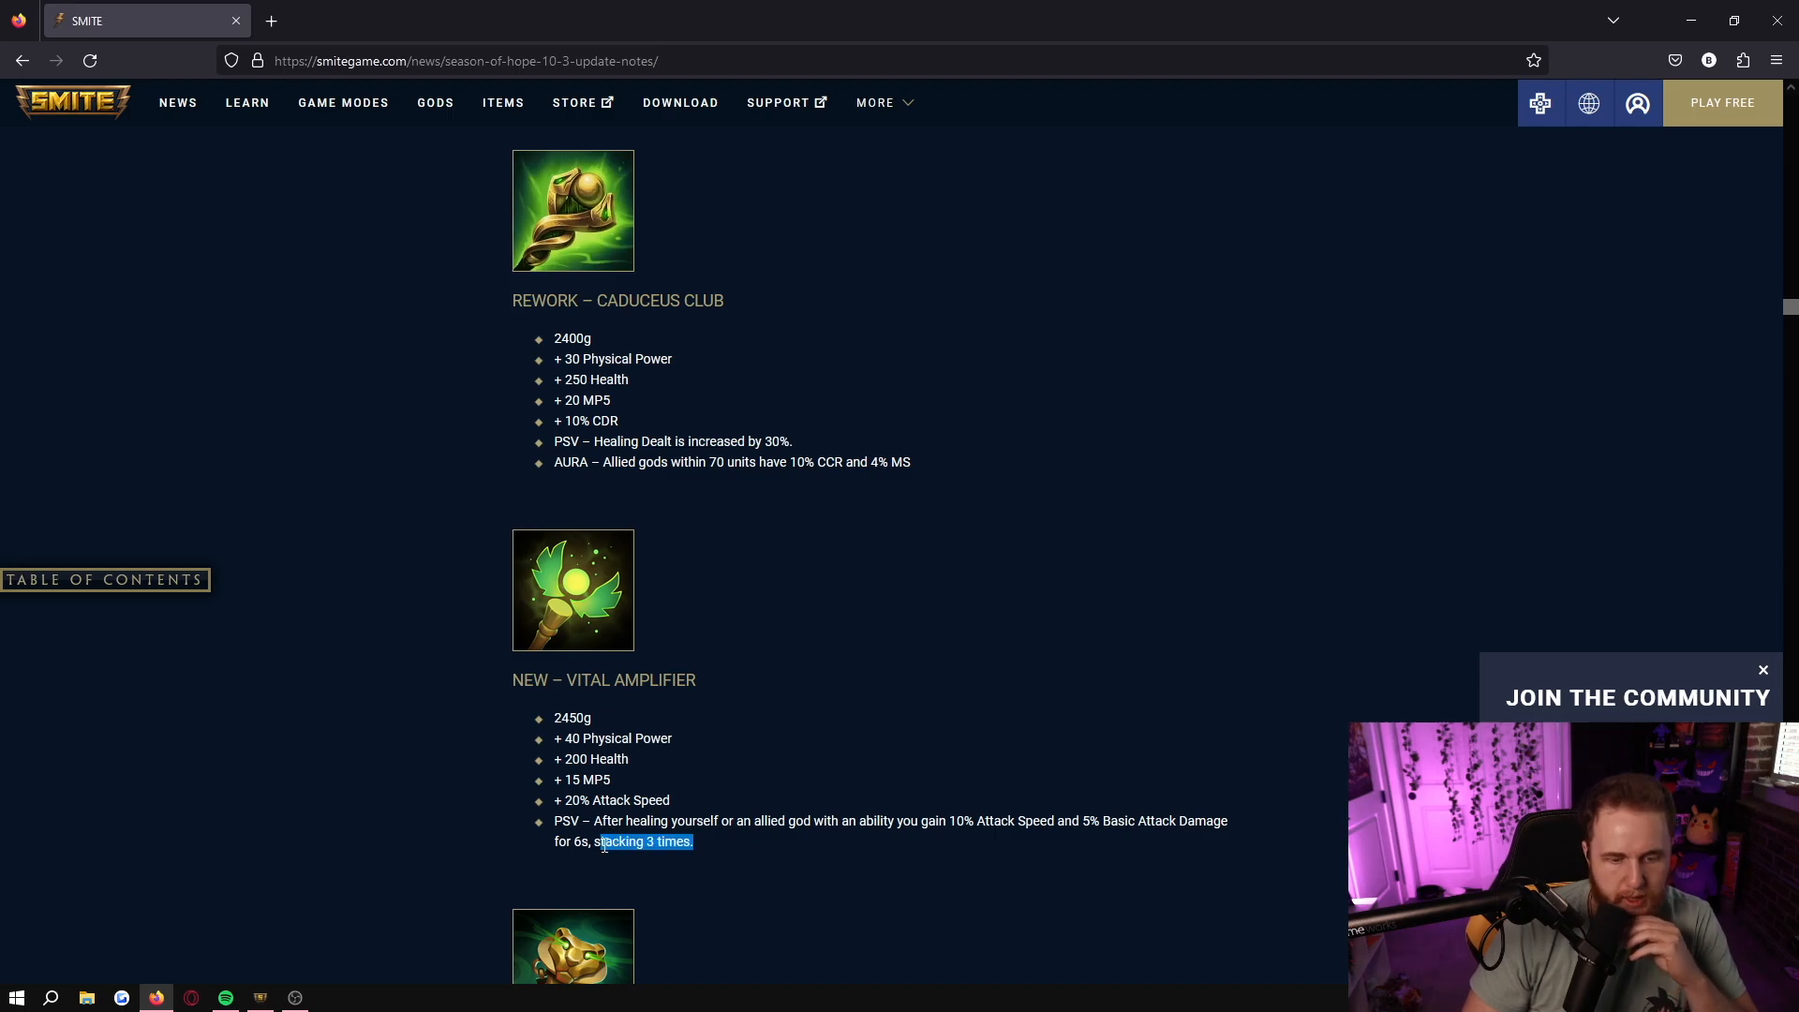
left_click(798, 868)
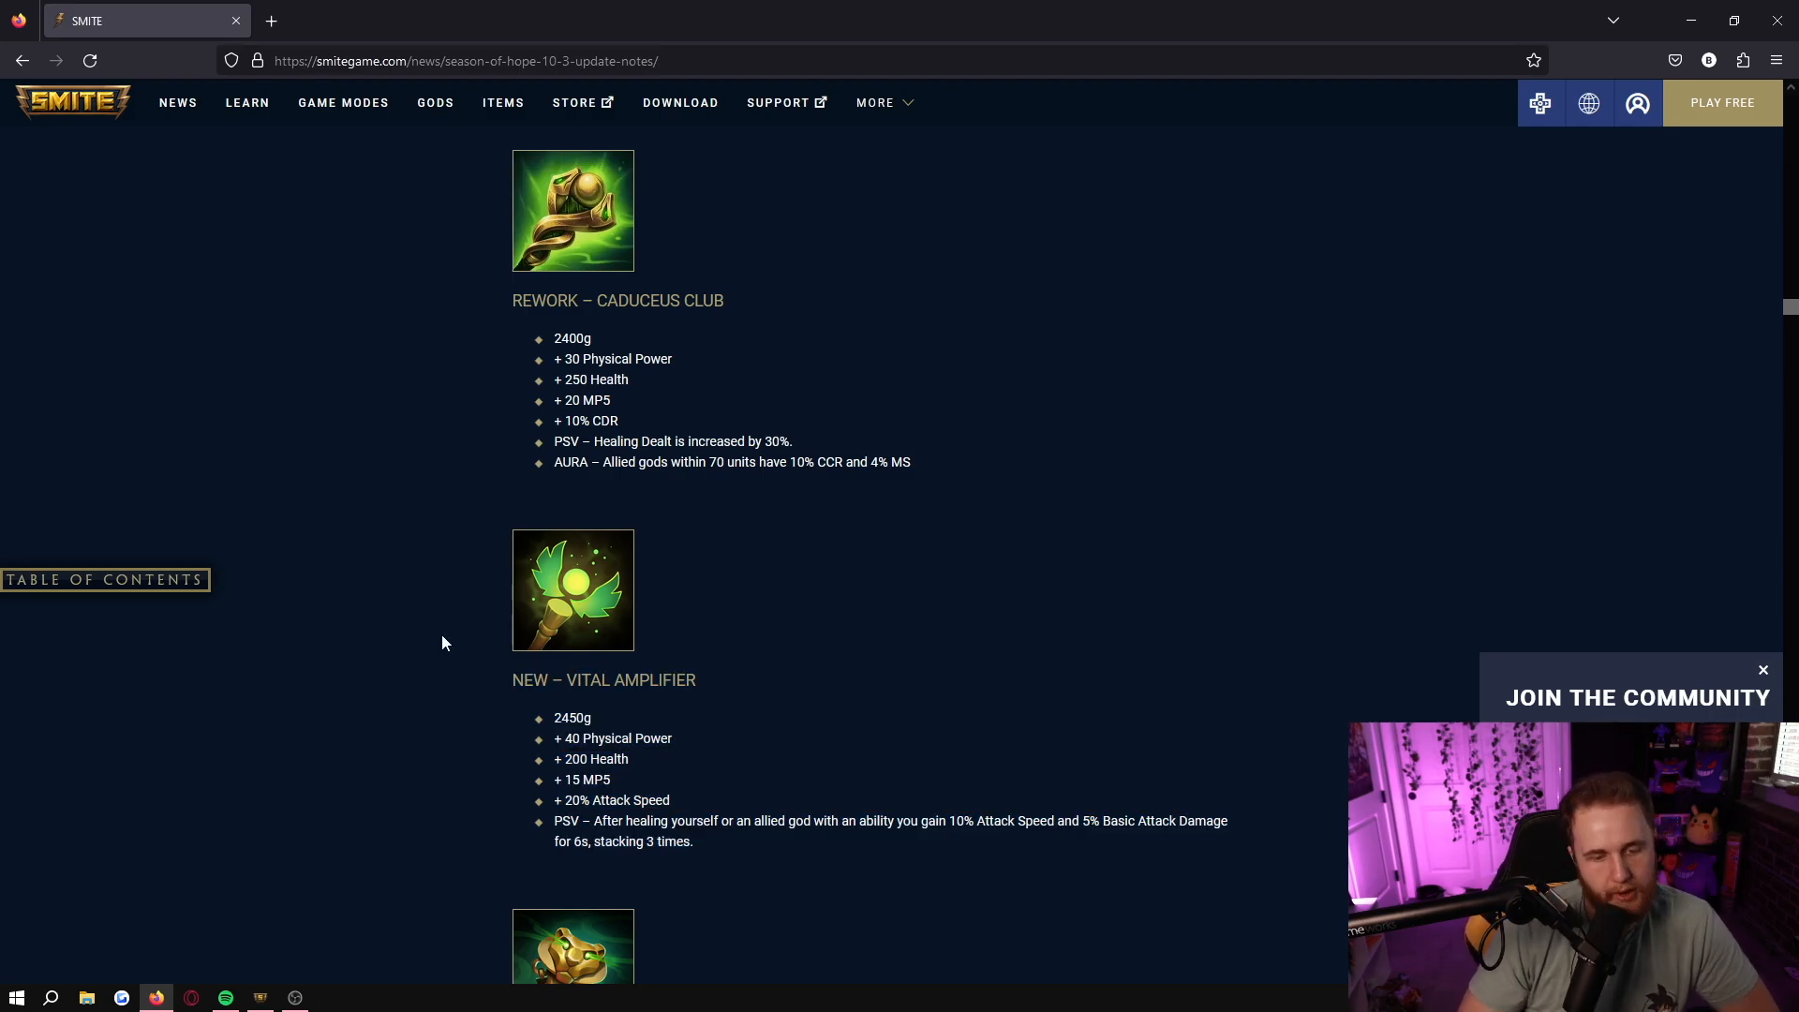
left_click_drag(514, 678, 694, 842)
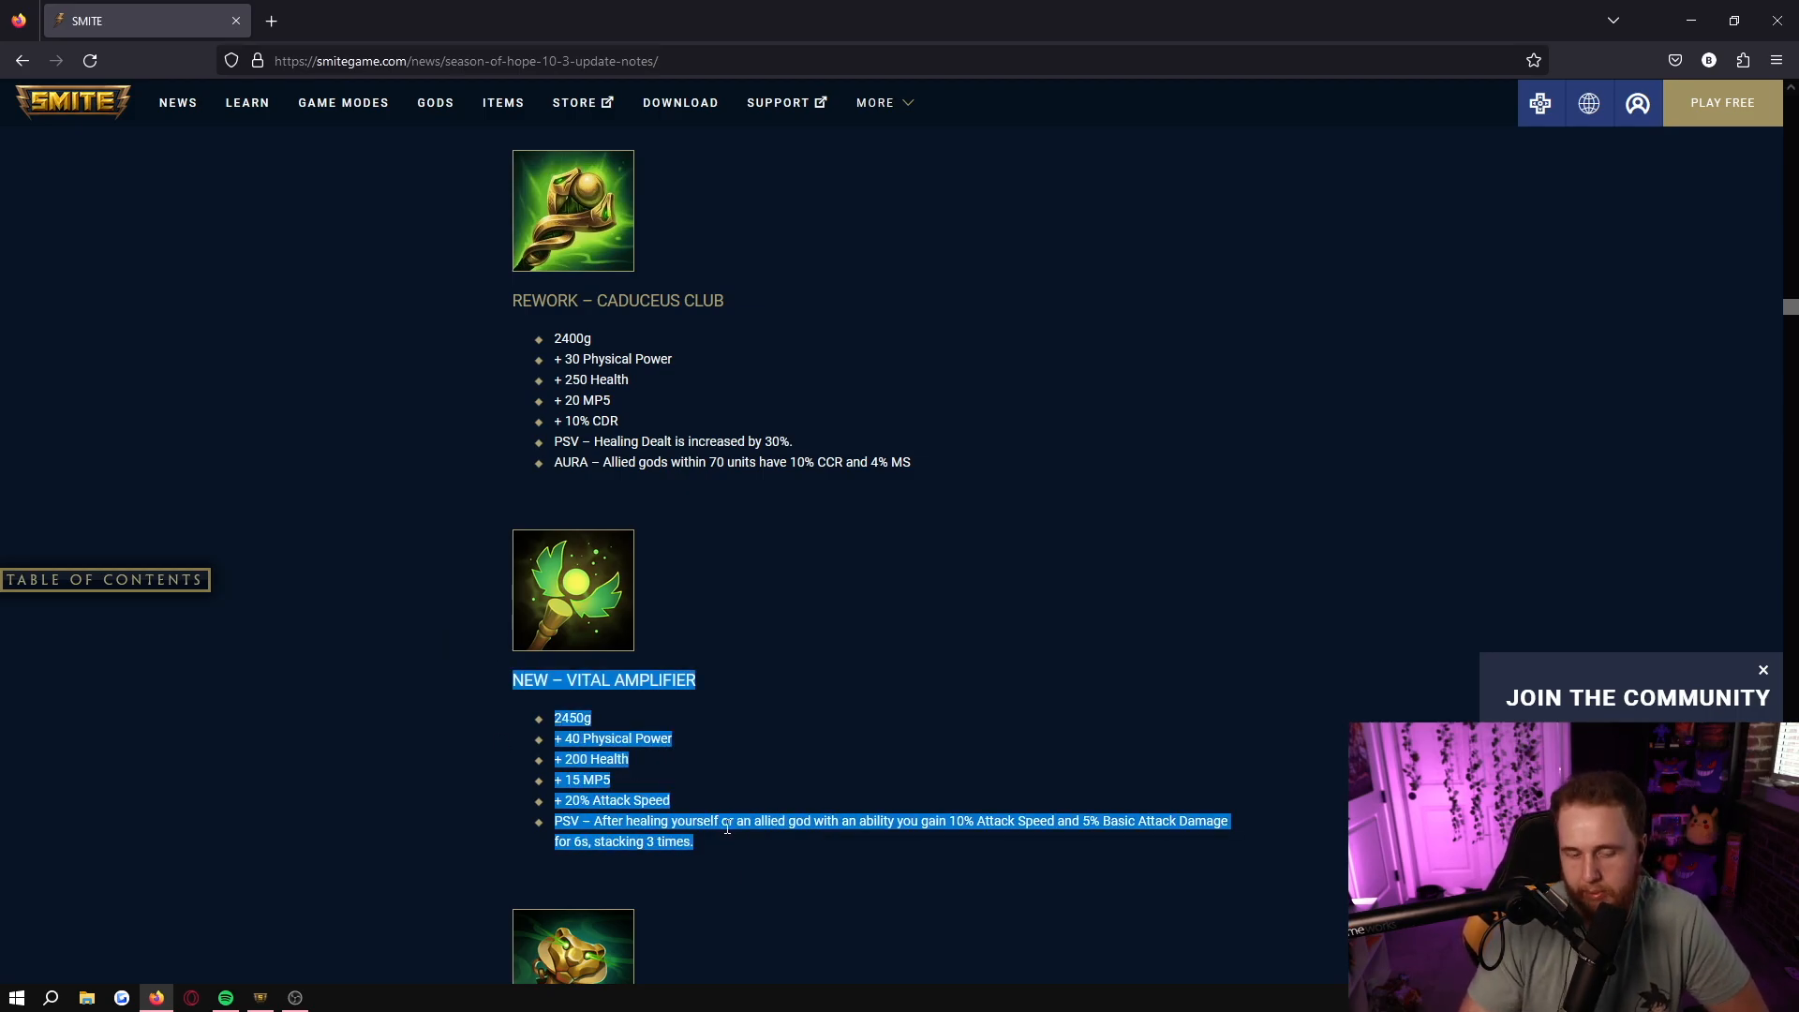
- Highlight Sekhmet's Scepter's 10% CDR stat, its once-per-second reduction limit, then its full stats and passive
scroll("down", 3)
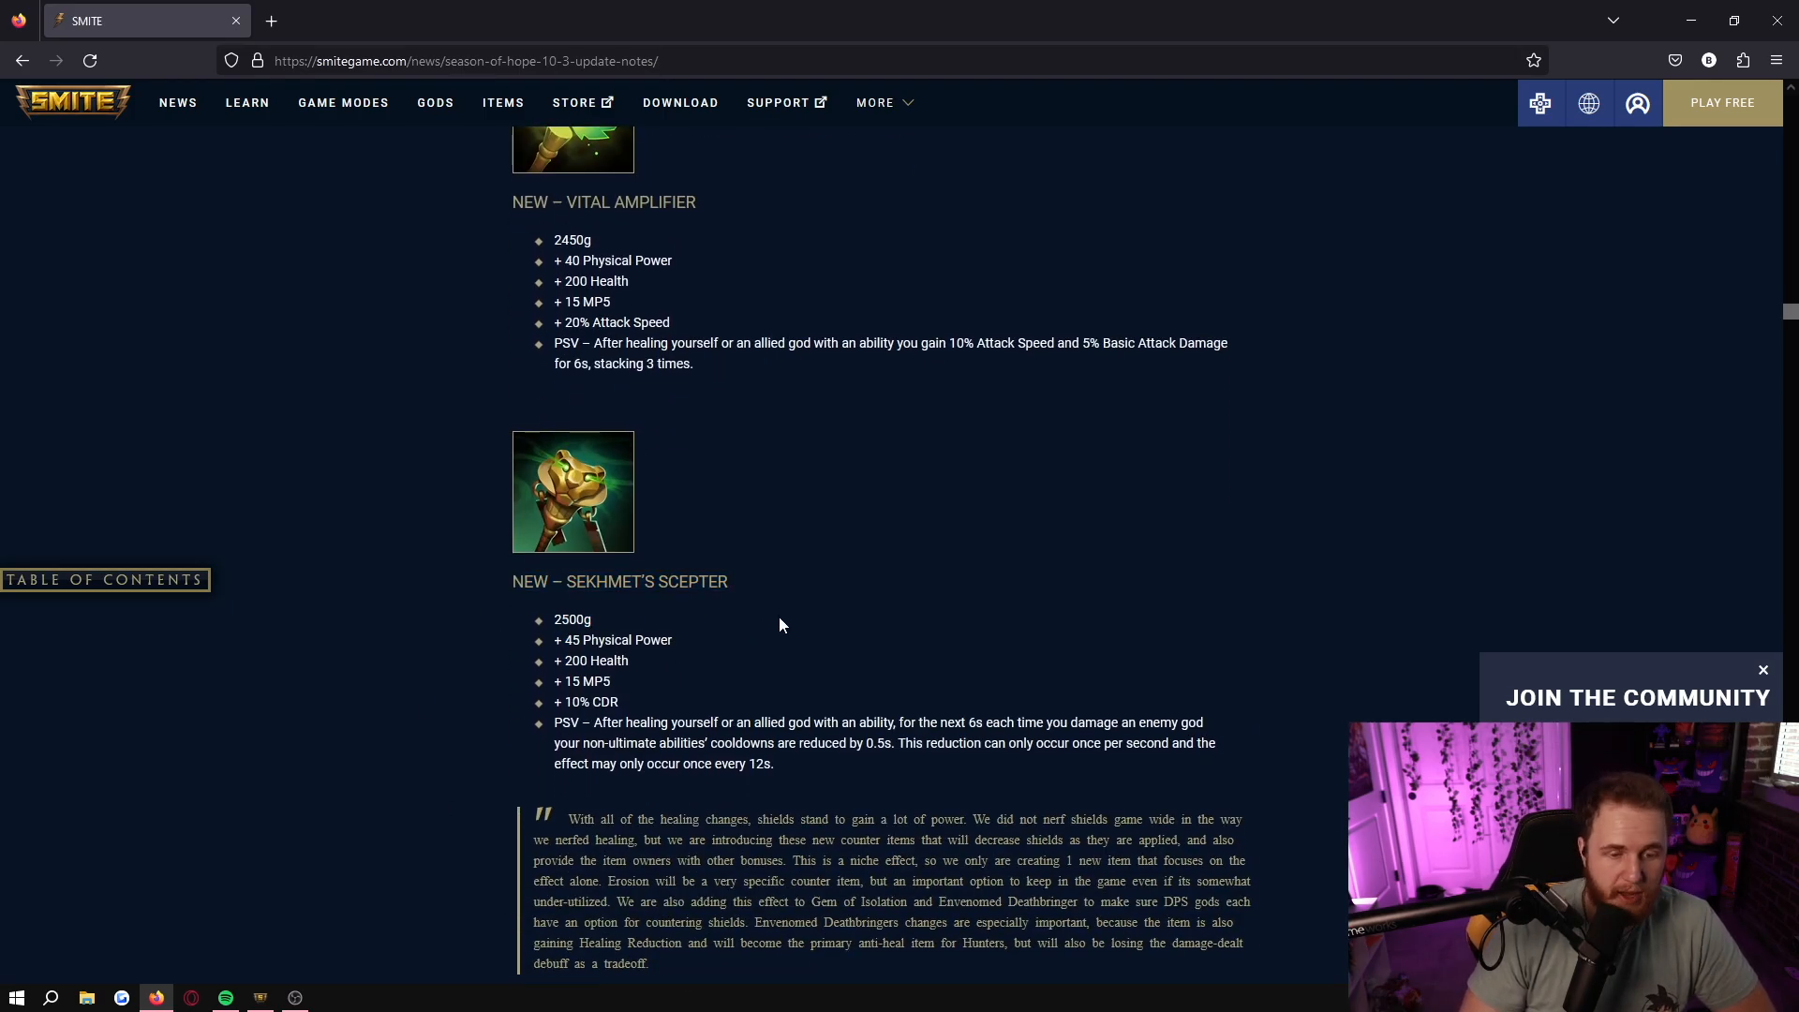
mouse_move(461, 686)
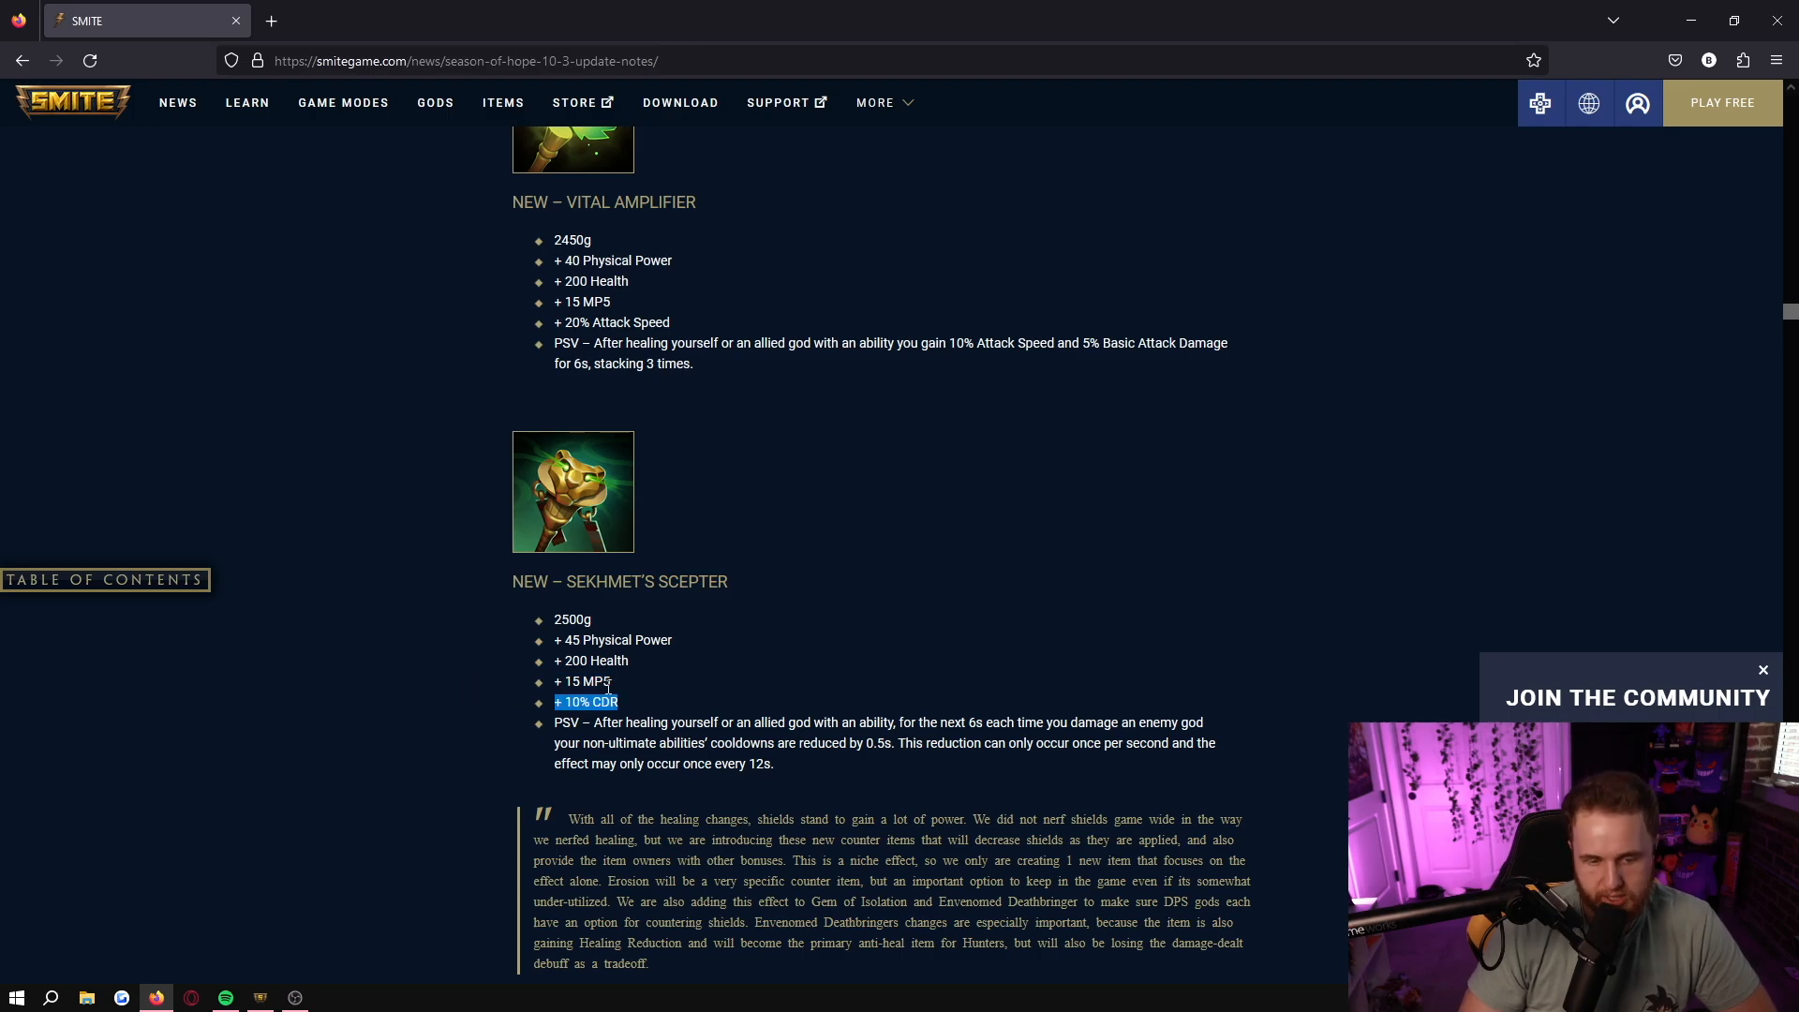
left_click_drag(559, 701, 776, 744)
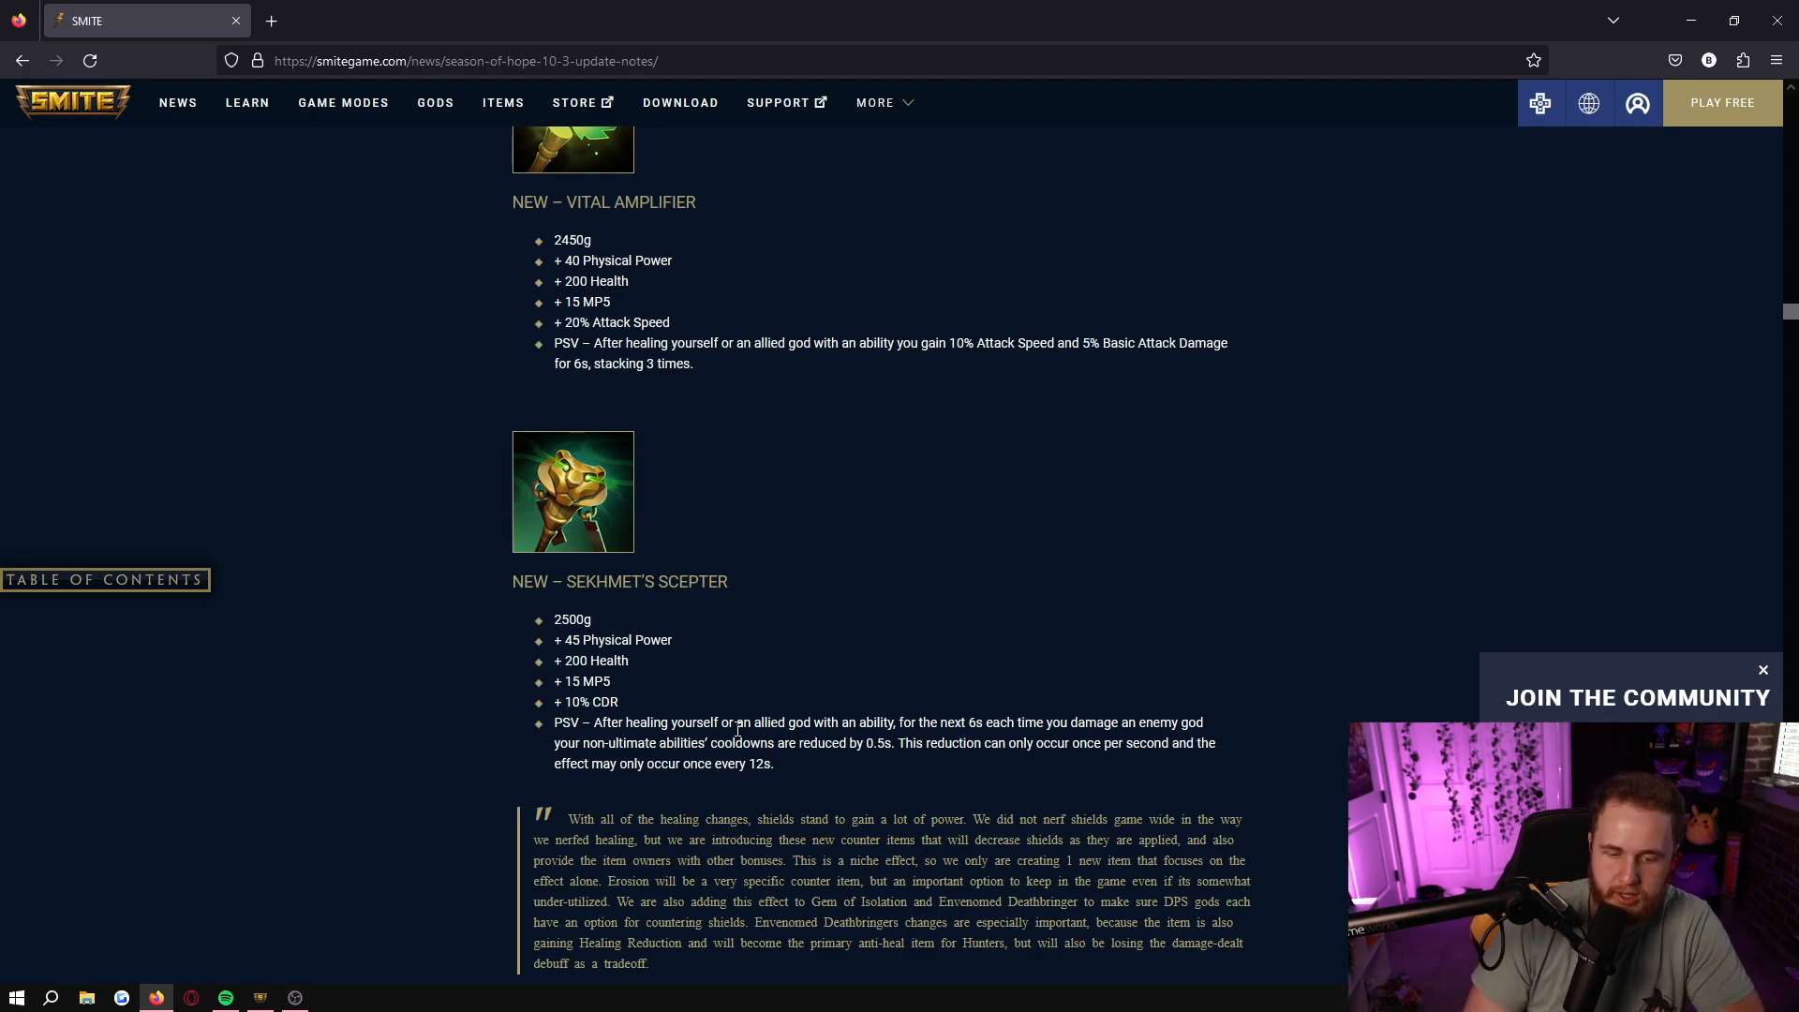
left_click_drag(905, 744, 1029, 744)
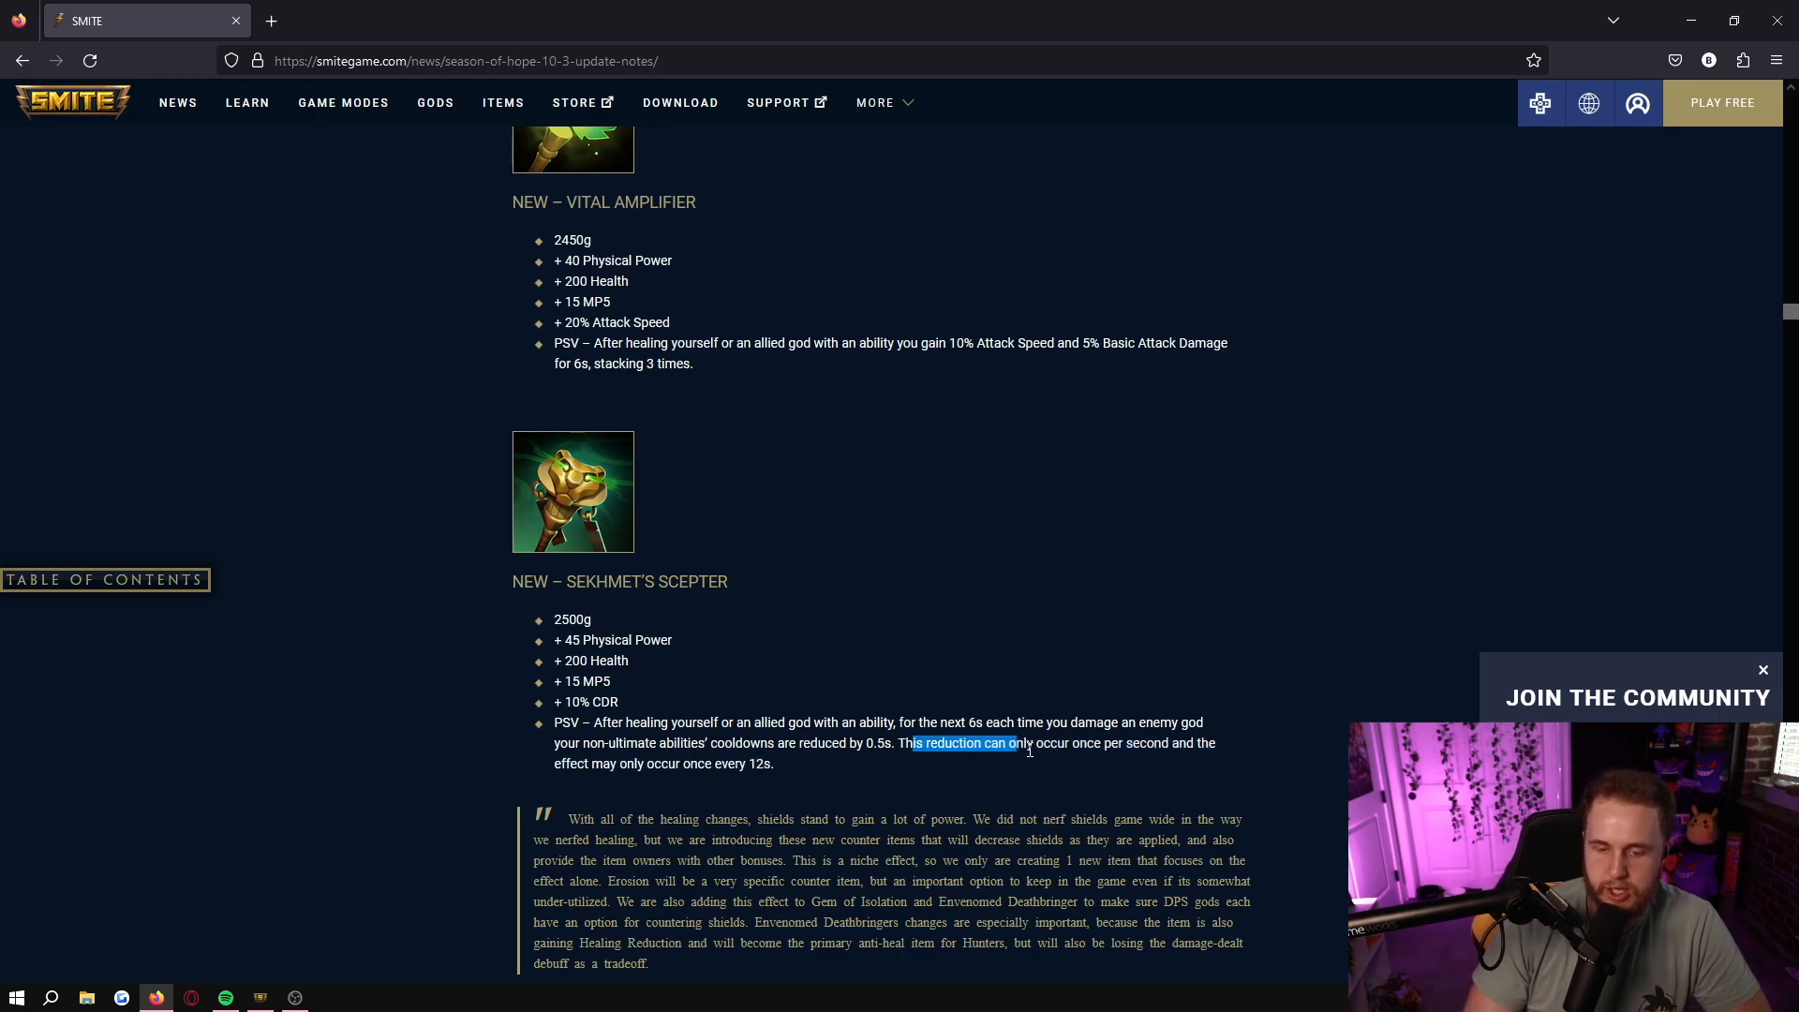
left_click_drag(1029, 743, 774, 764)
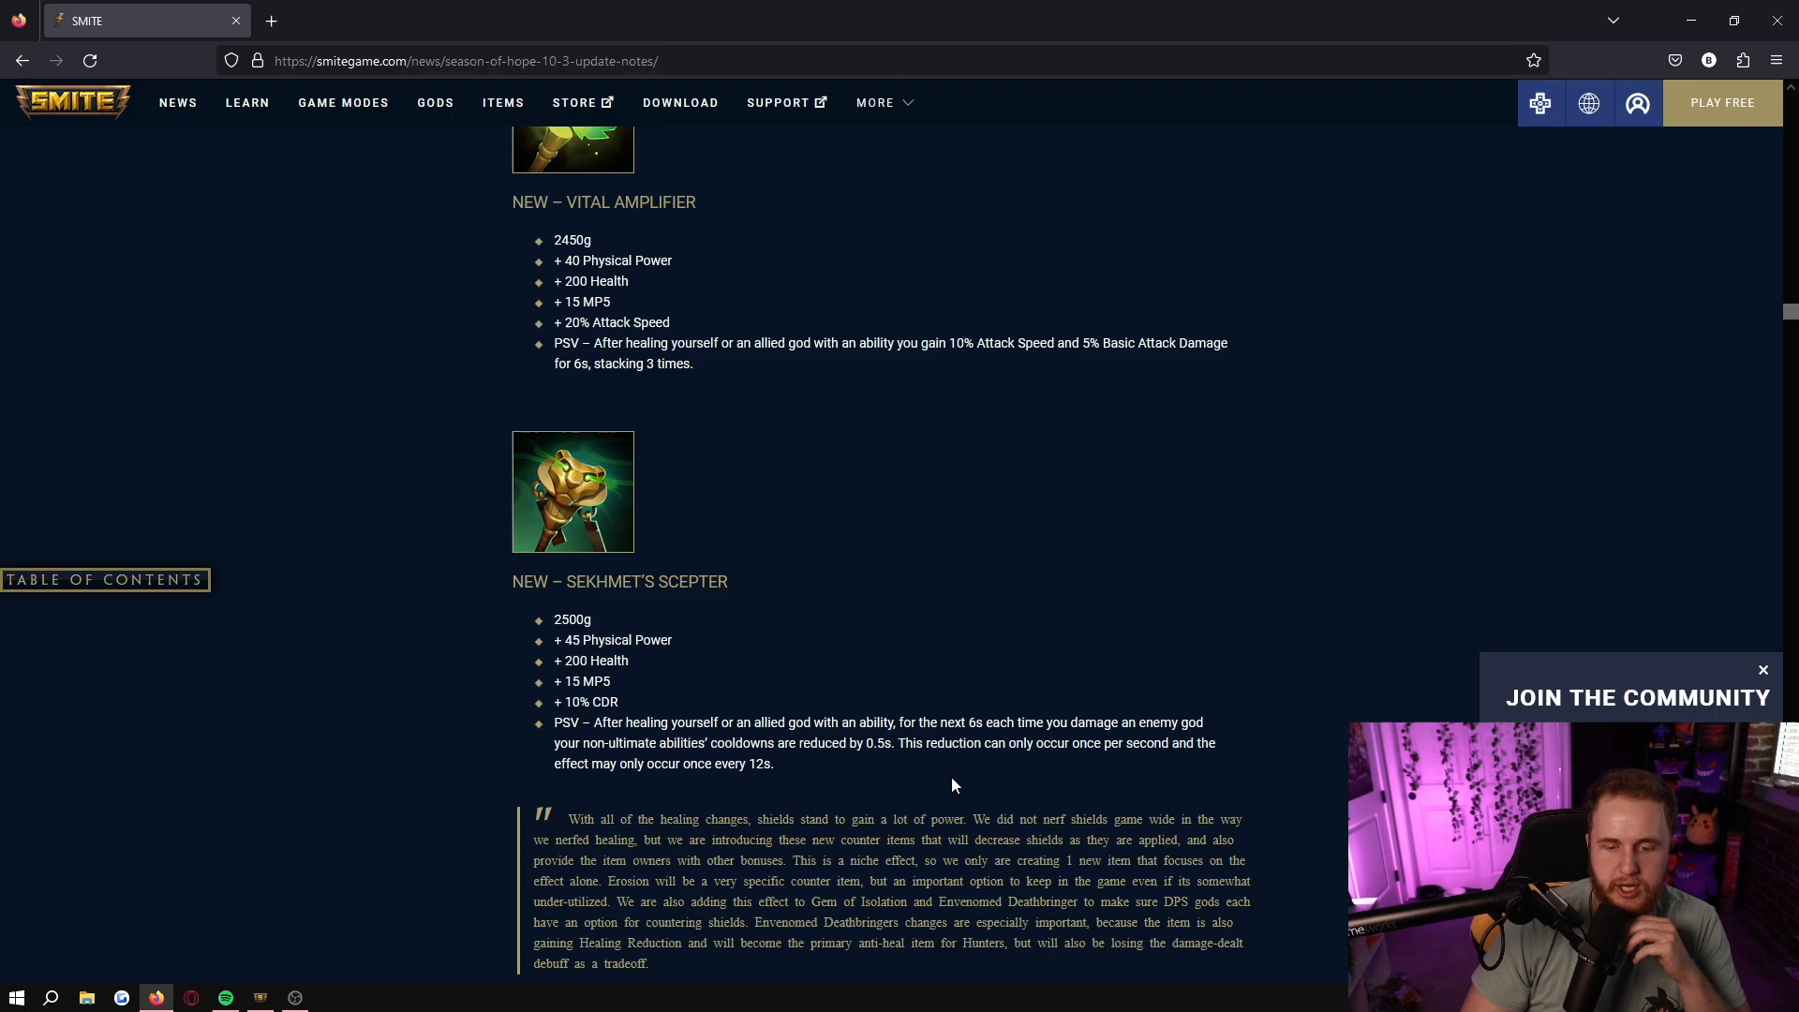
mouse_move(740, 719)
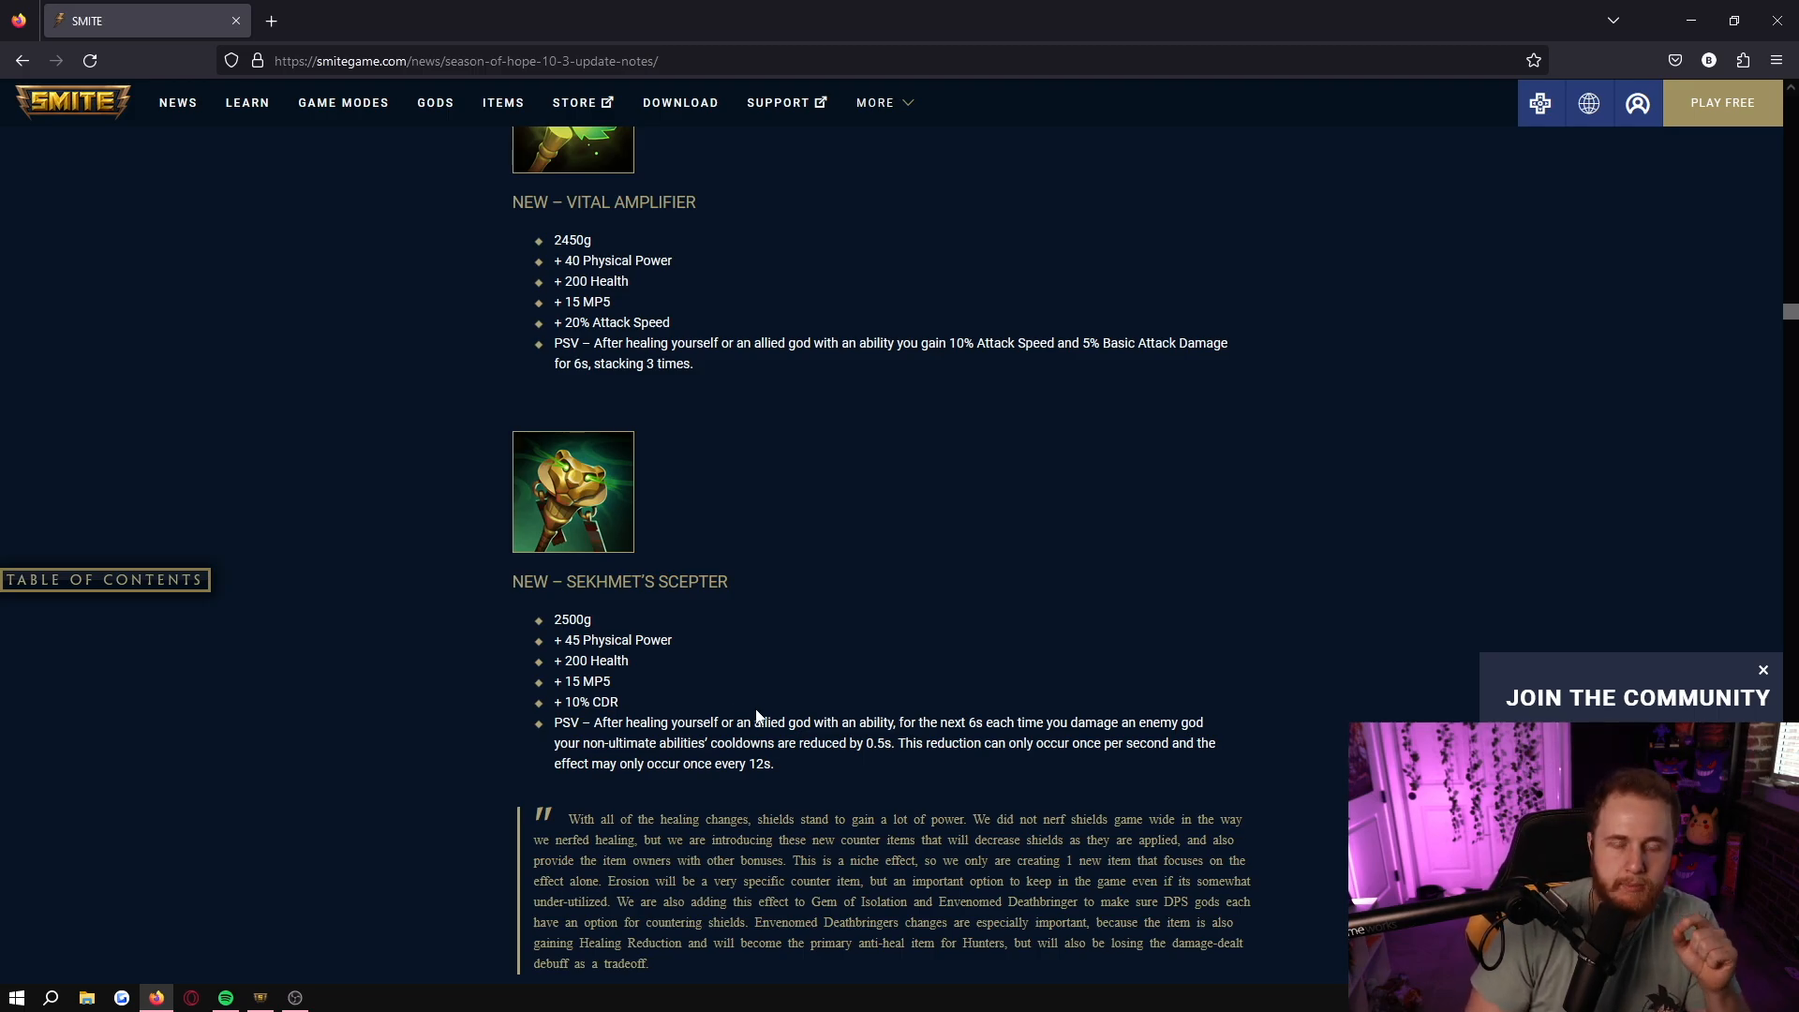
mouse_move(840, 768)
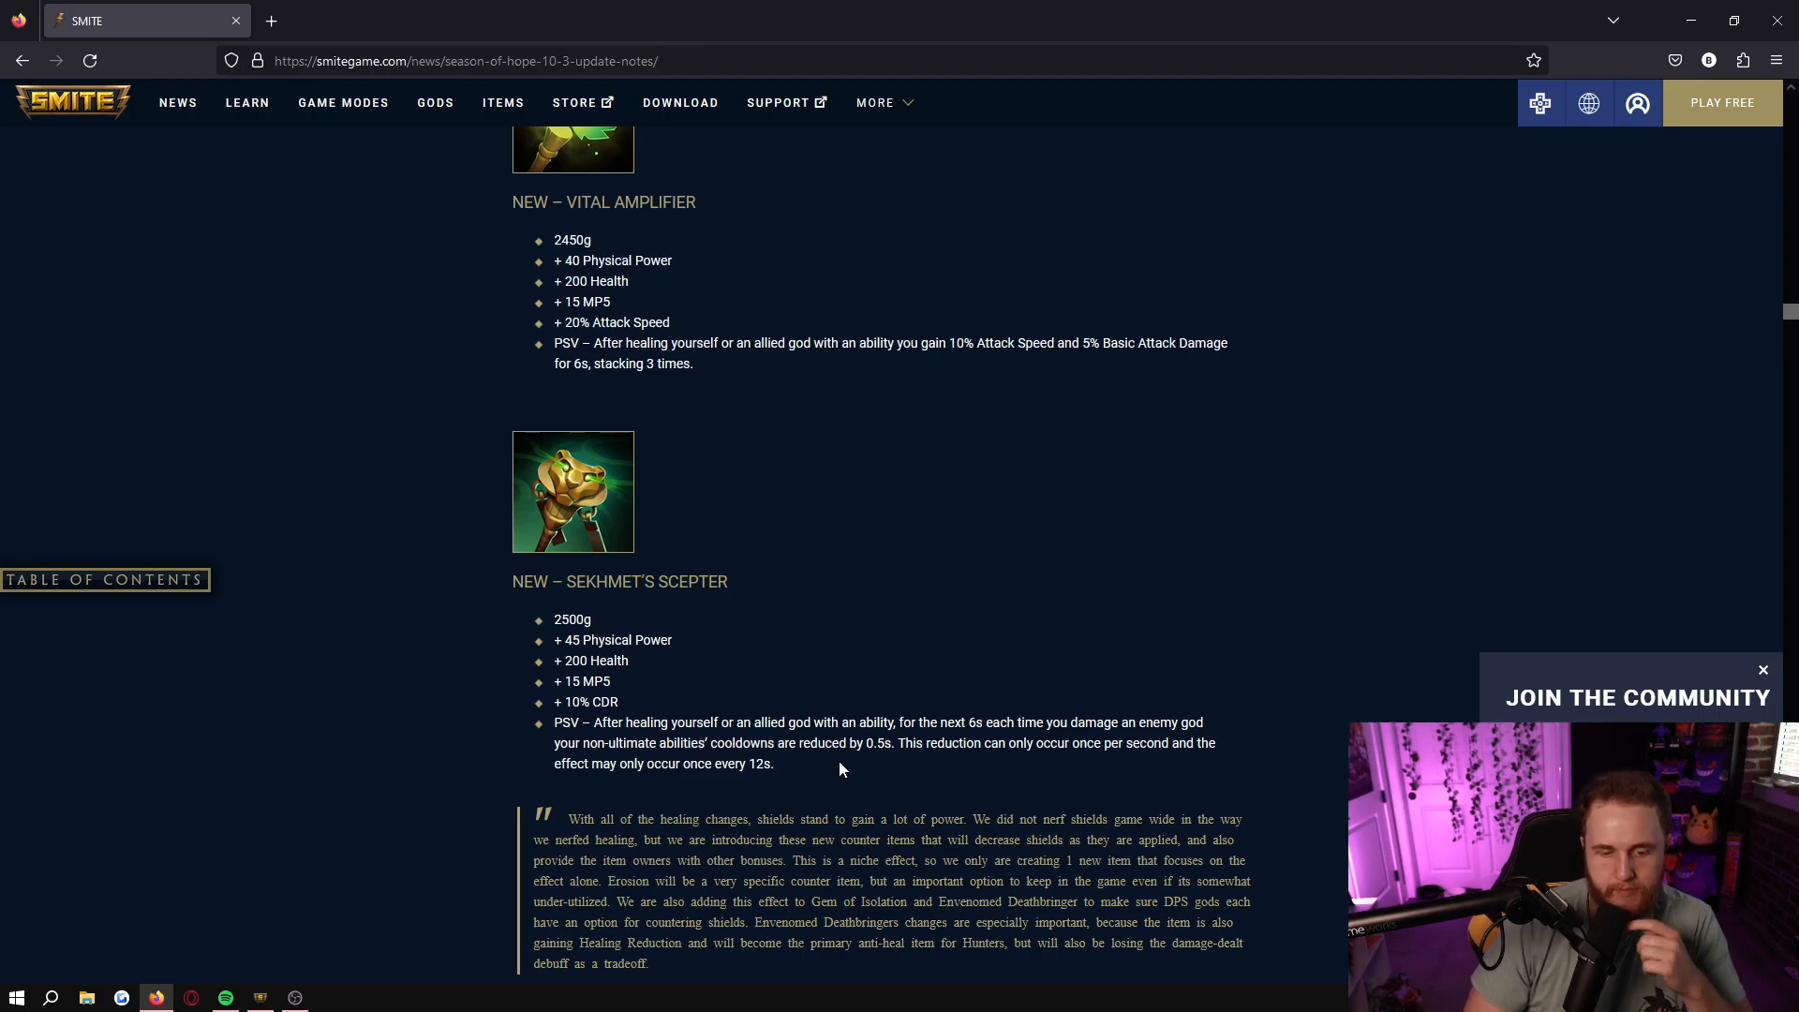
mouse_move(498, 645)
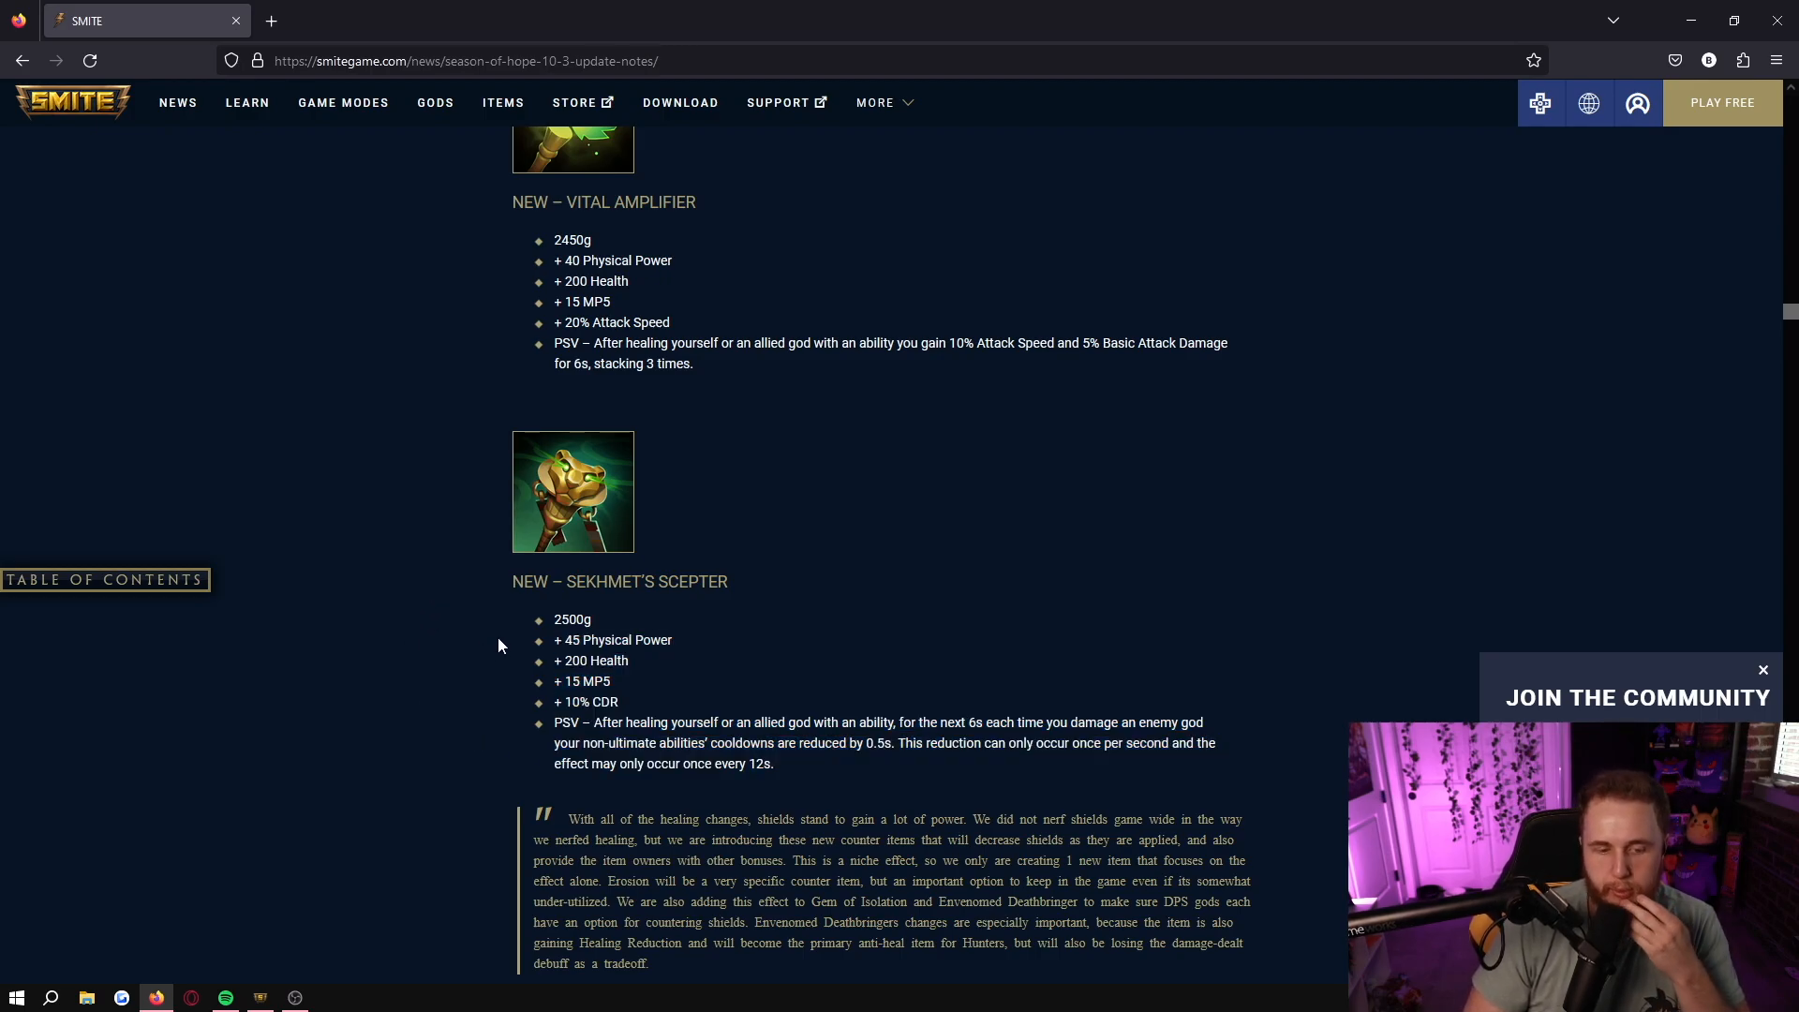
left_click_drag(555, 620, 774, 762)
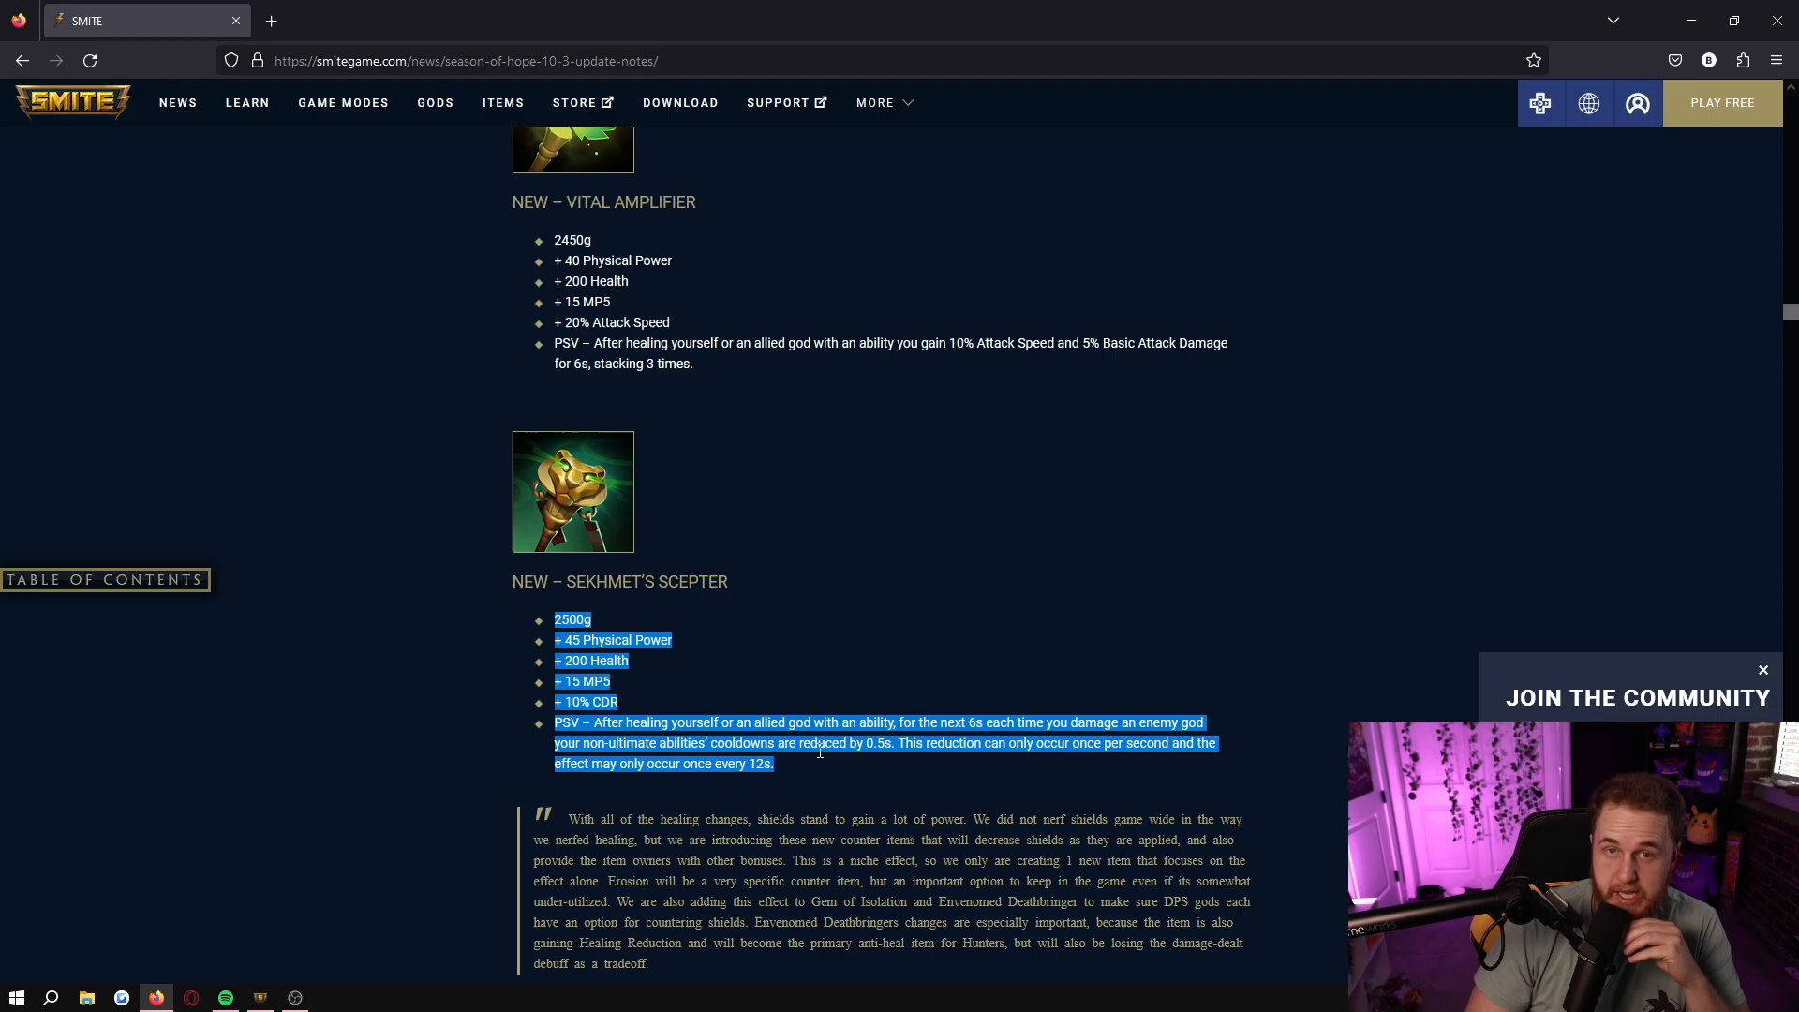
left_click(806, 768)
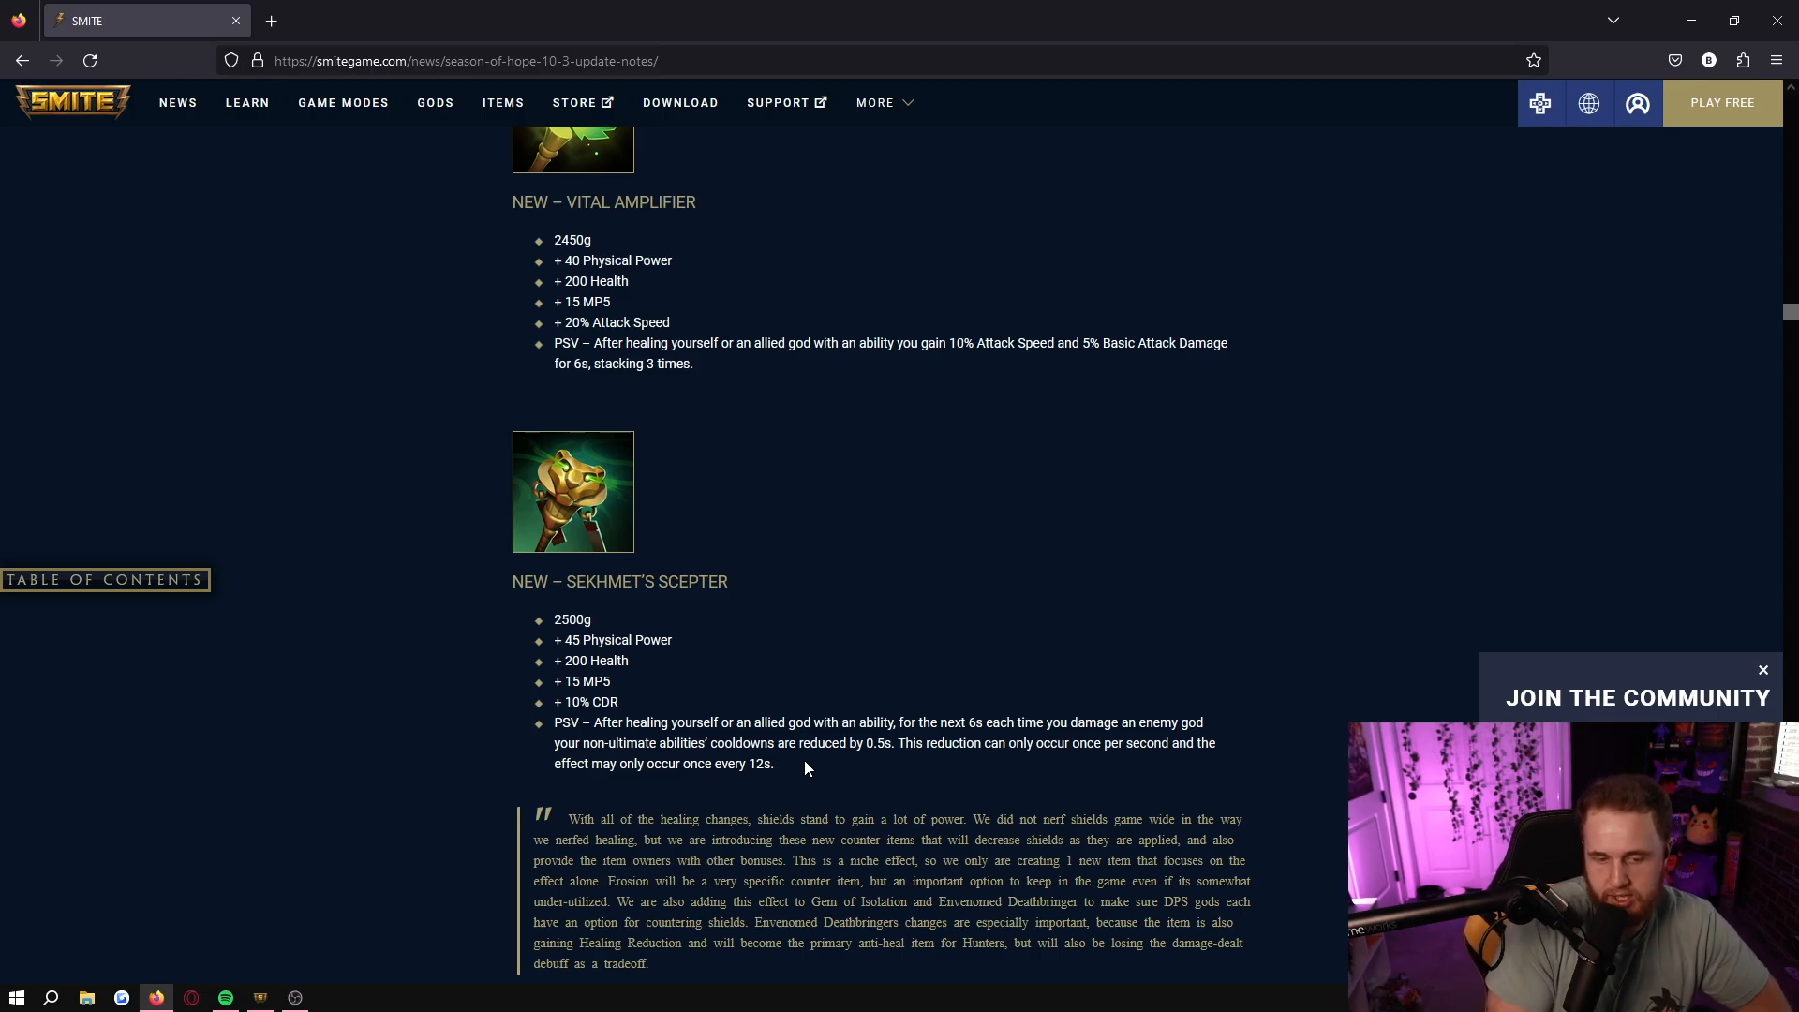
mouse_move(452, 617)
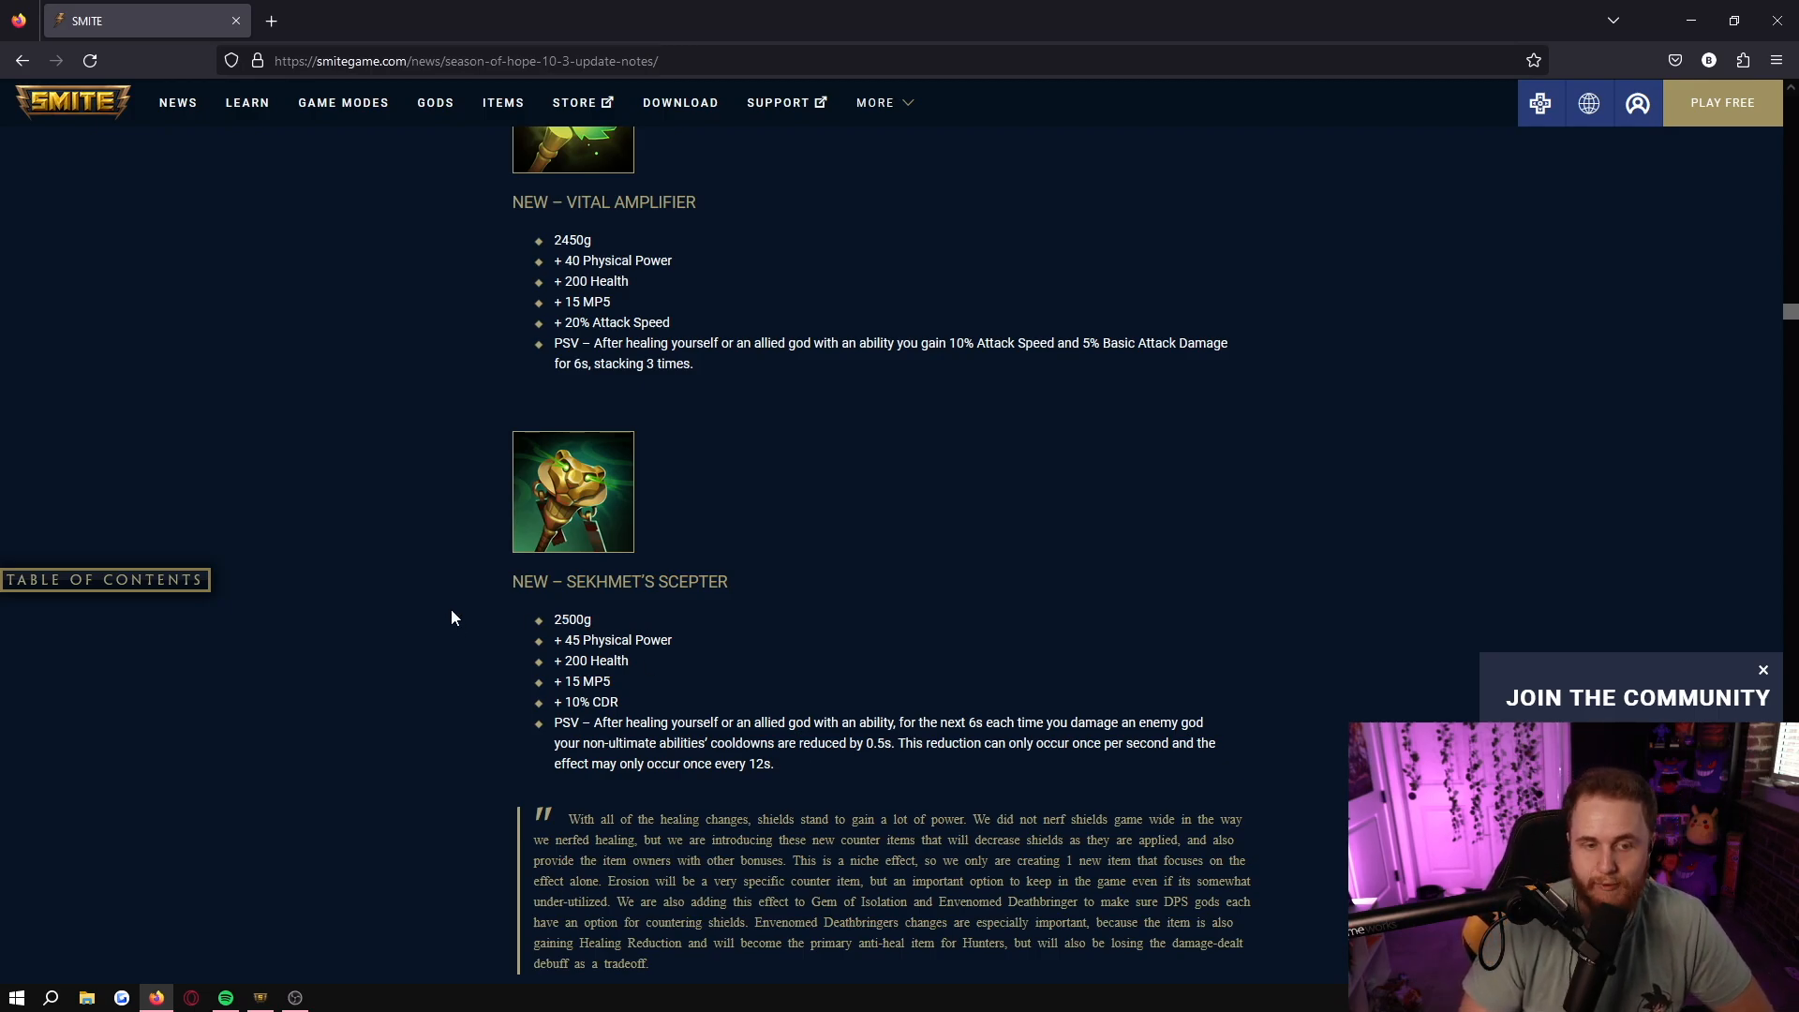
left_click_drag(513, 581, 774, 763)
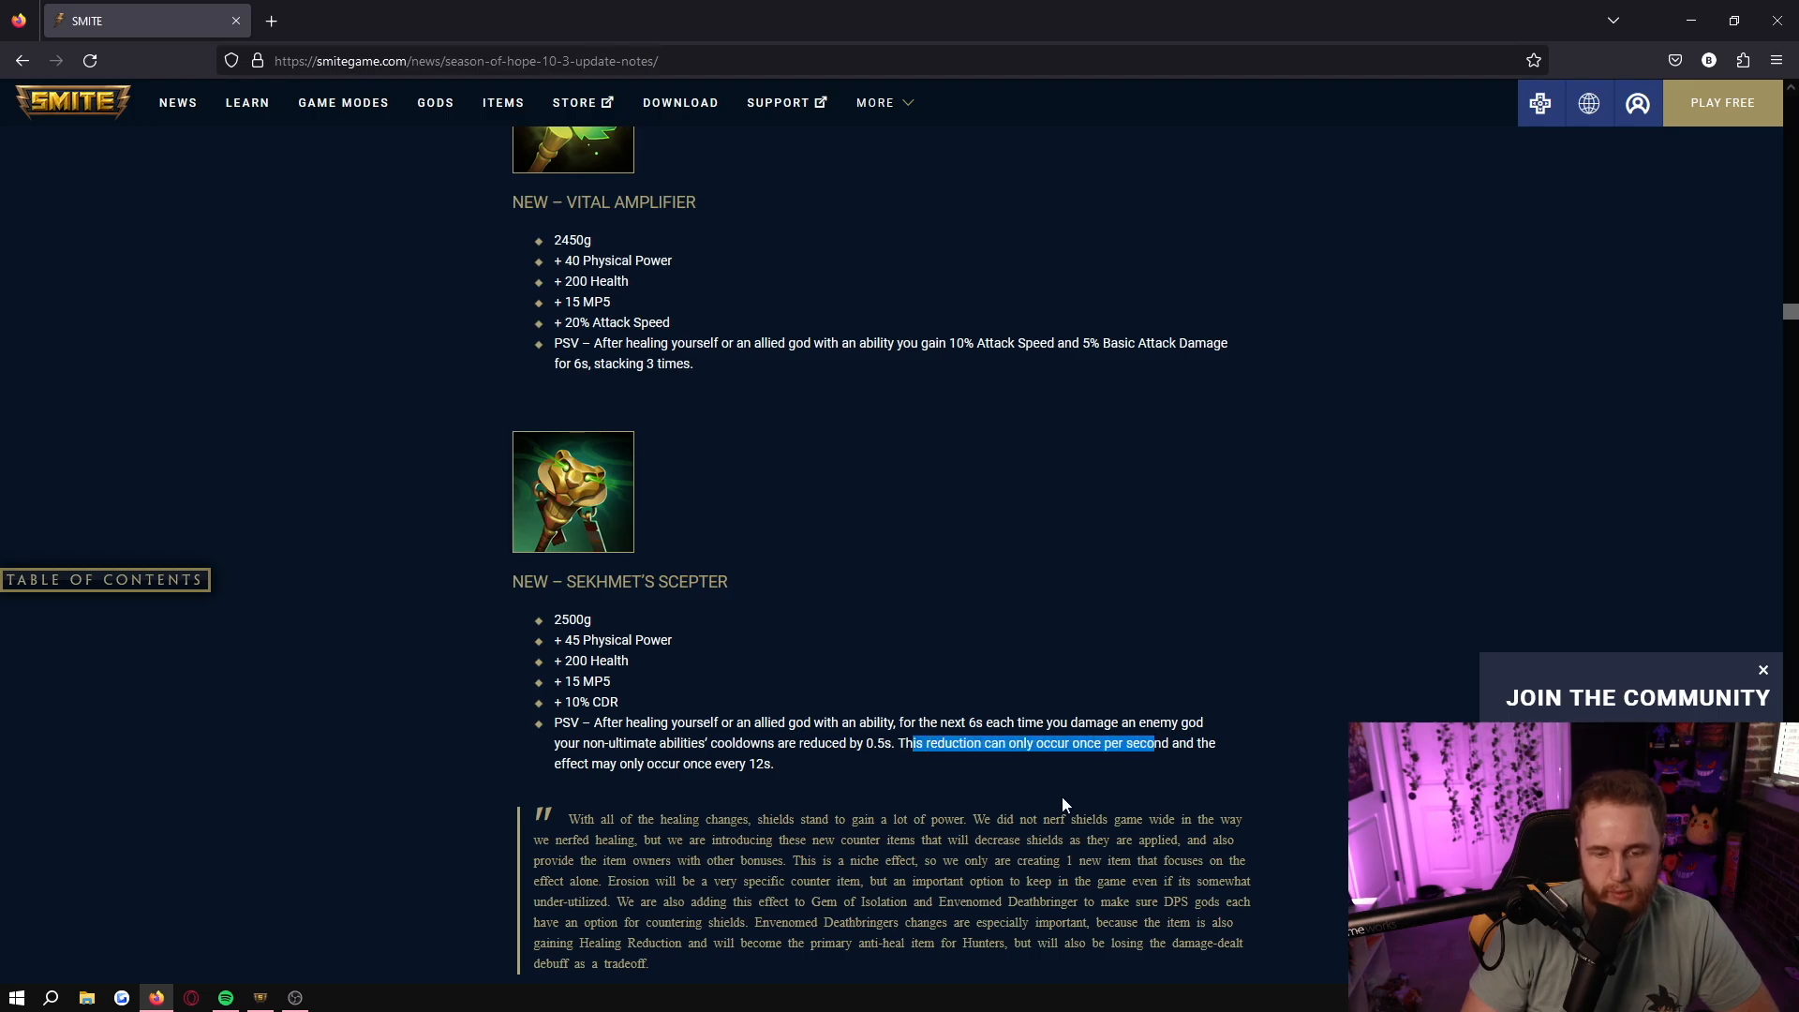
mouse_move(913, 795)
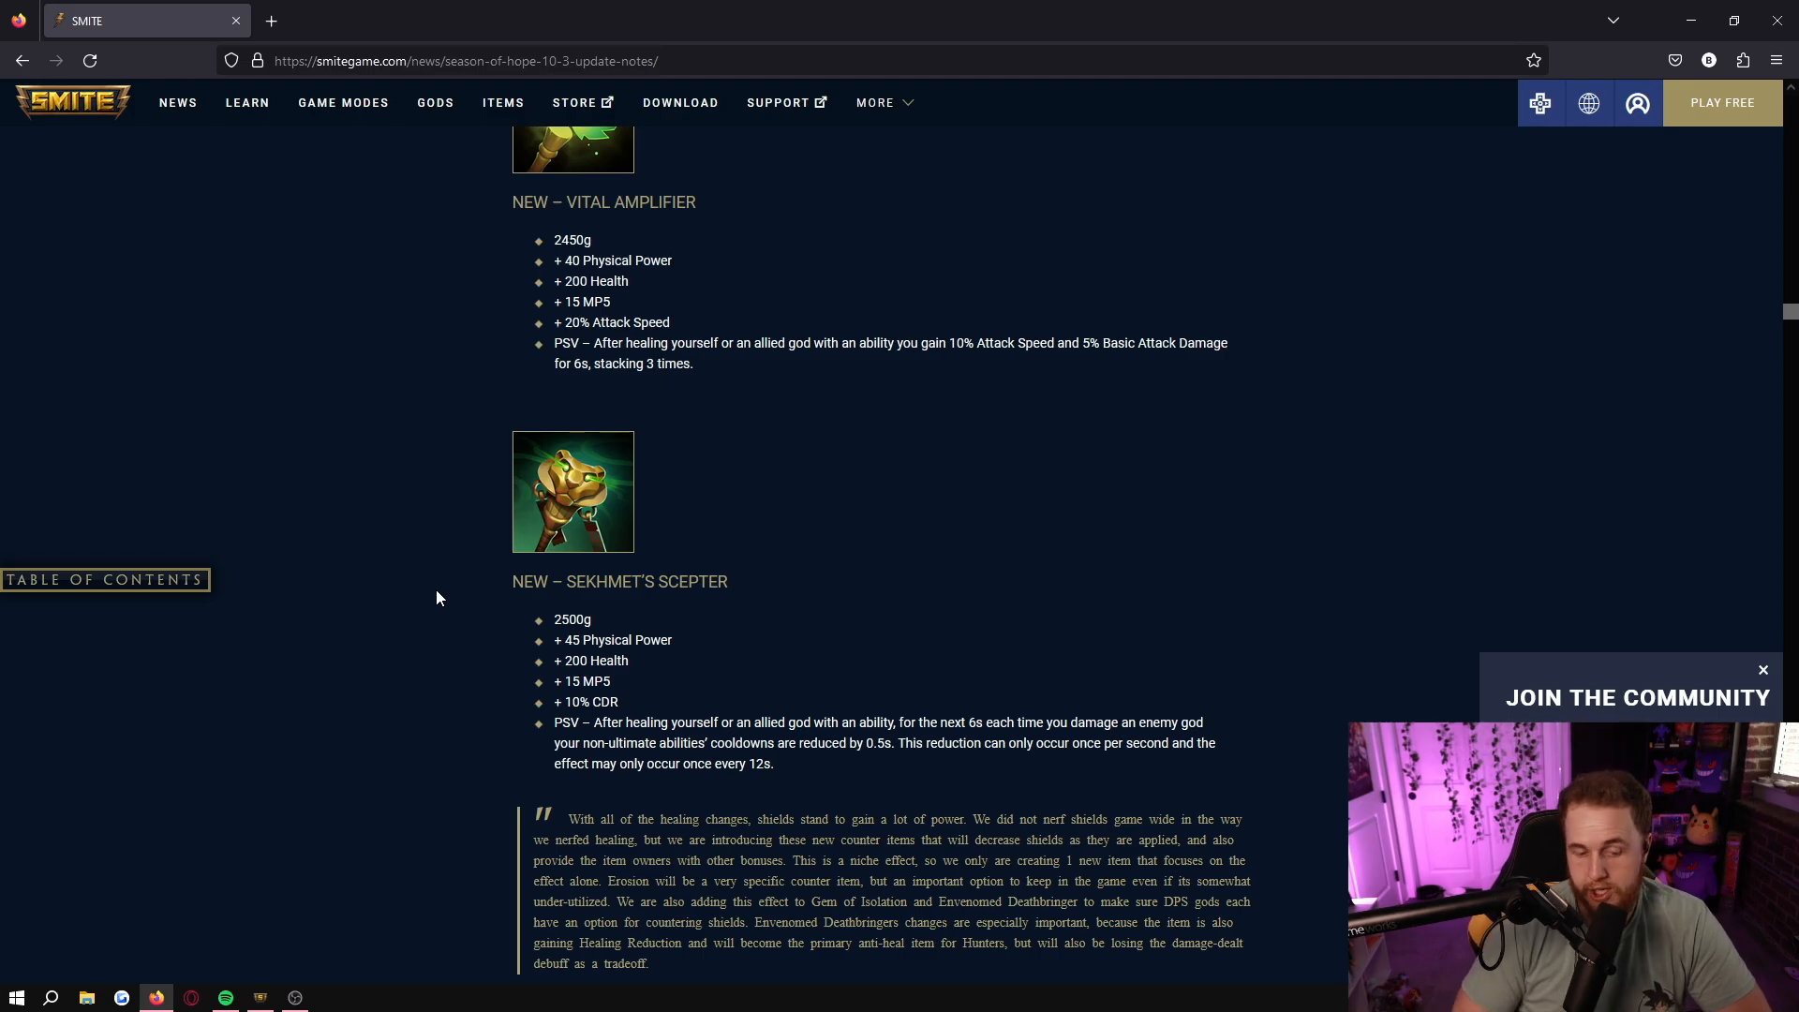
mouse_move(434, 544)
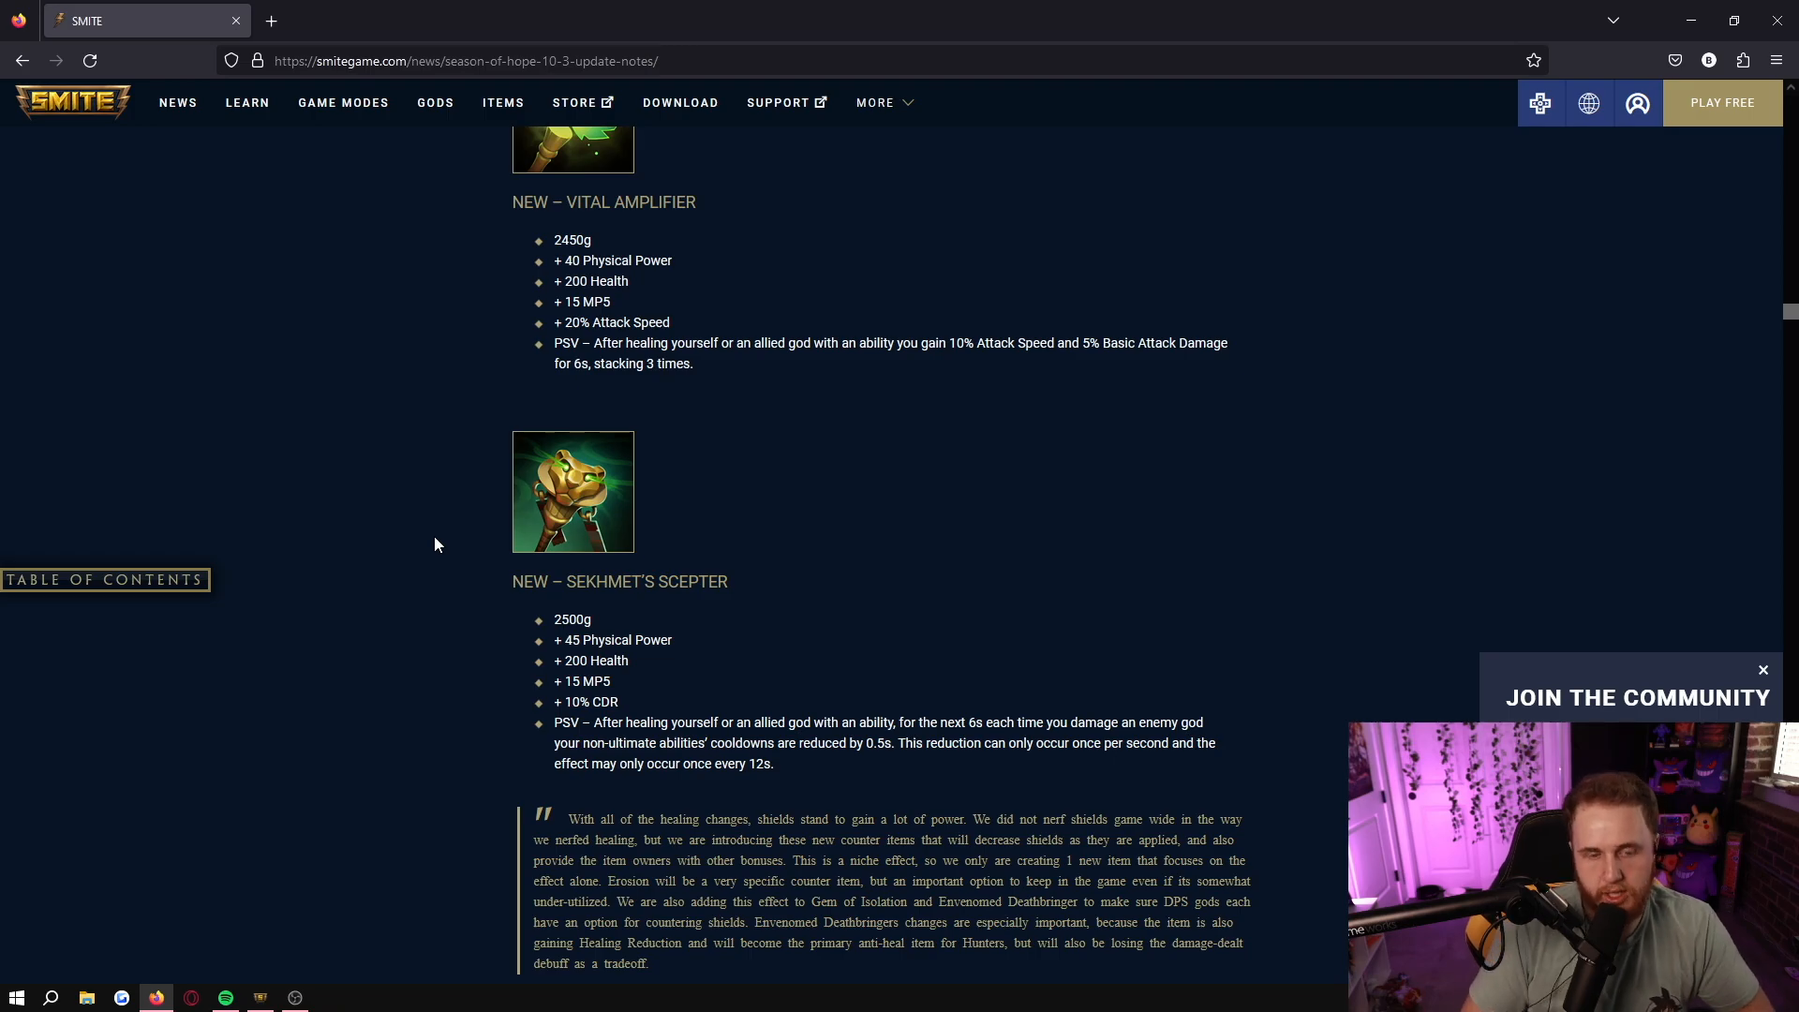
- Scroll past the designer note to the new Erosion anti-shield item and its aura
scroll("down", 3)
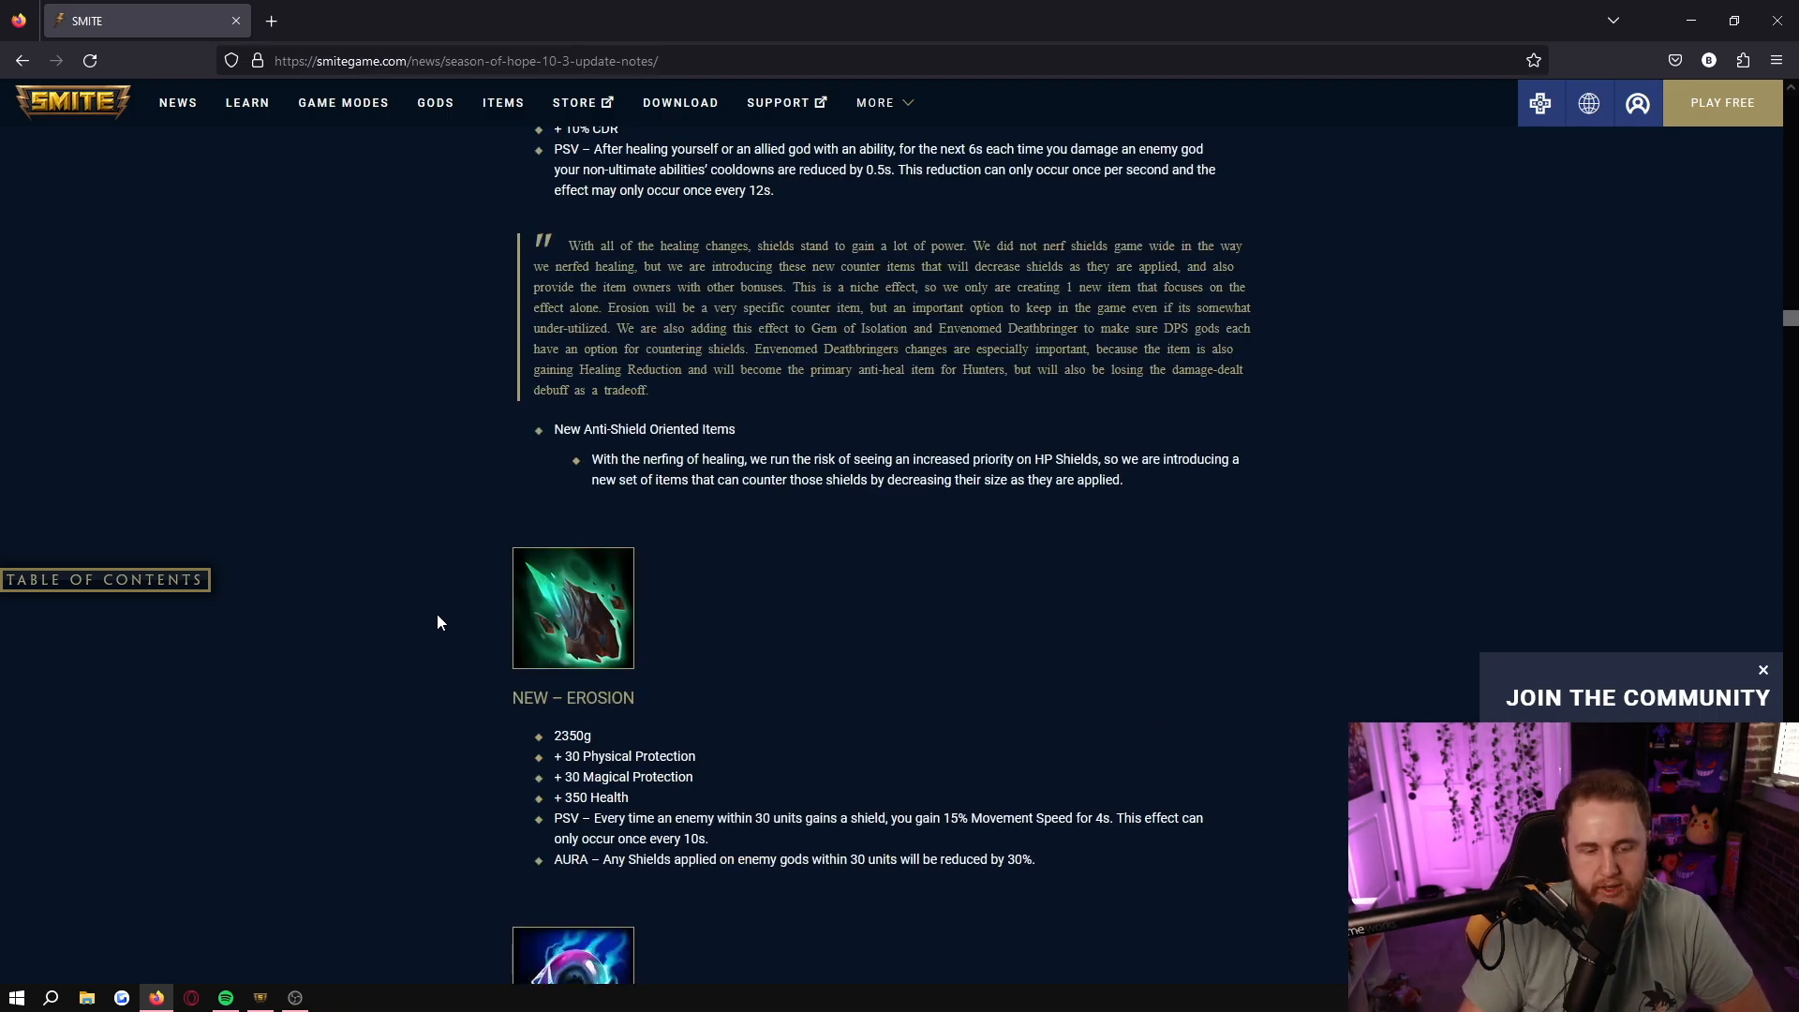
mouse_move(451, 637)
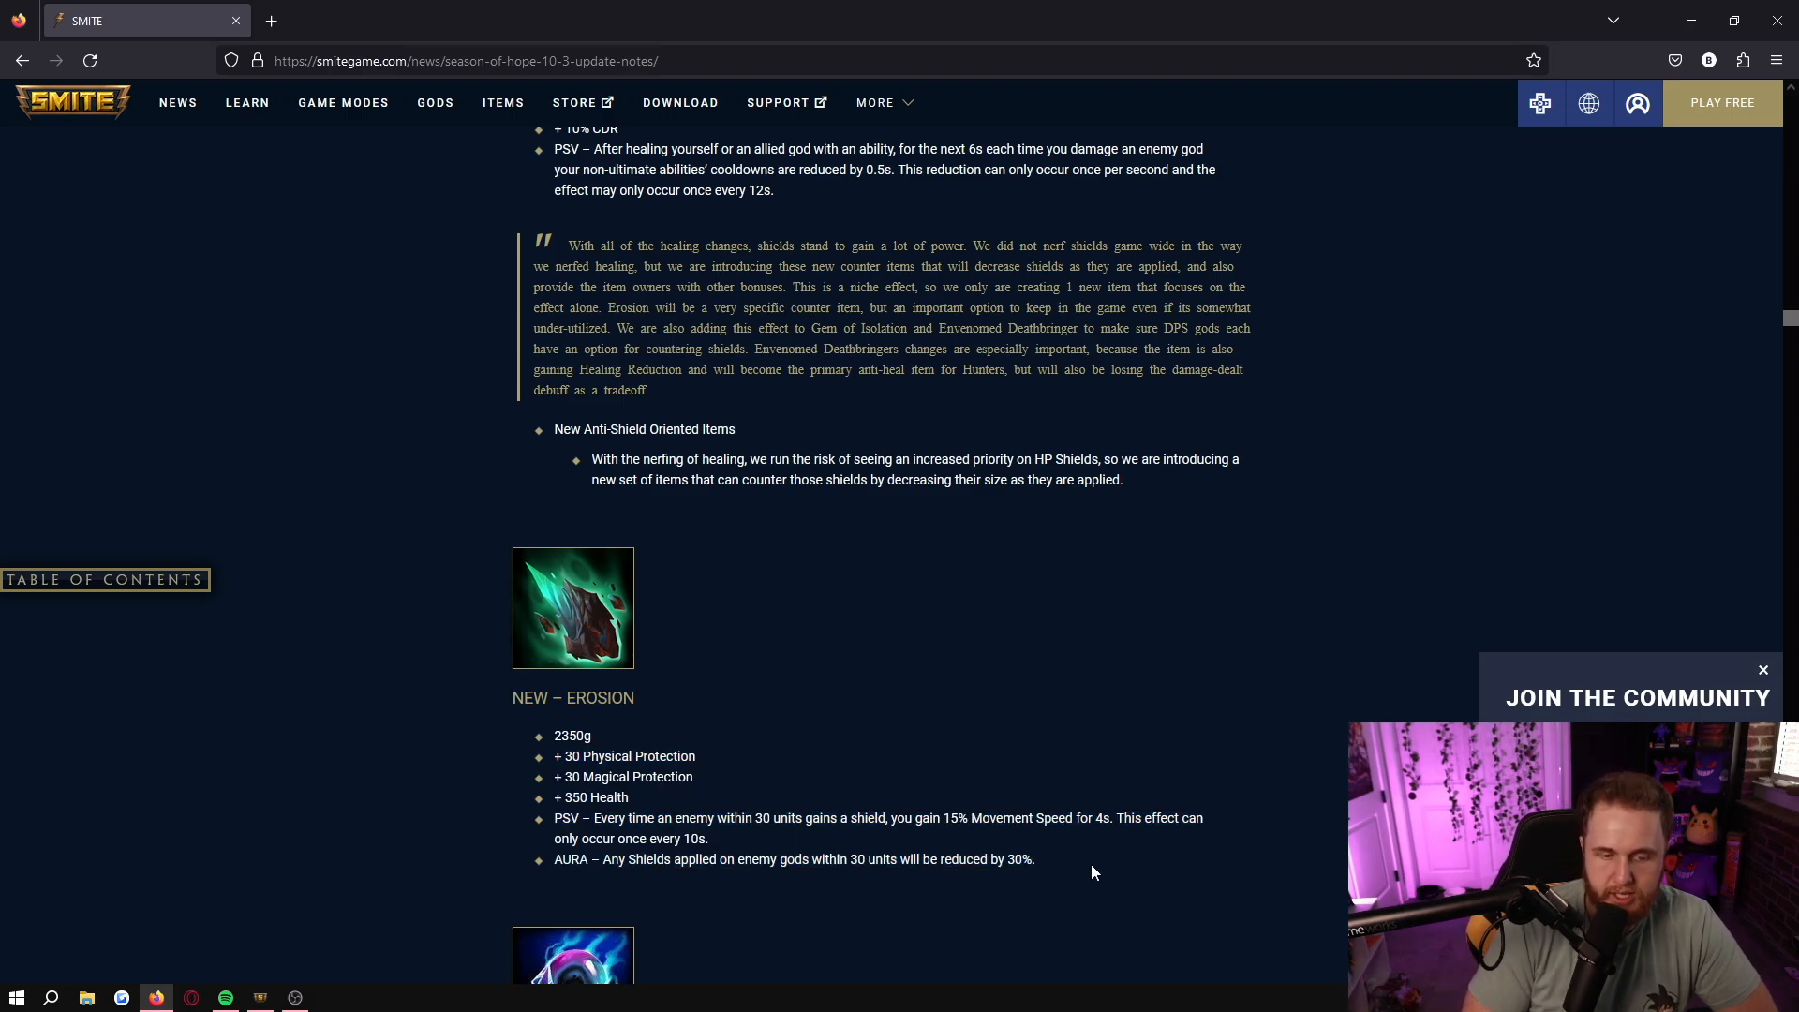
mouse_move(735, 836)
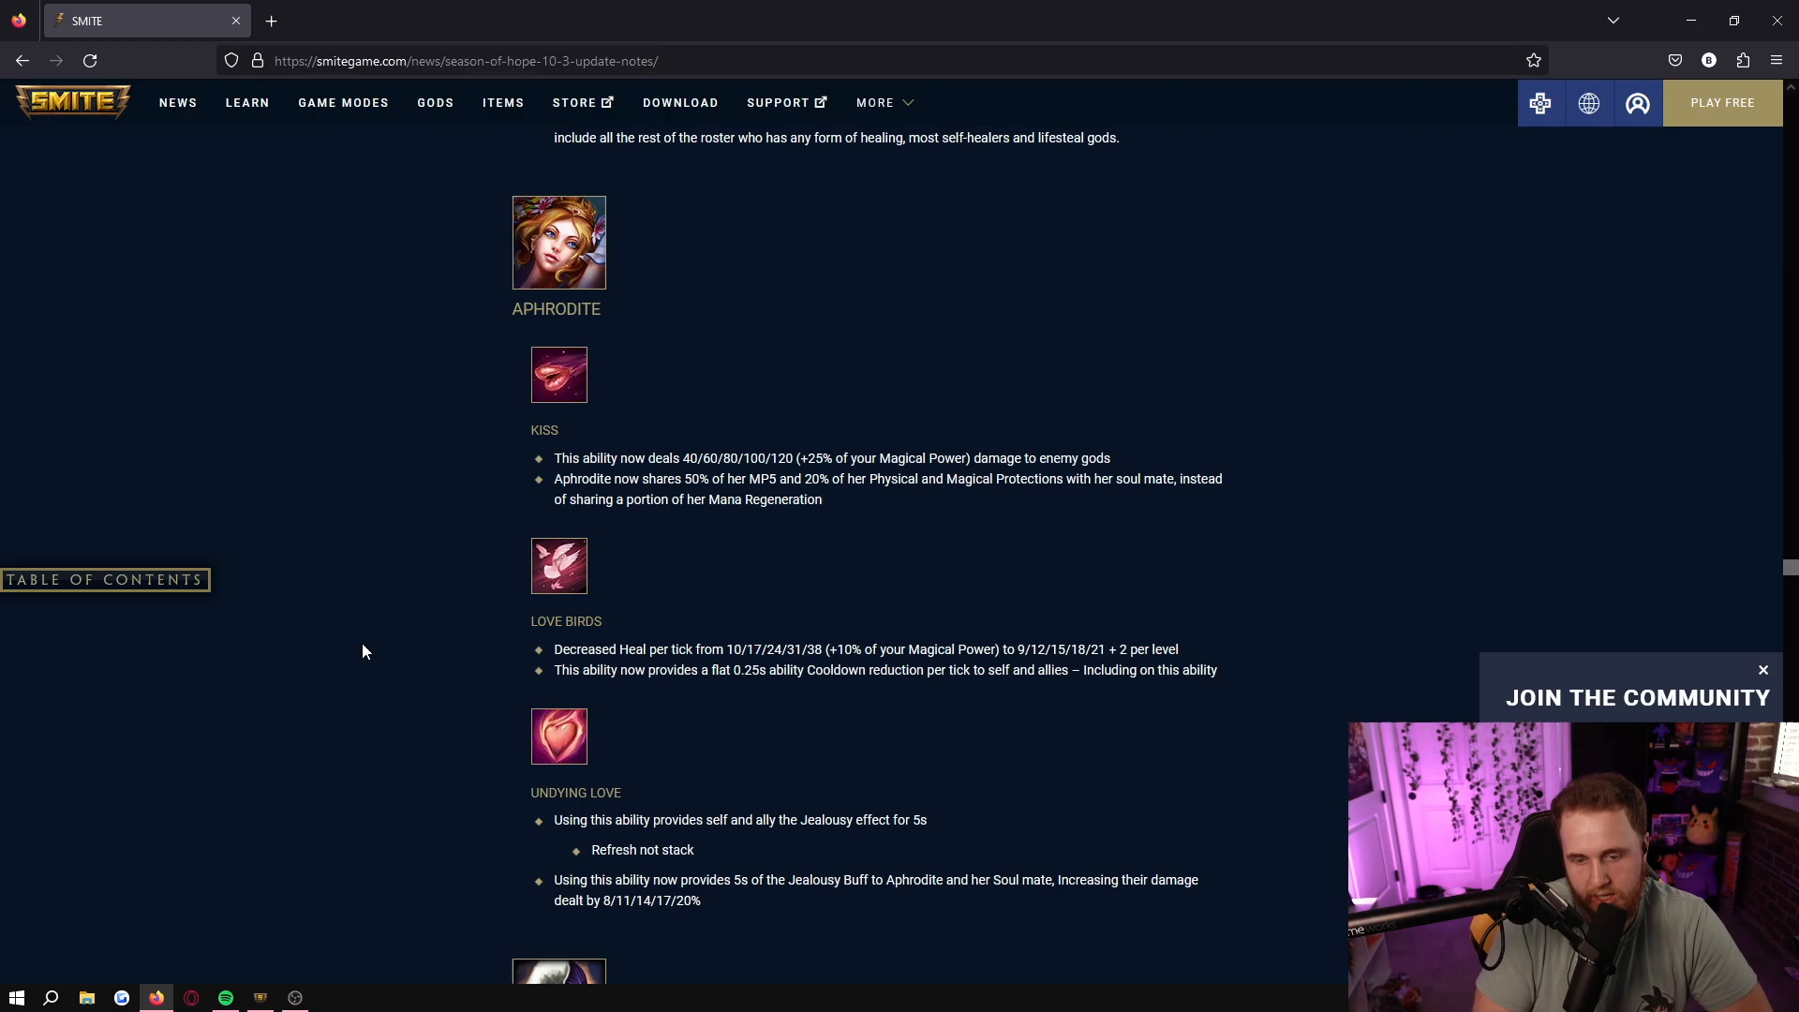
mouse_move(451, 664)
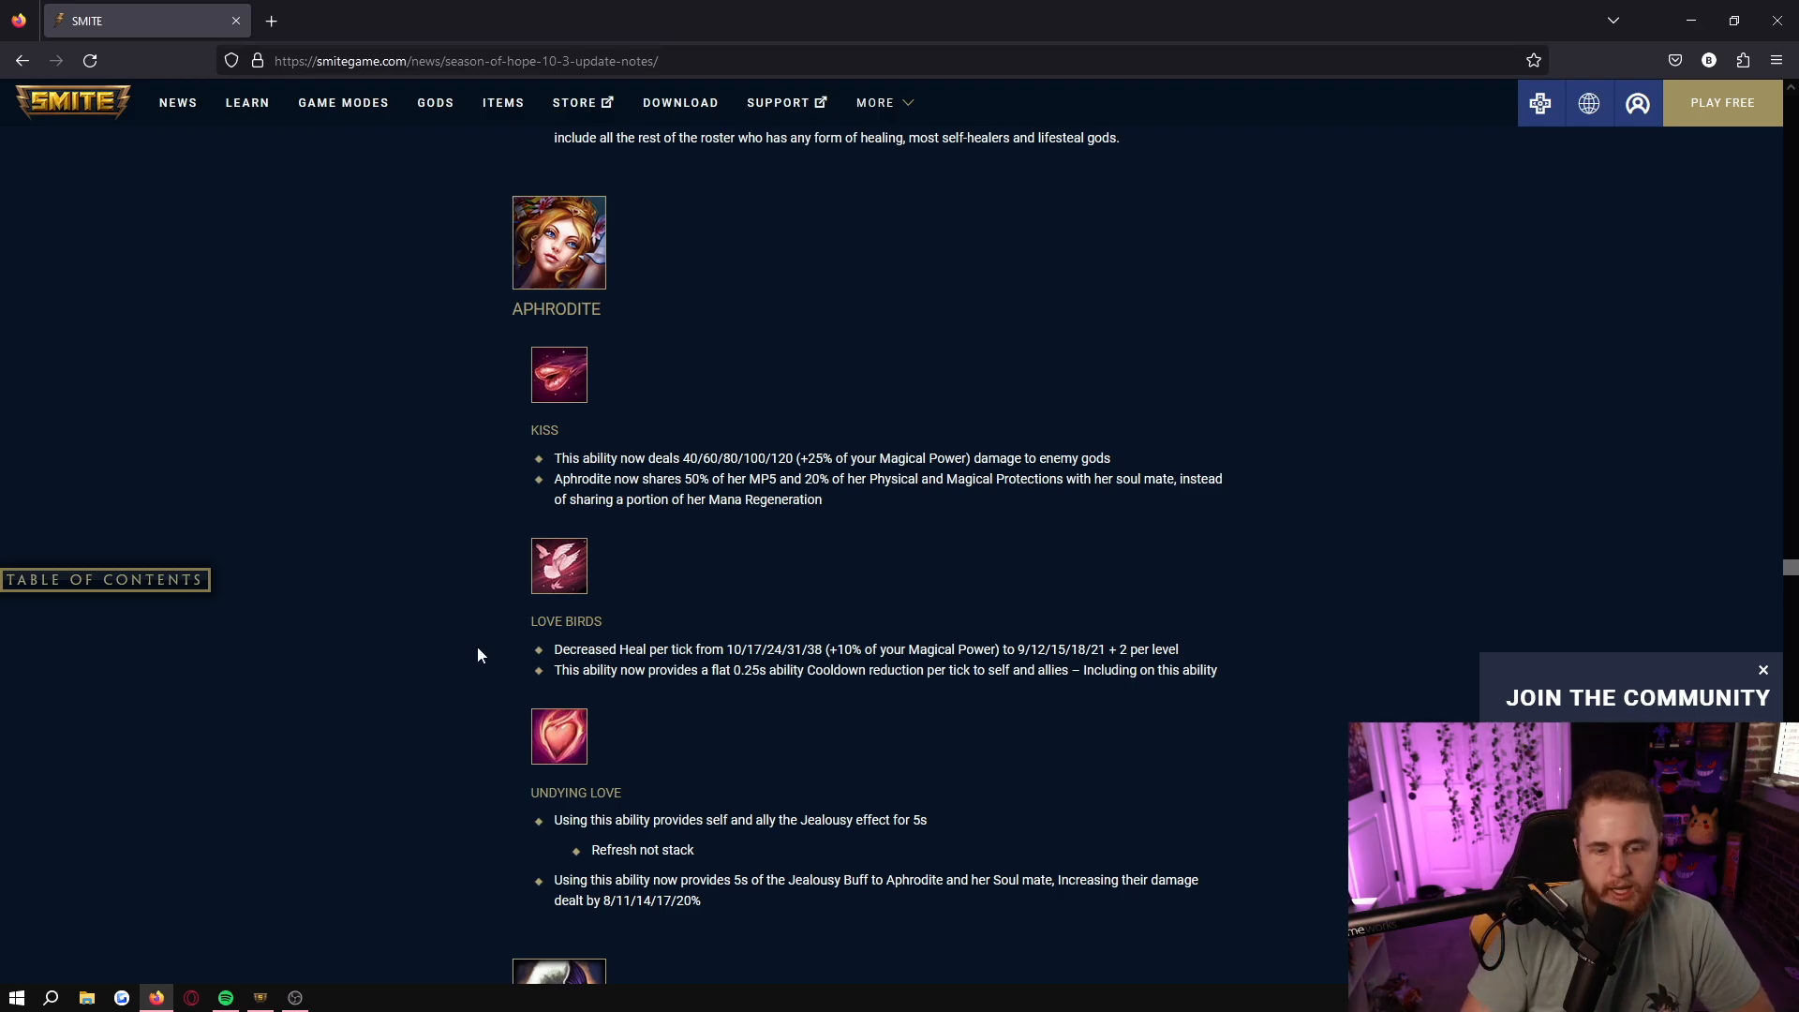
mouse_move(1248, 652)
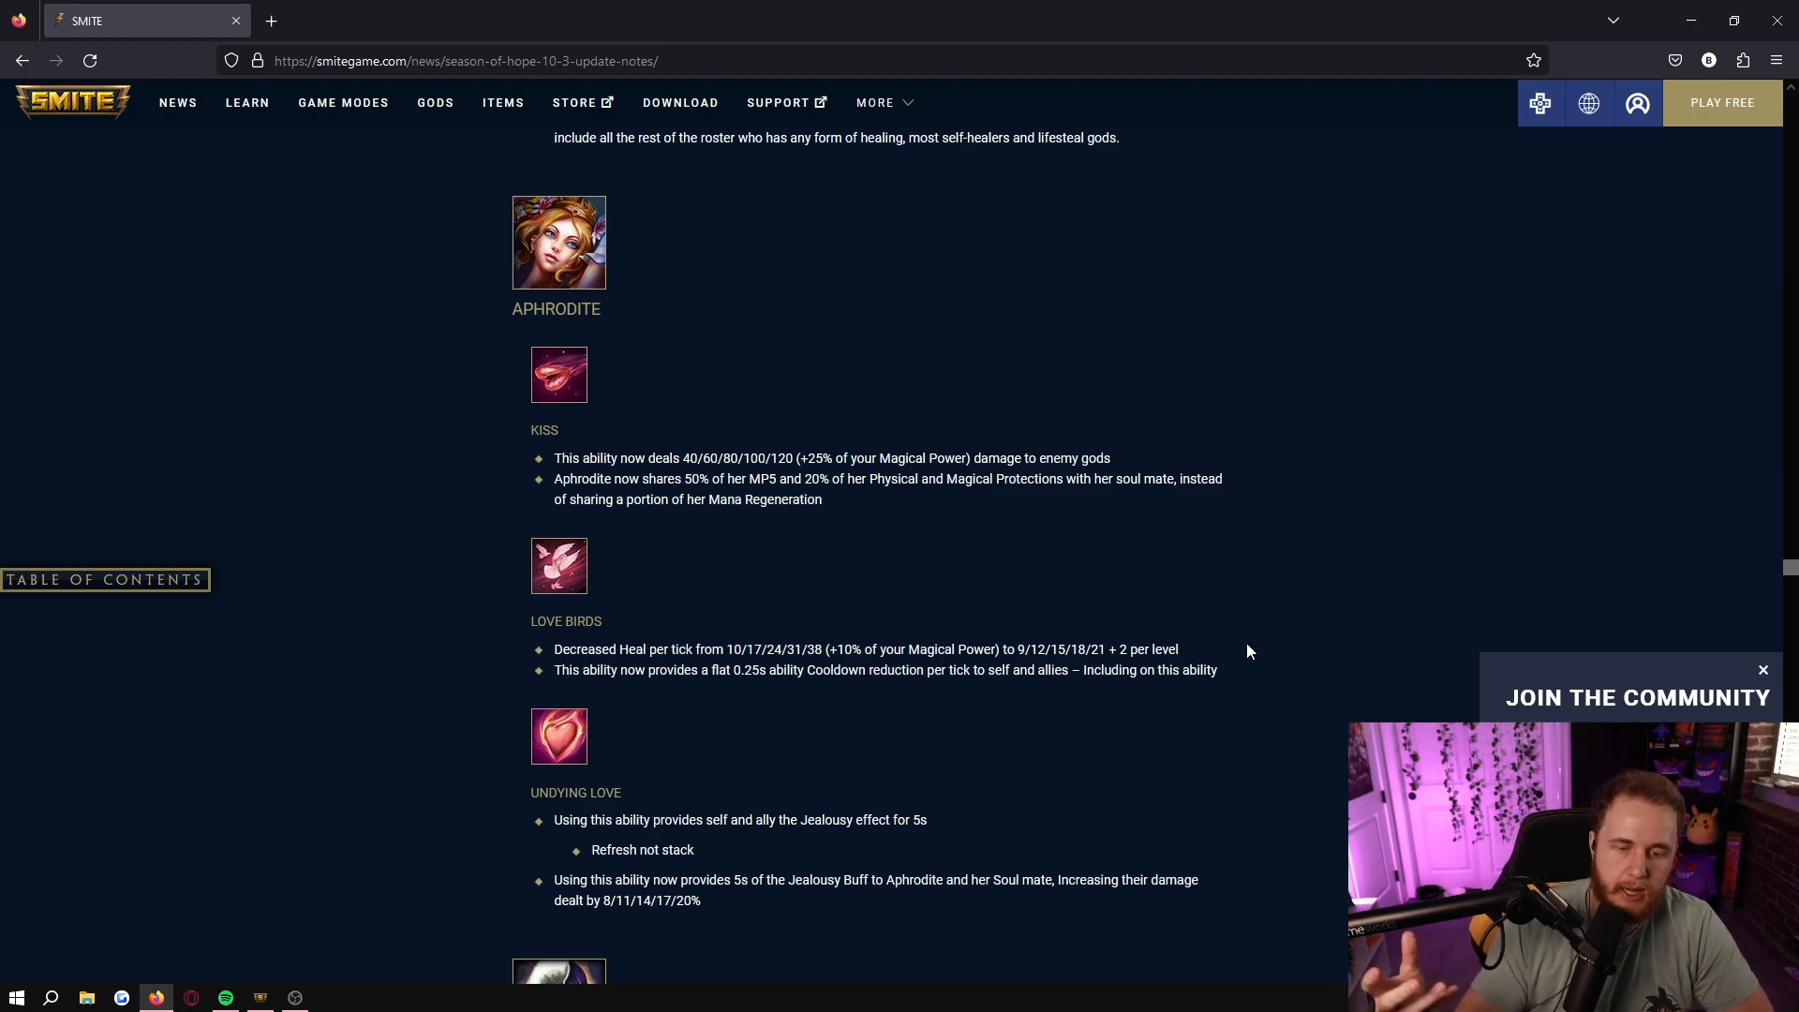
mouse_move(1239, 646)
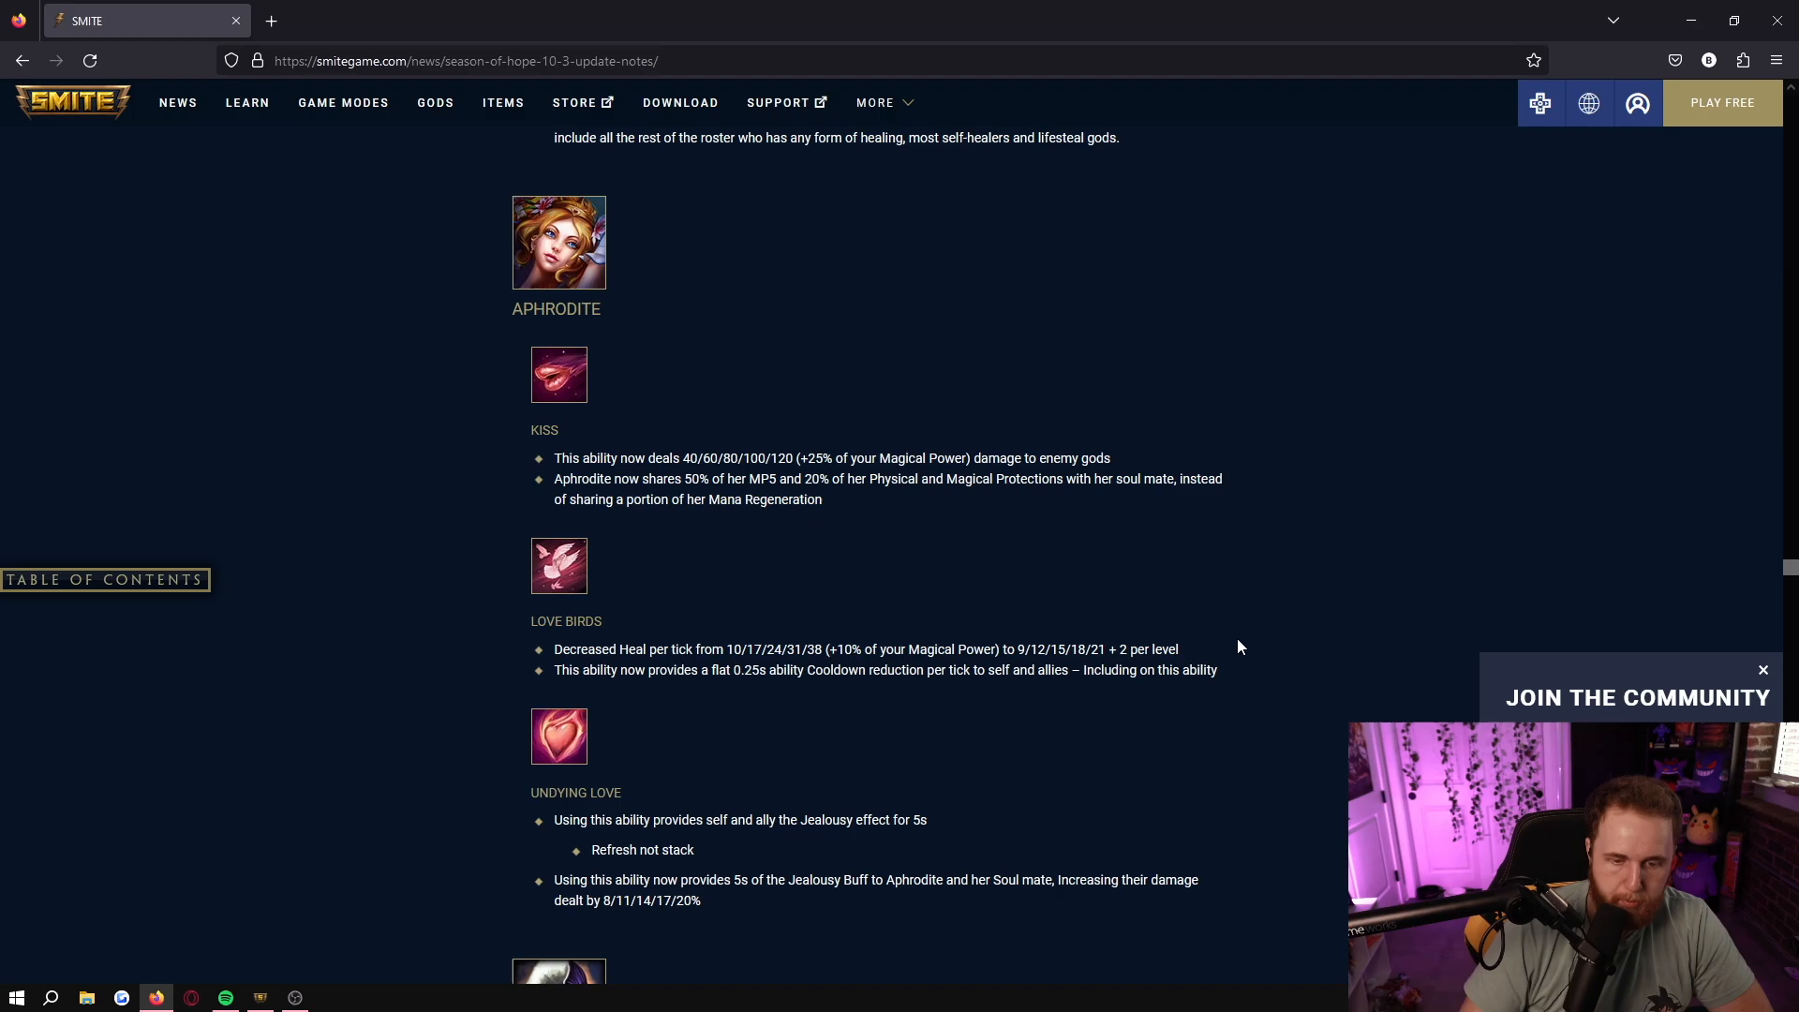
mouse_move(1261, 656)
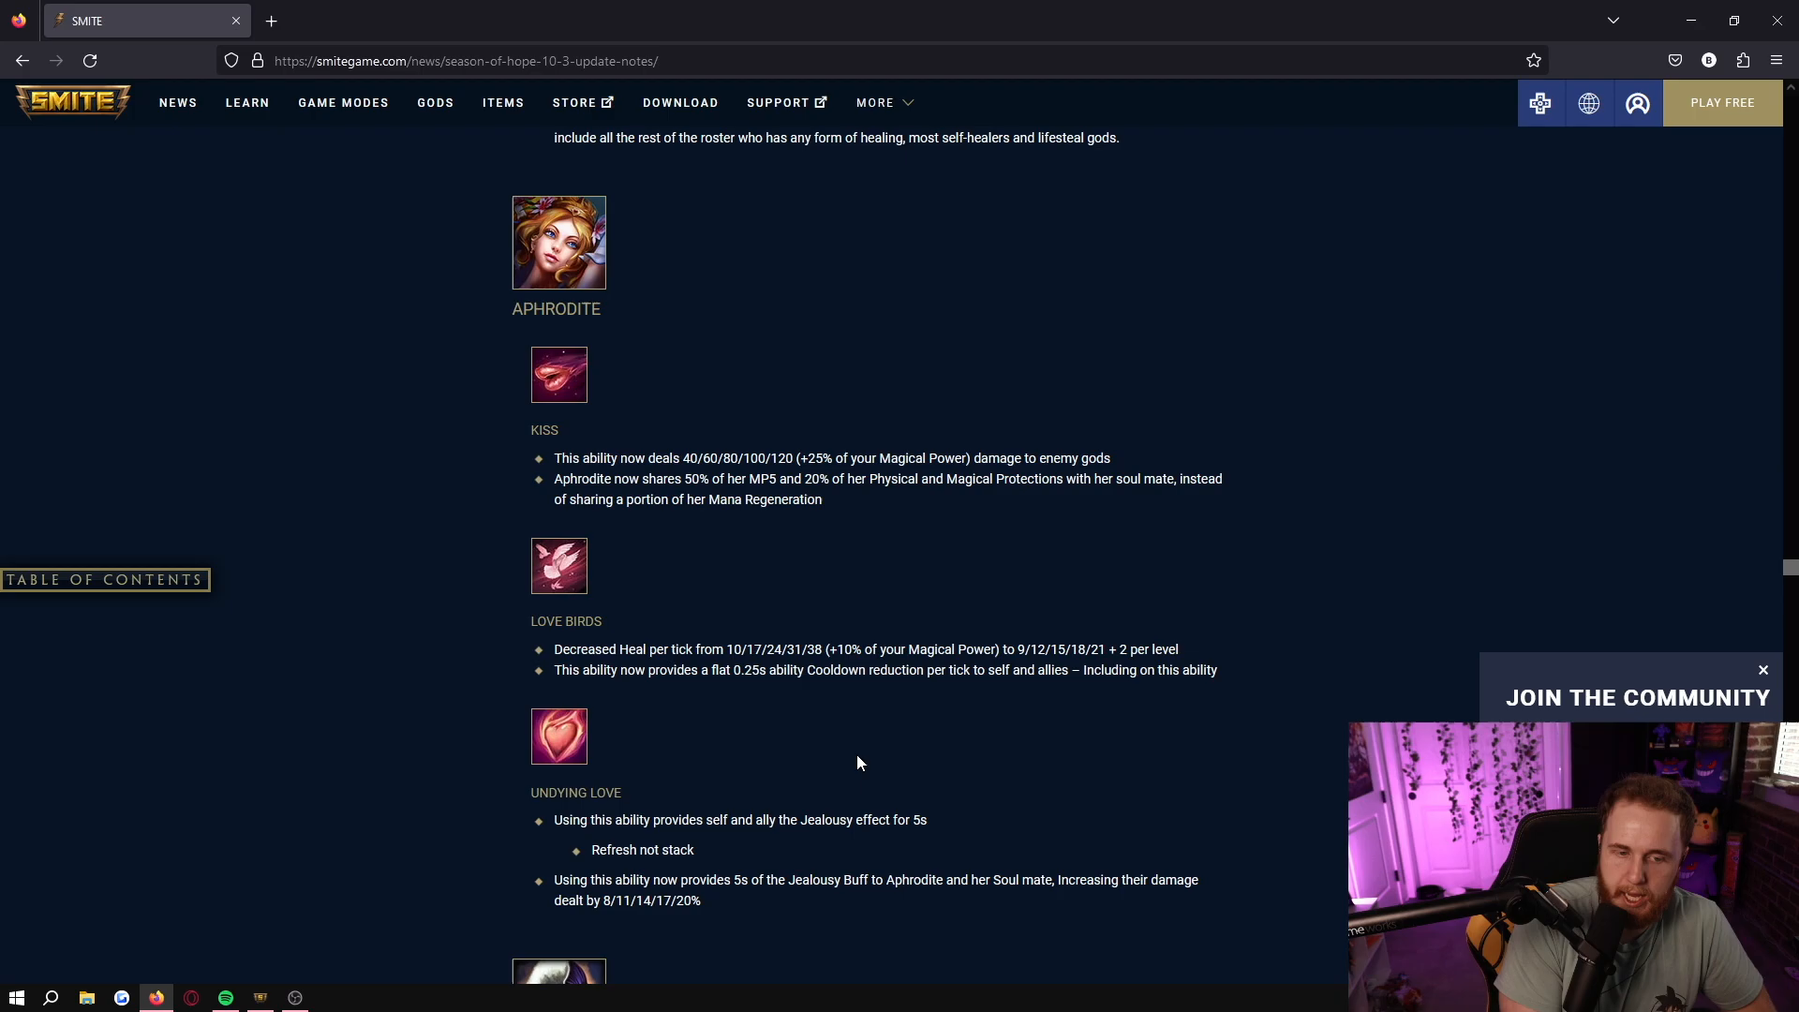
mouse_move(1266, 442)
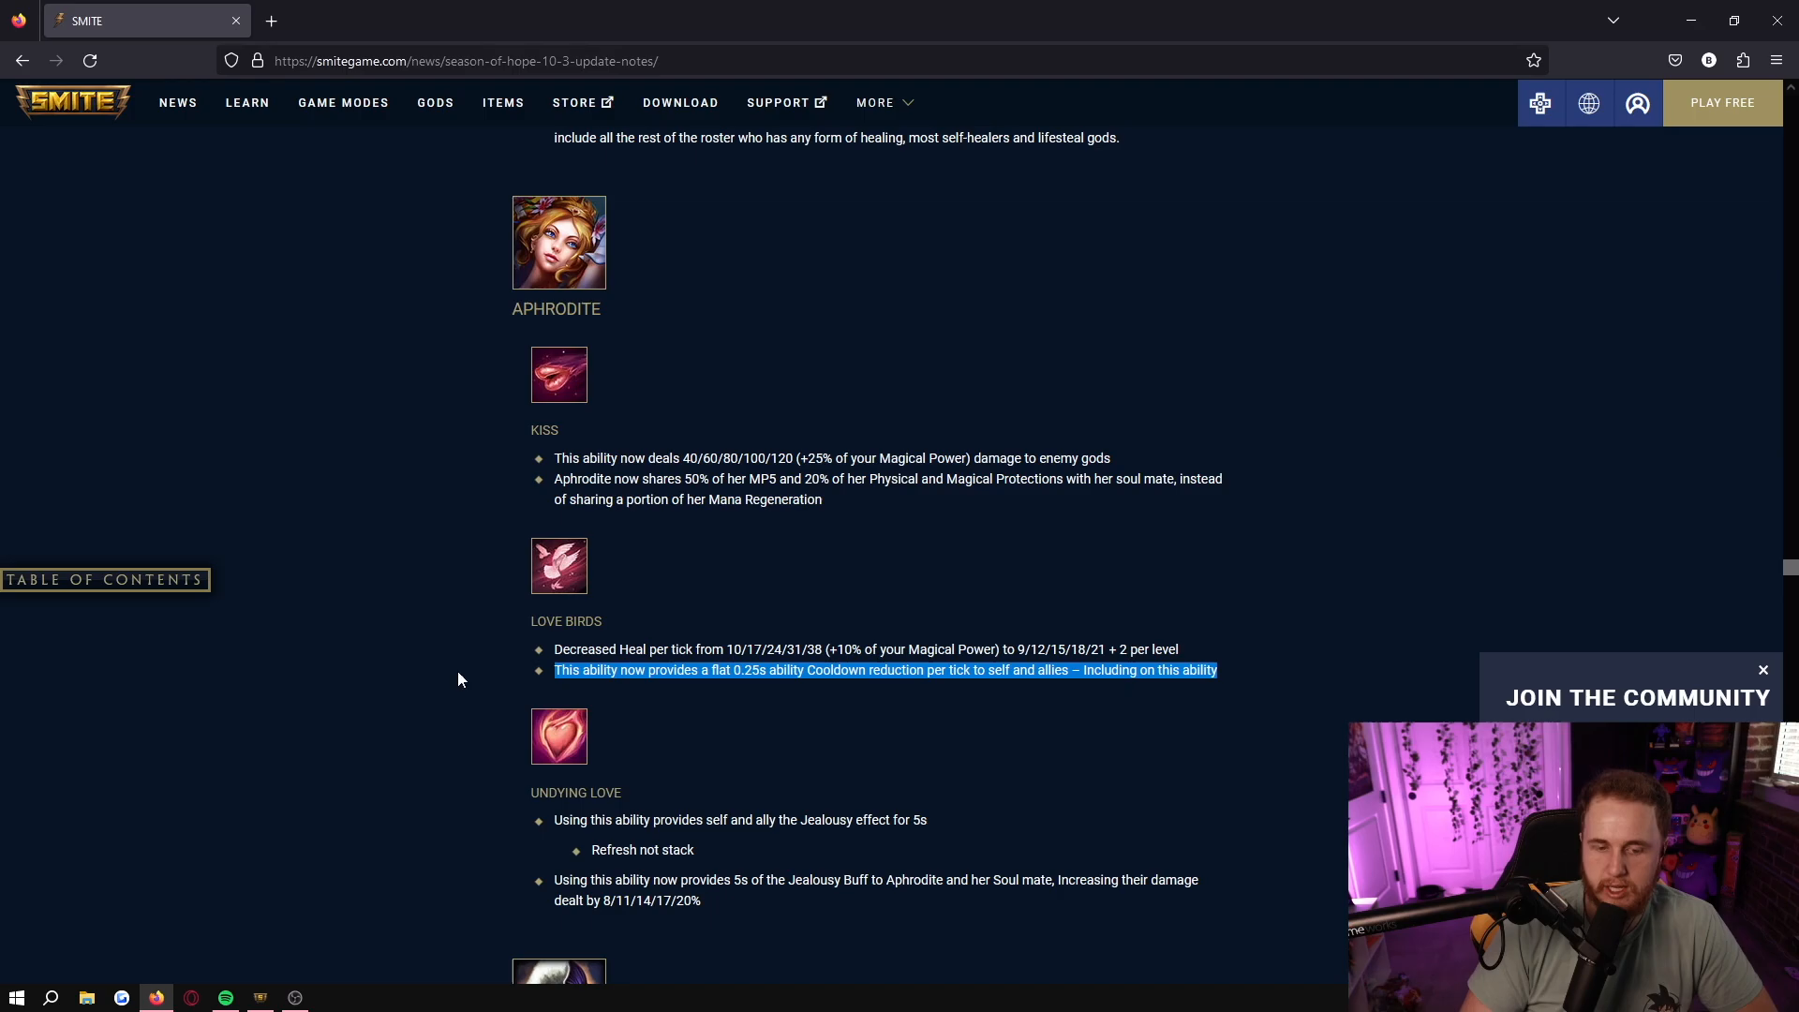
mouse_move(410, 678)
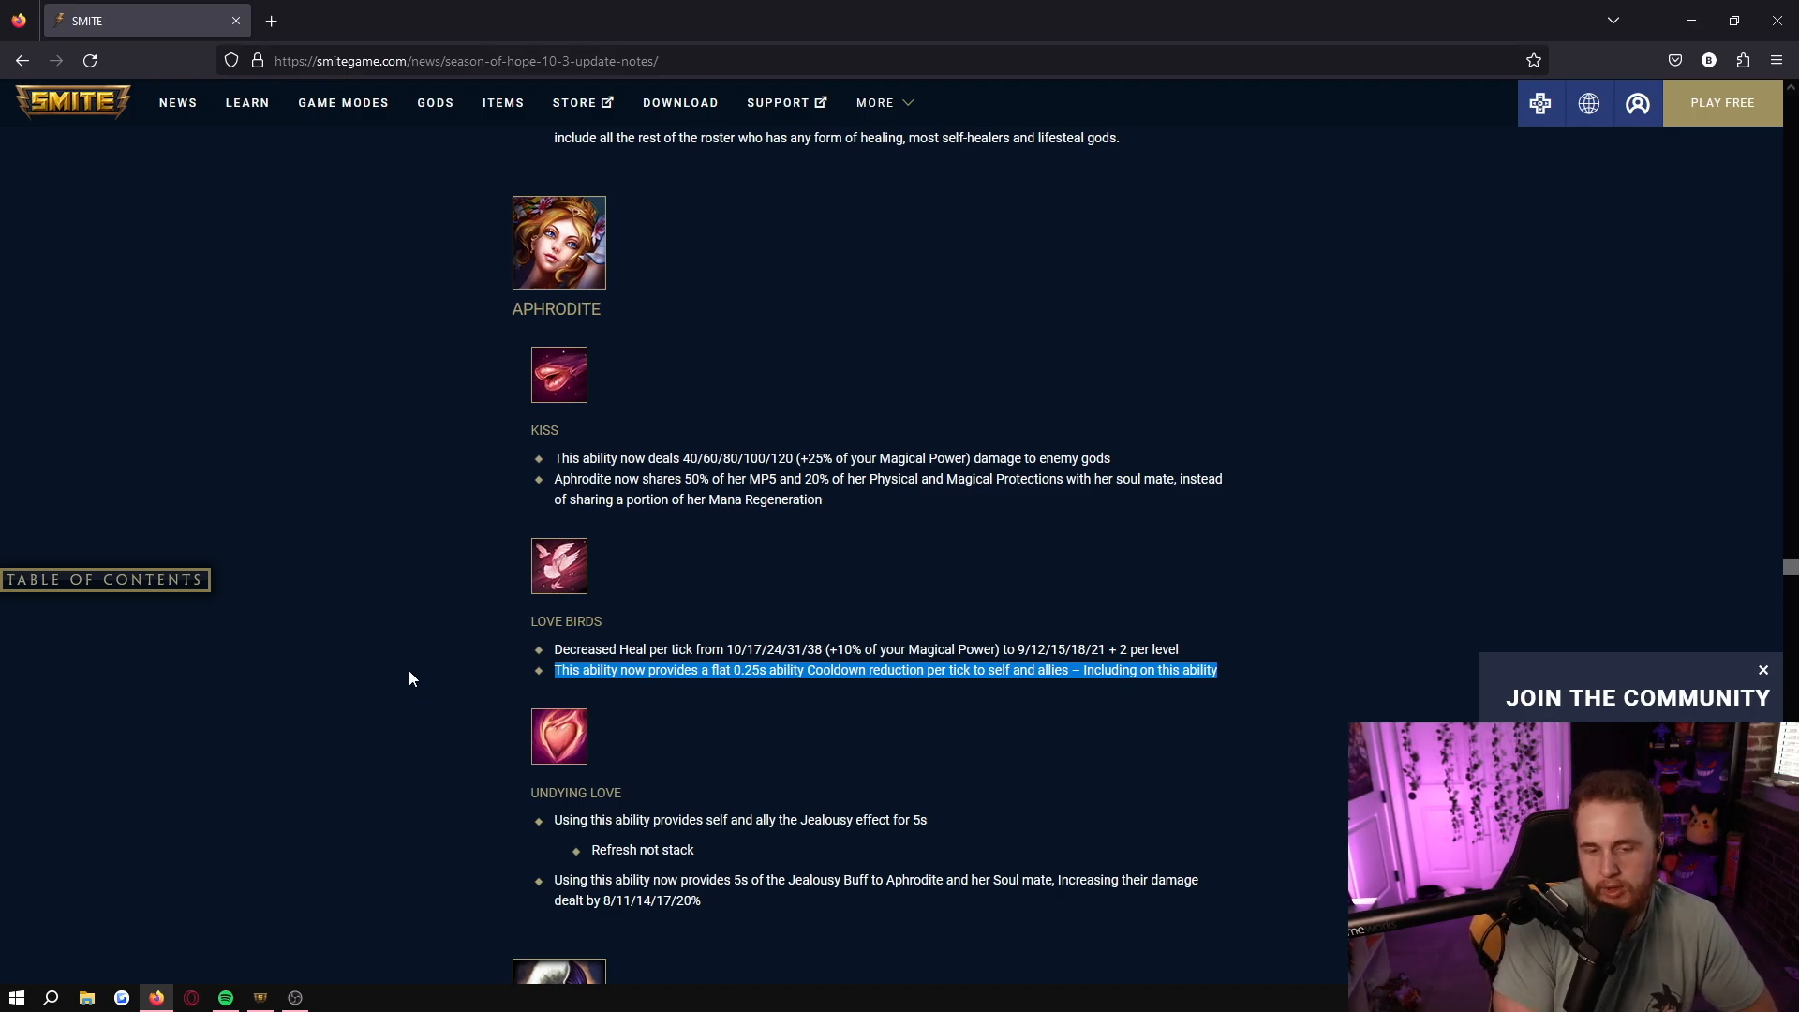
mouse_move(470, 836)
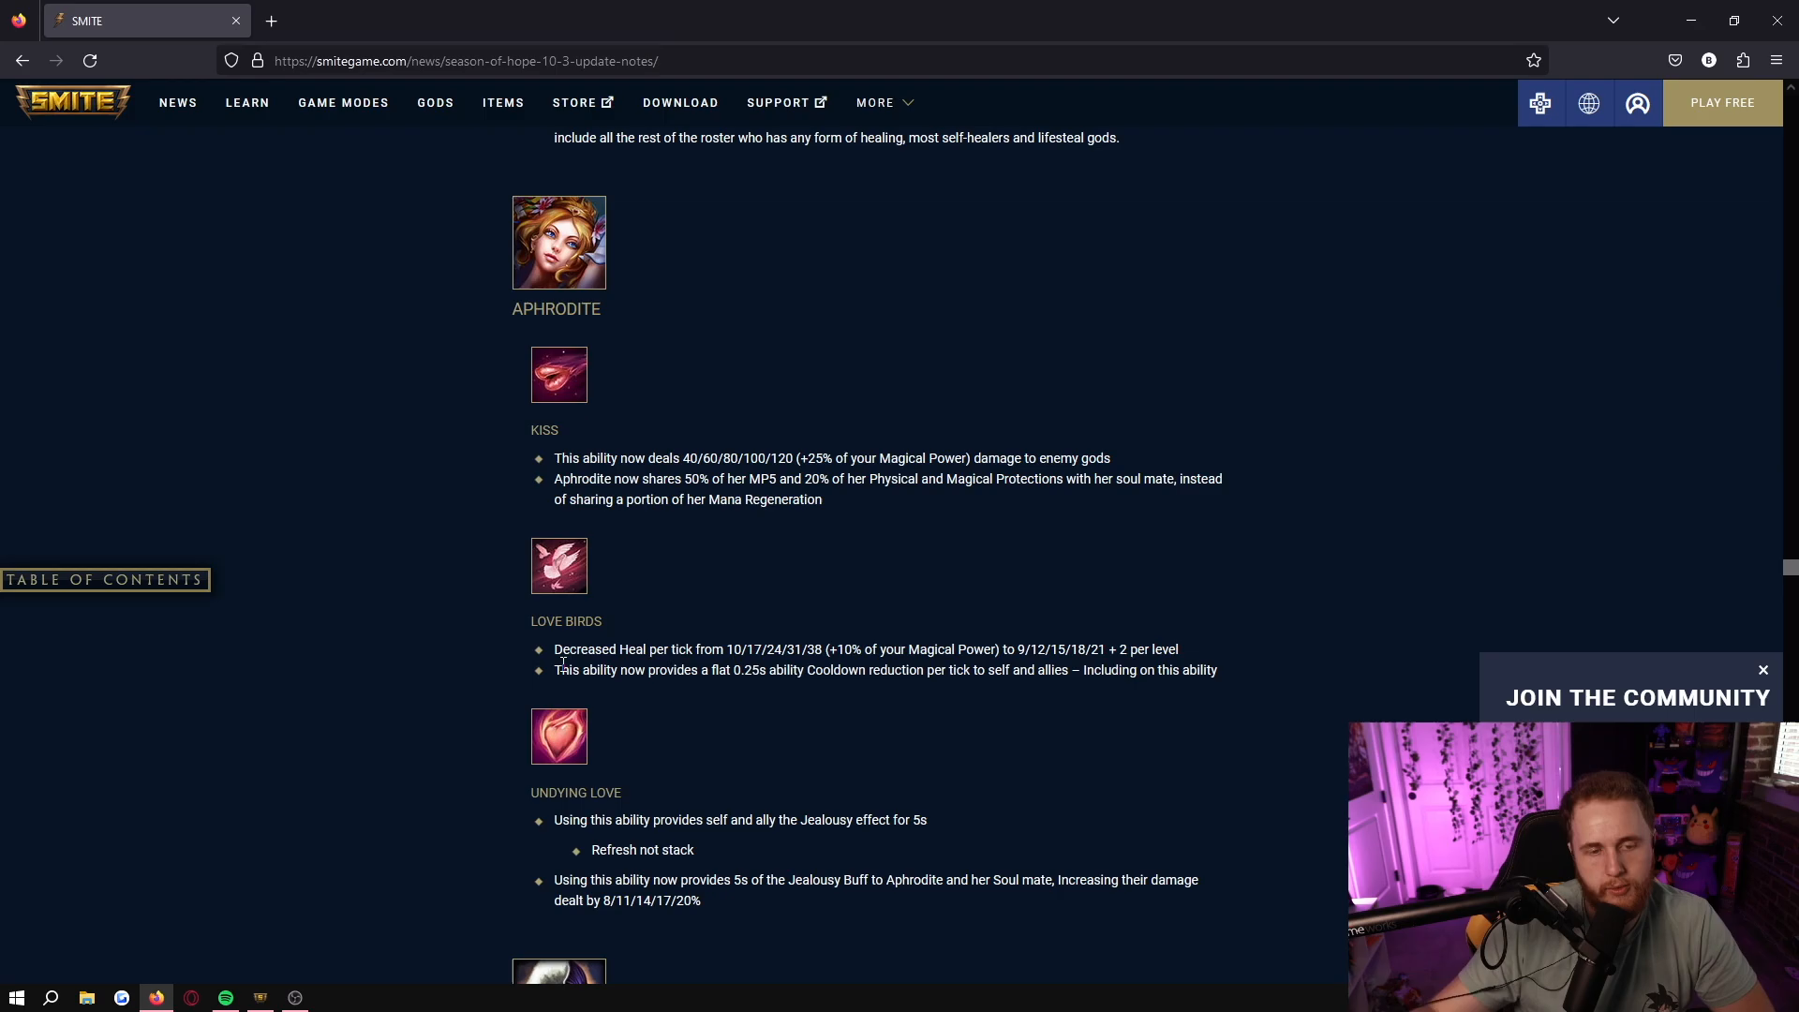
- Scroll through Hel's Stance Attunement, Restoration, Inspire and Switch Stances changes toward Yemoja
scroll("down", 3)
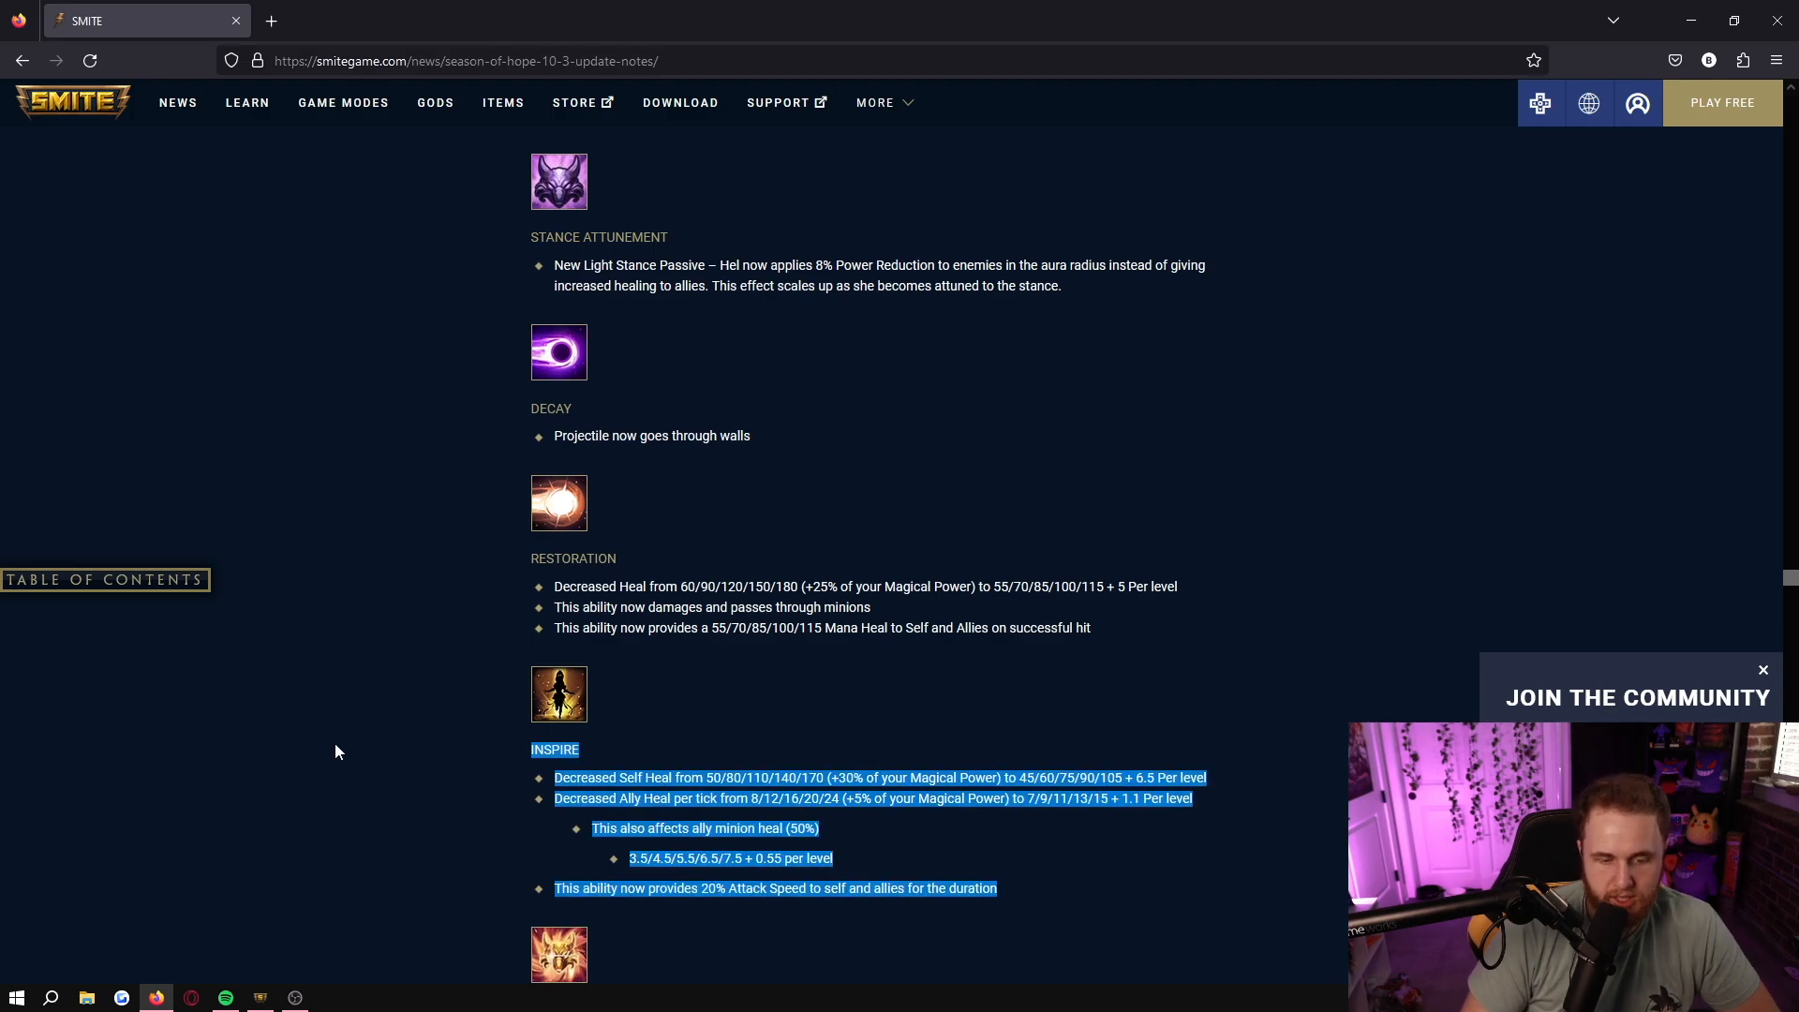
scroll("down", 3)
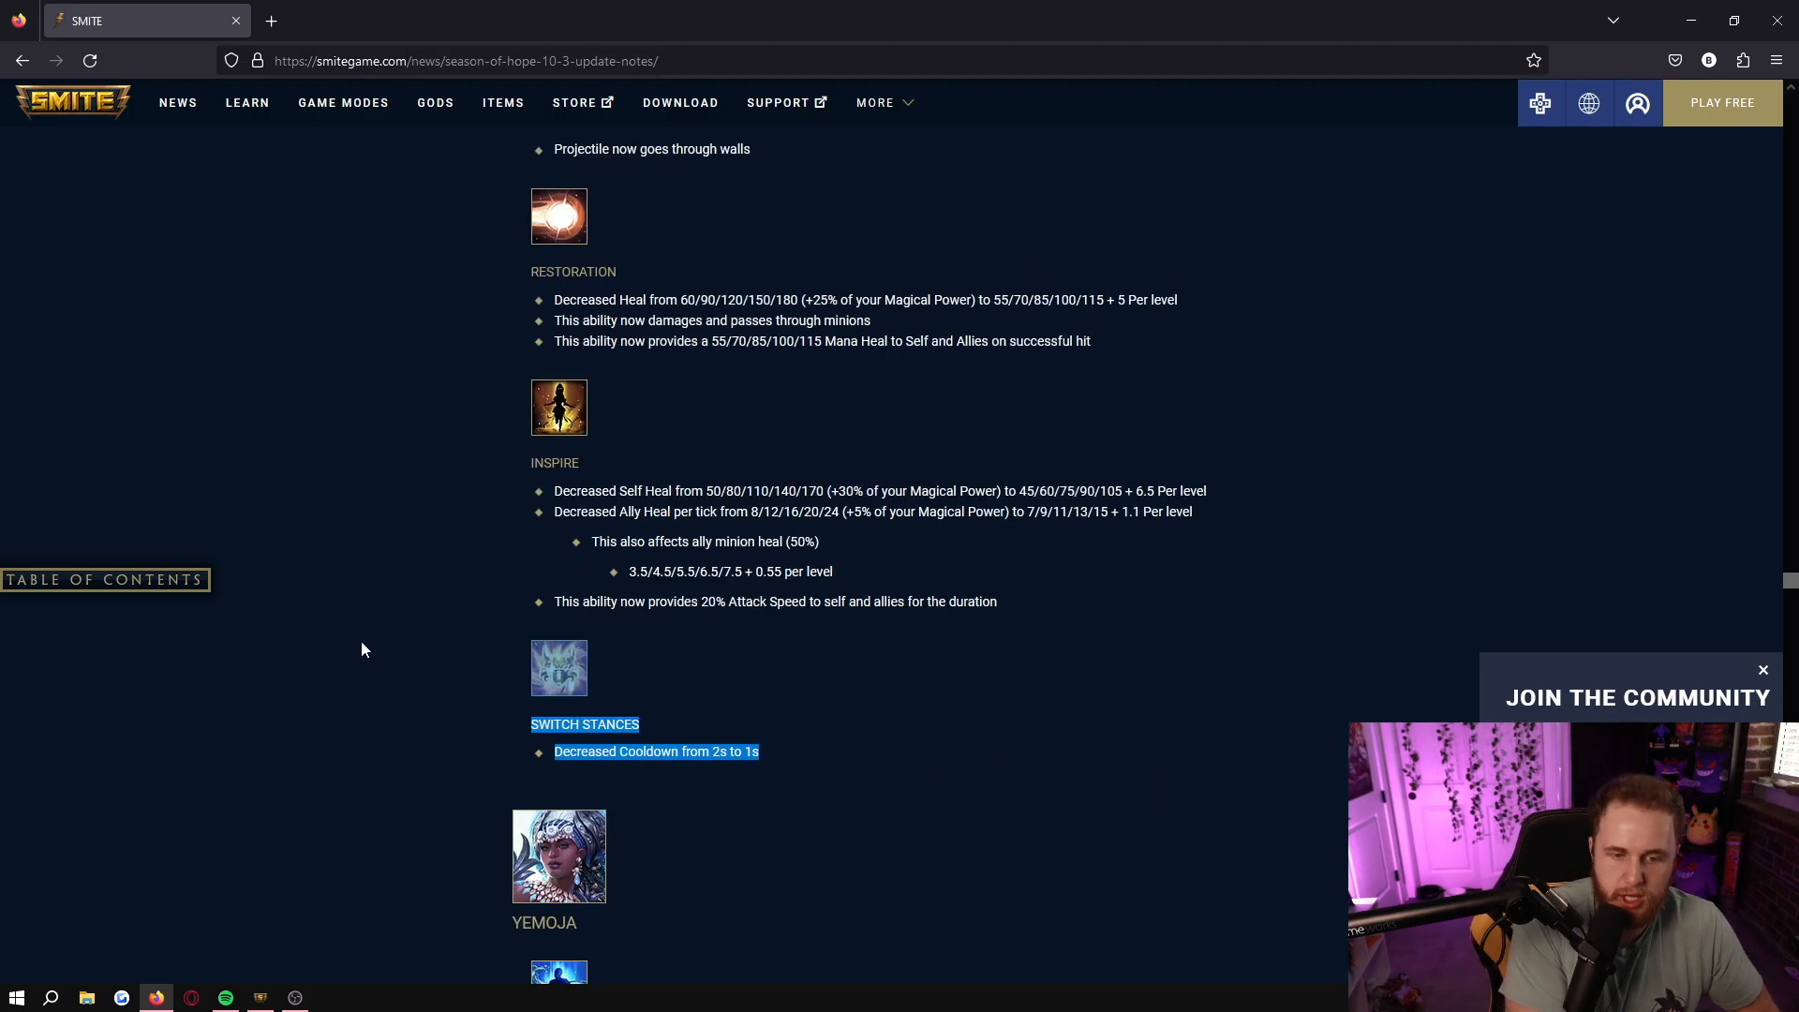
mouse_move(396, 664)
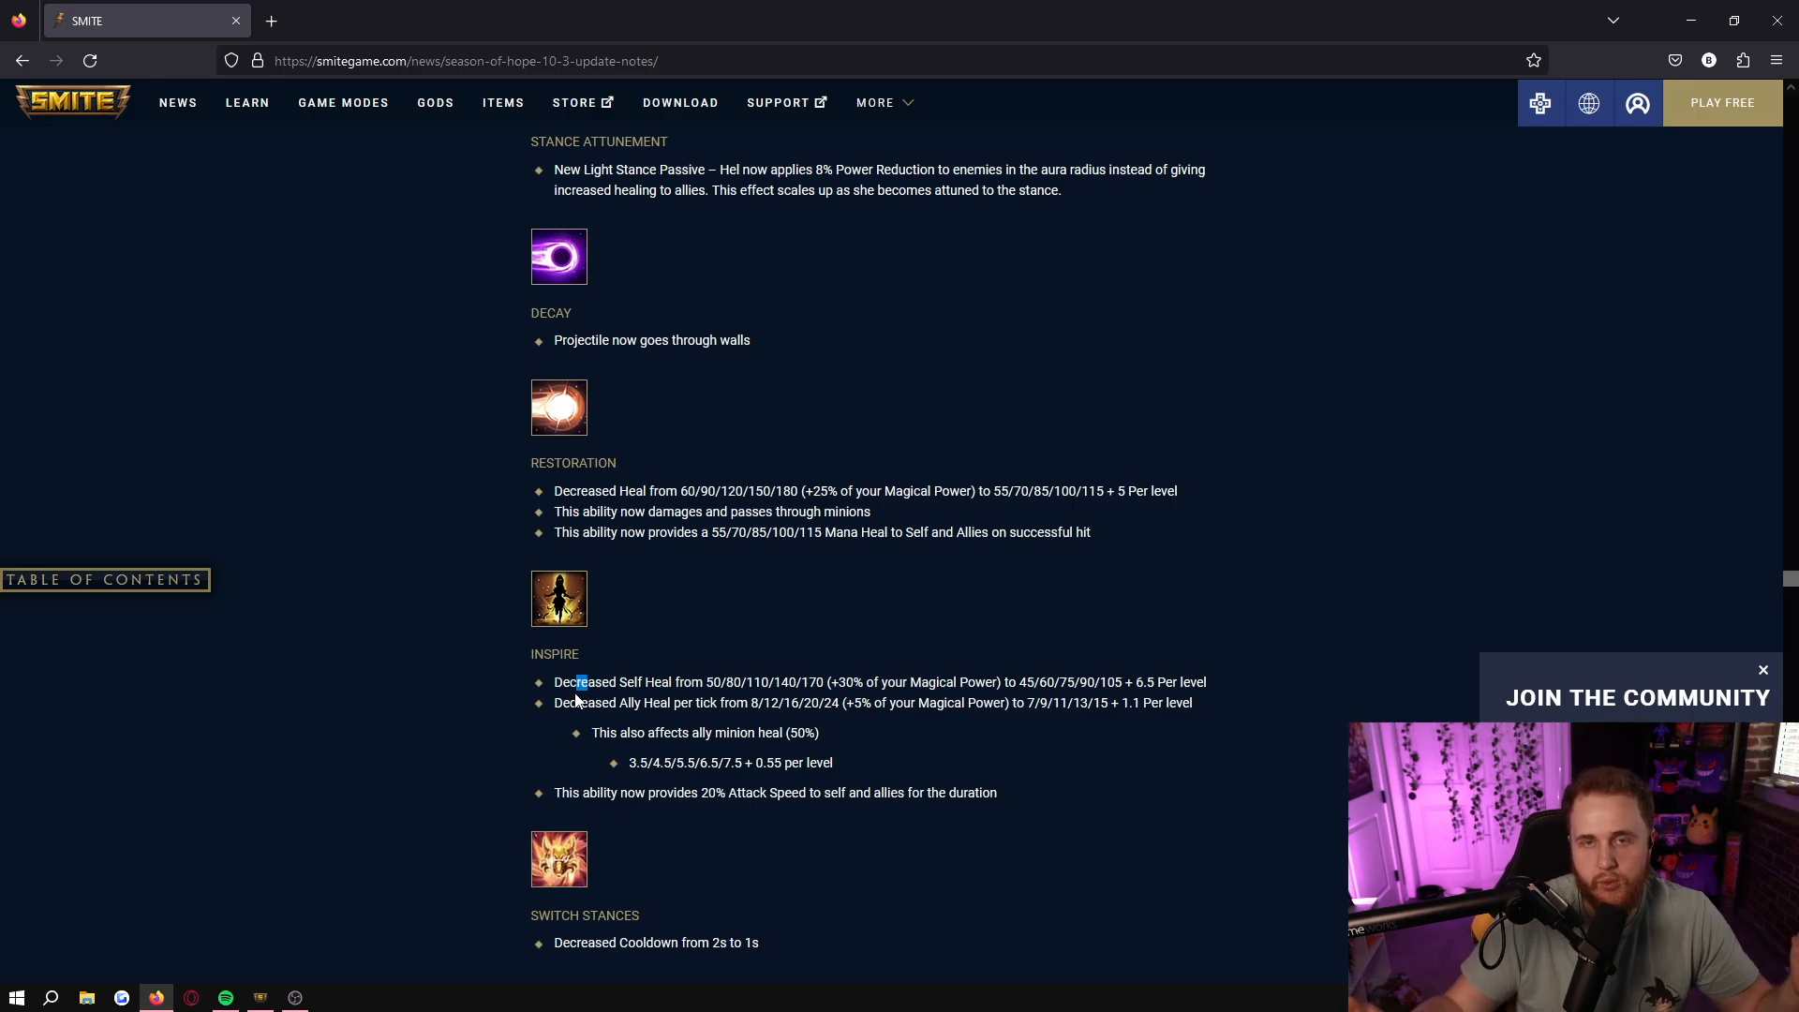
mouse_move(453, 697)
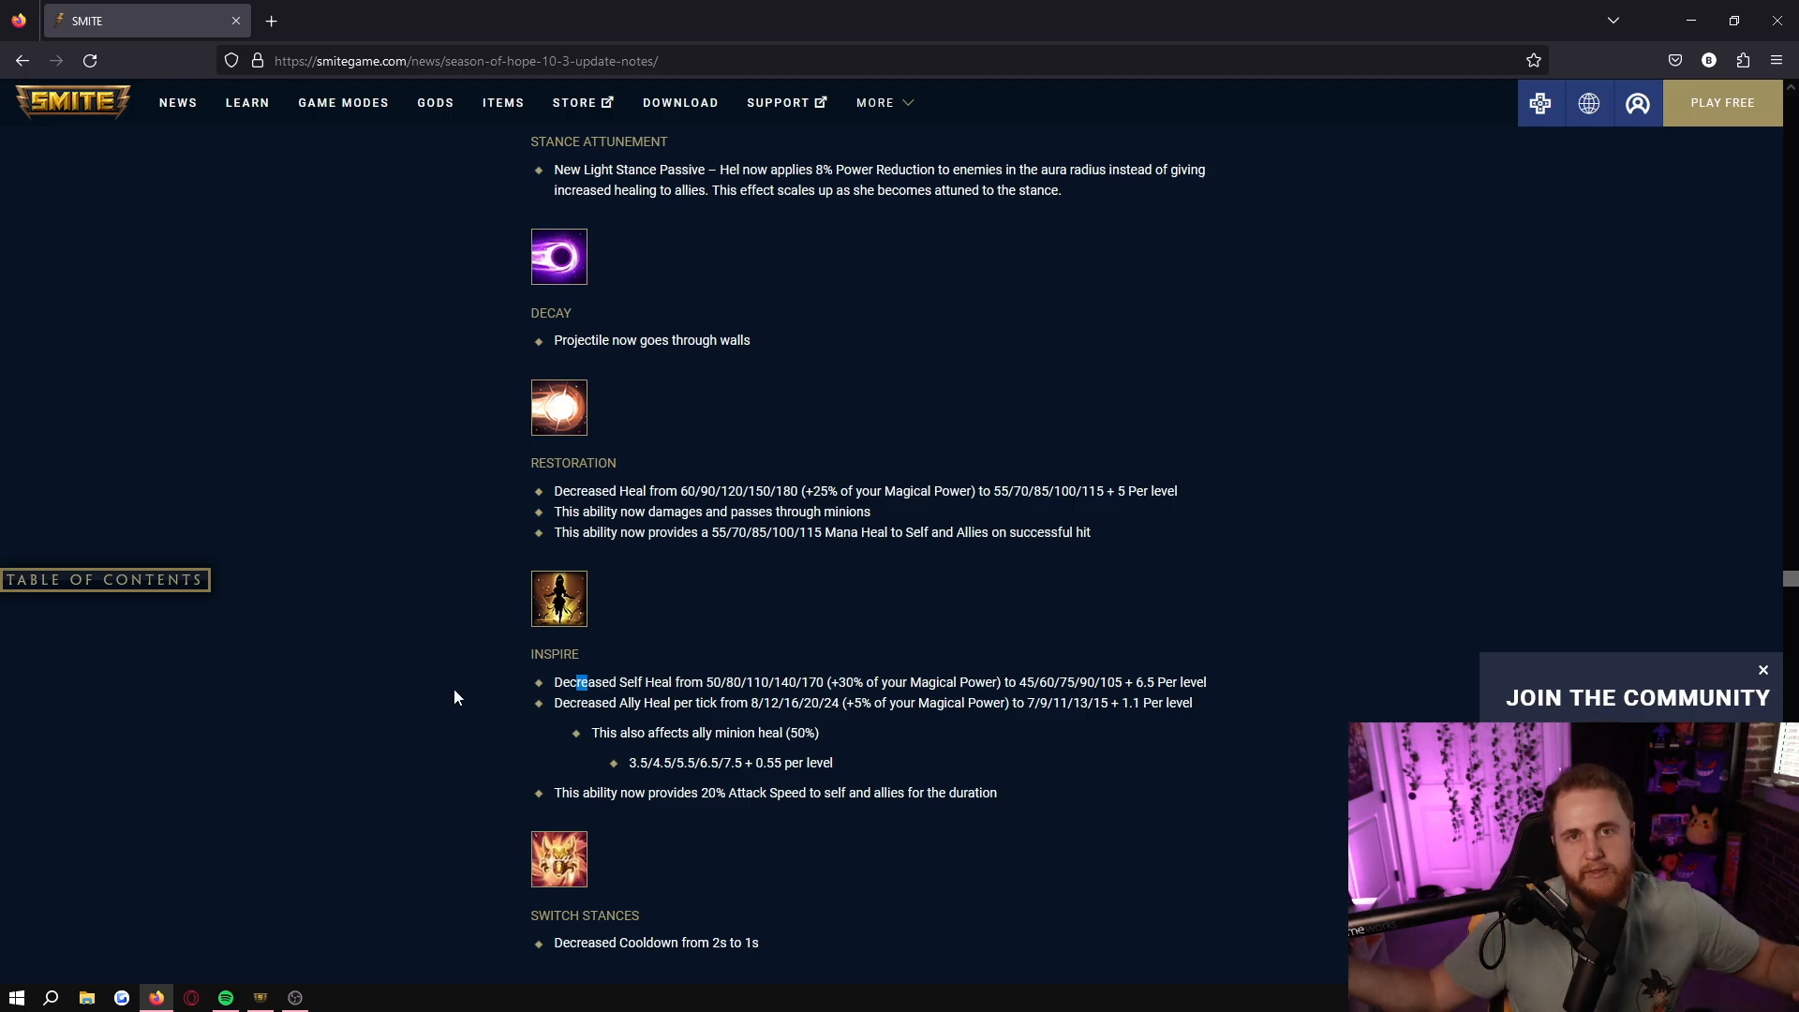